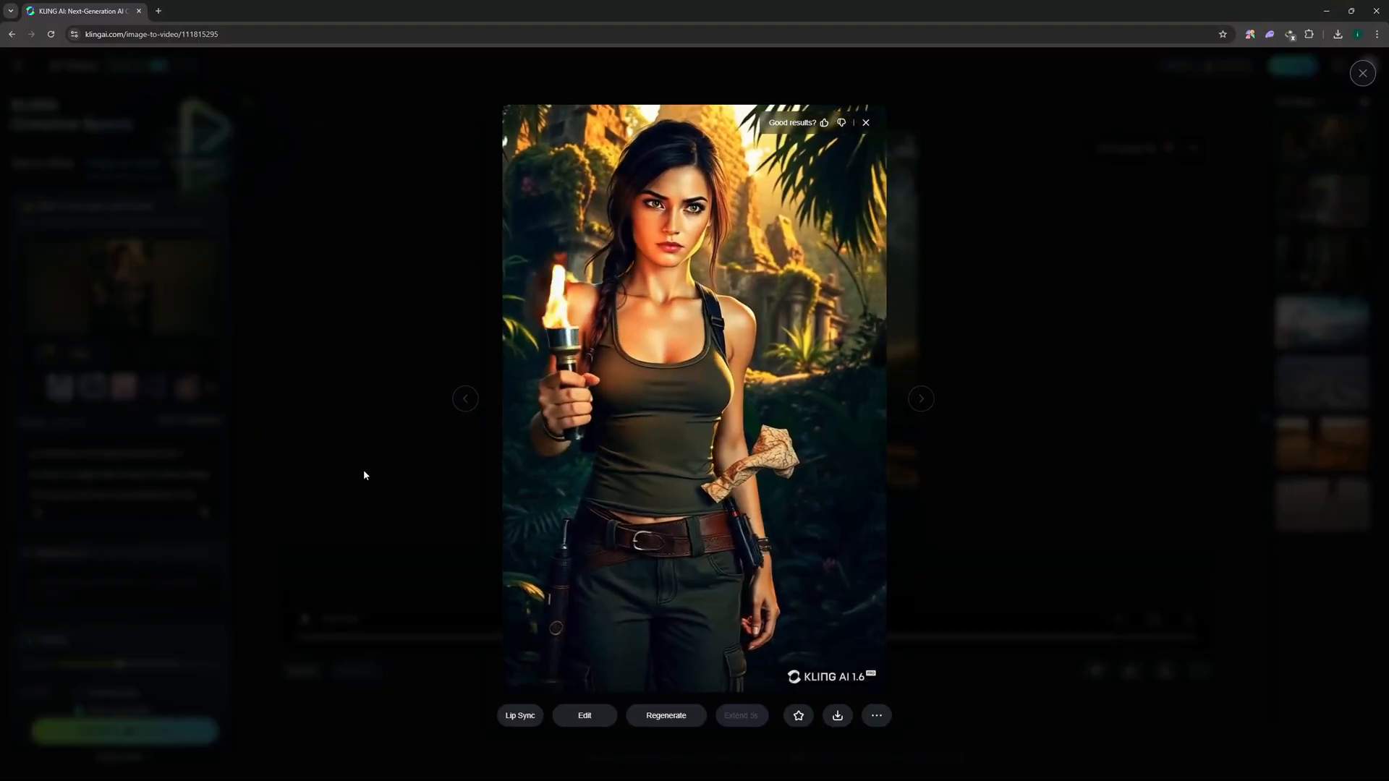
Open a second tab showing KLING AI's blank Text to Video page.
{"action": "left_click", "coordinate": [520, 715]}
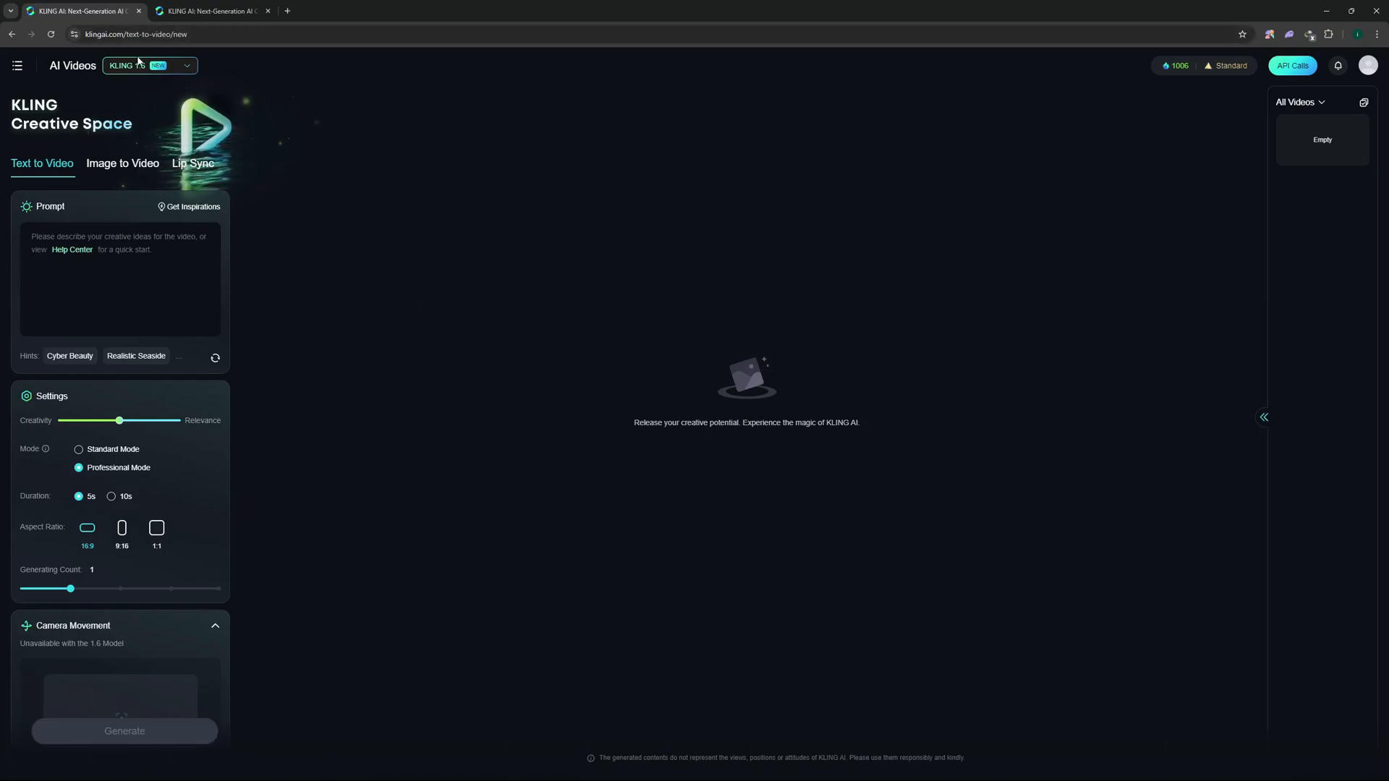
Open the model dropdown to list KLING video models, with KLING 1.6 selected.
{"action": "left_click", "coordinate": [149, 65]}
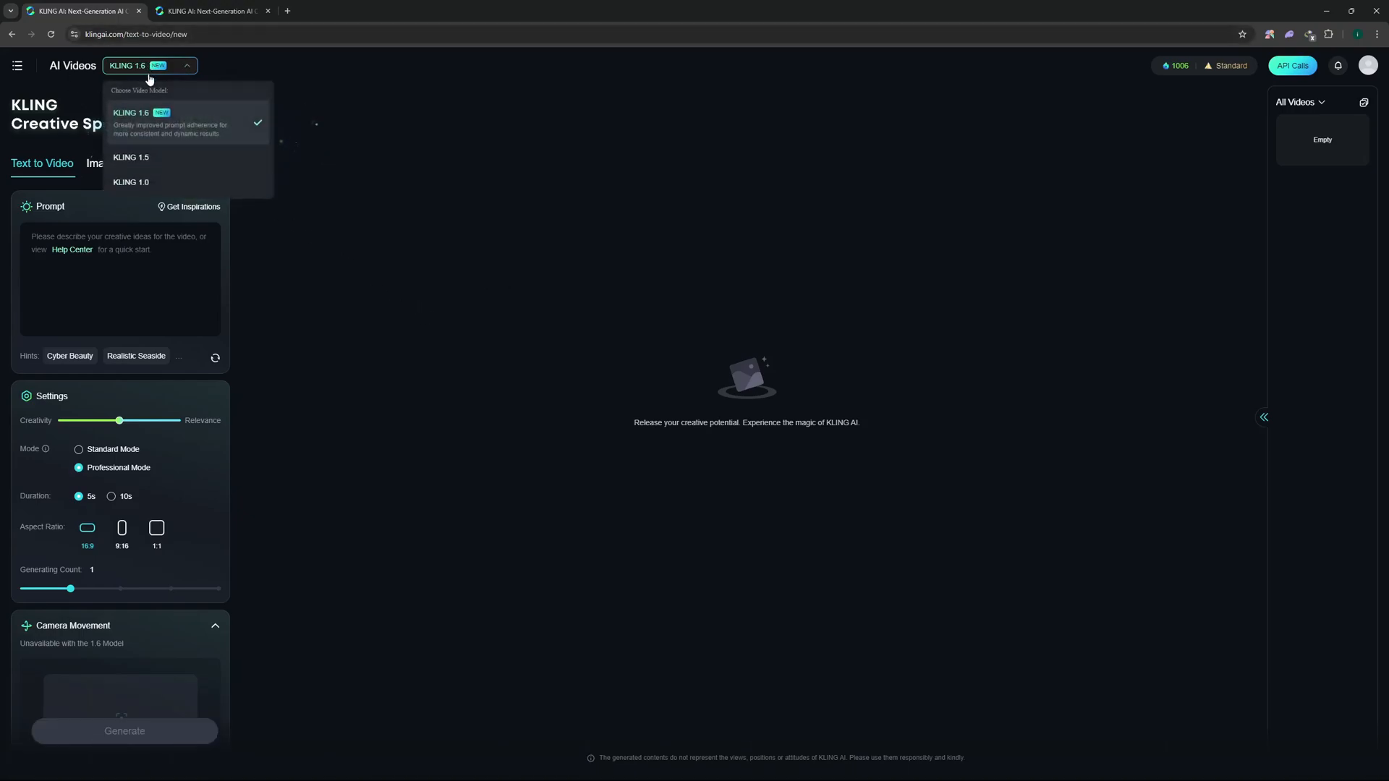
{"action": "mouse_move", "coordinate": [155, 157]}
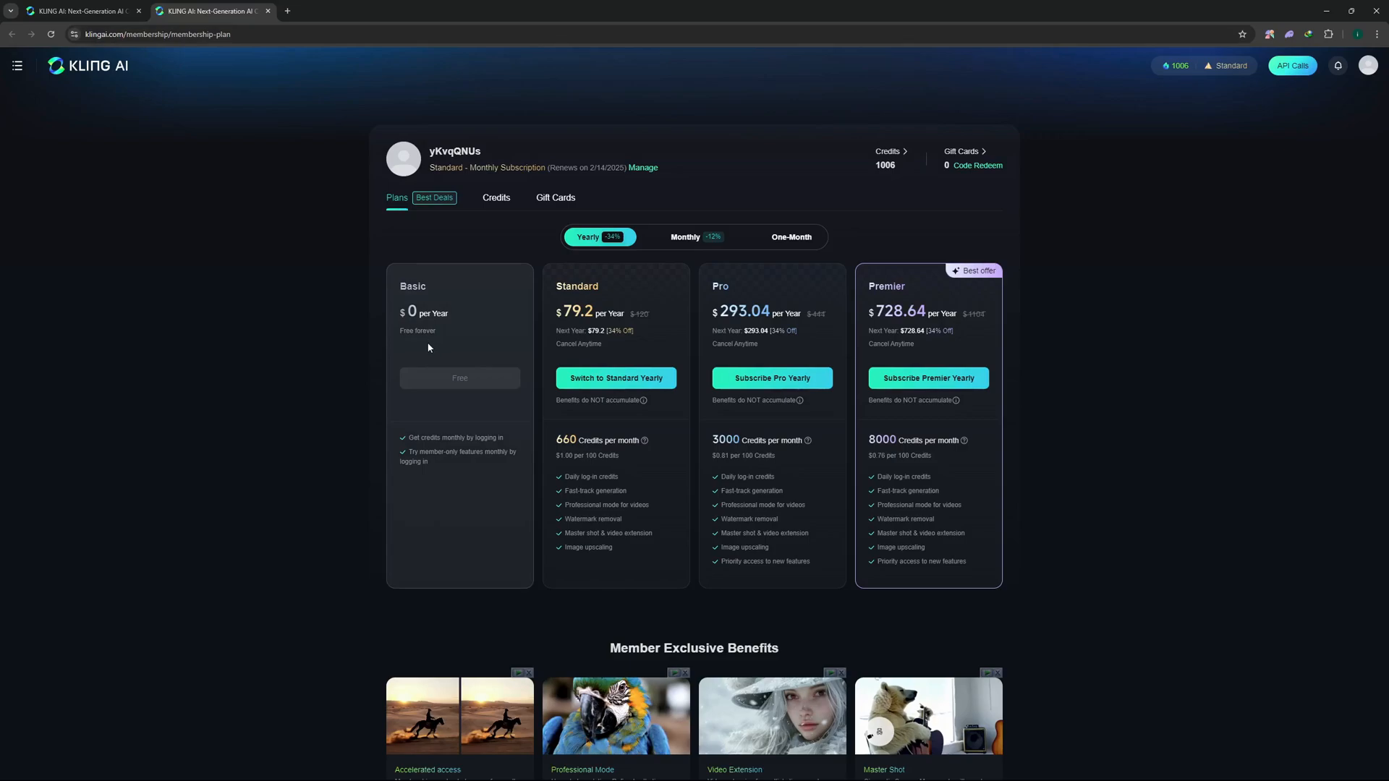
{"action": "mouse_move", "coordinate": [580, 314]}
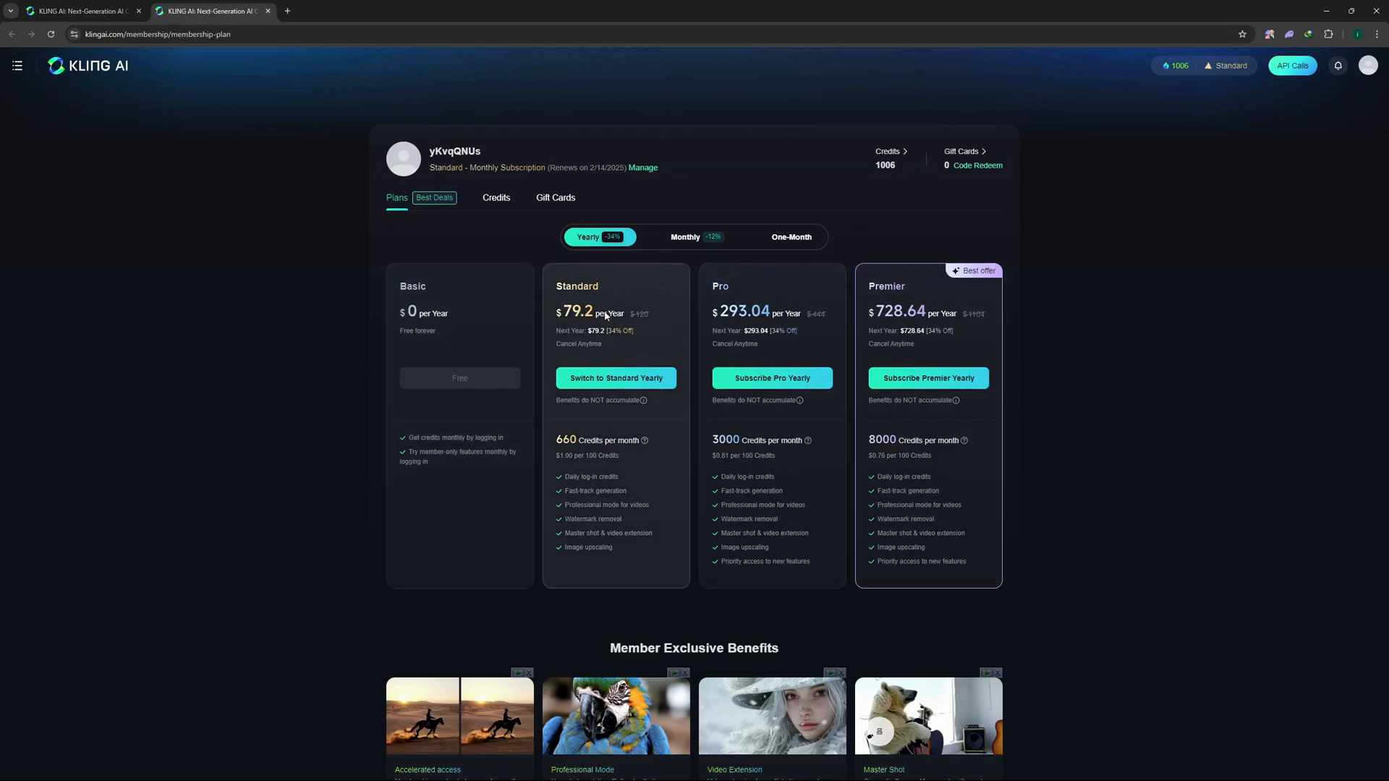
{"action": "mouse_move", "coordinate": [565, 450]}
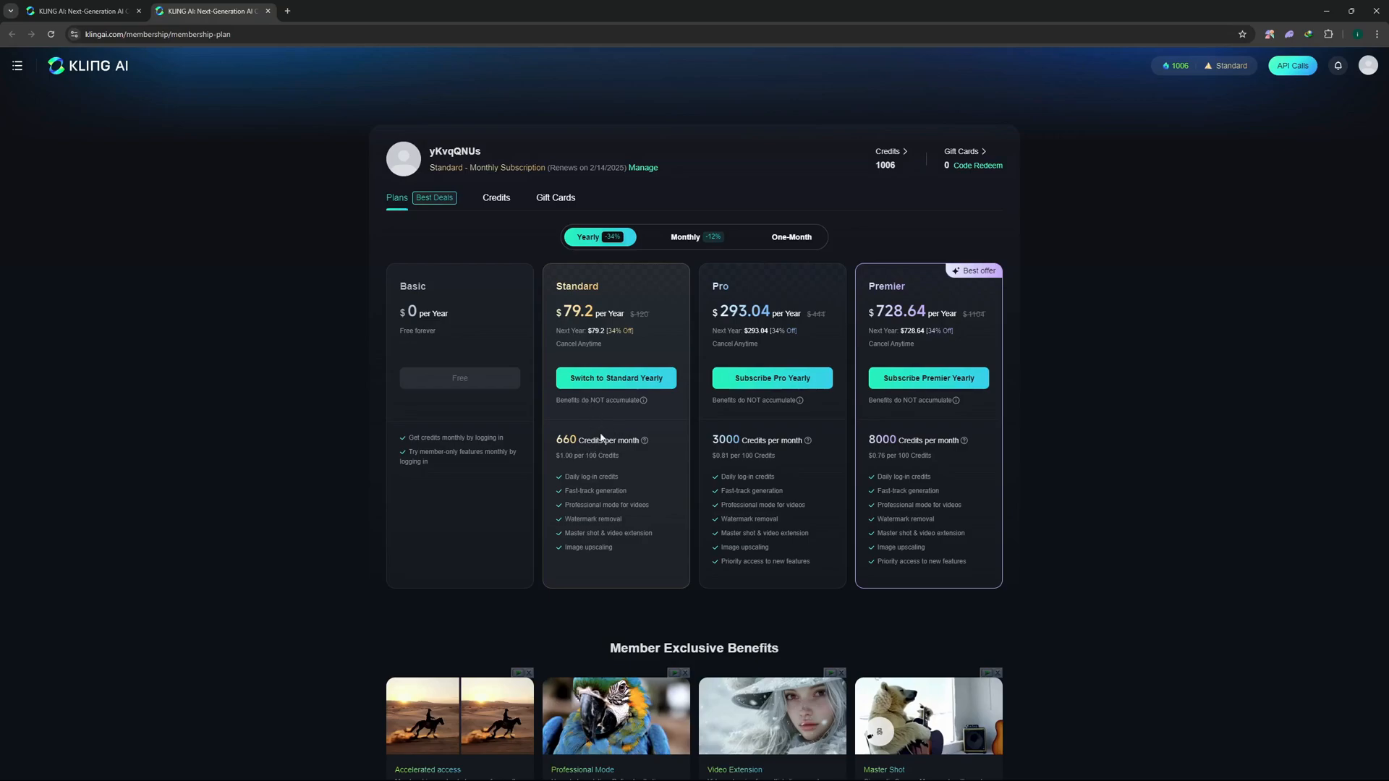
{"action": "mouse_move", "coordinate": [599, 455]}
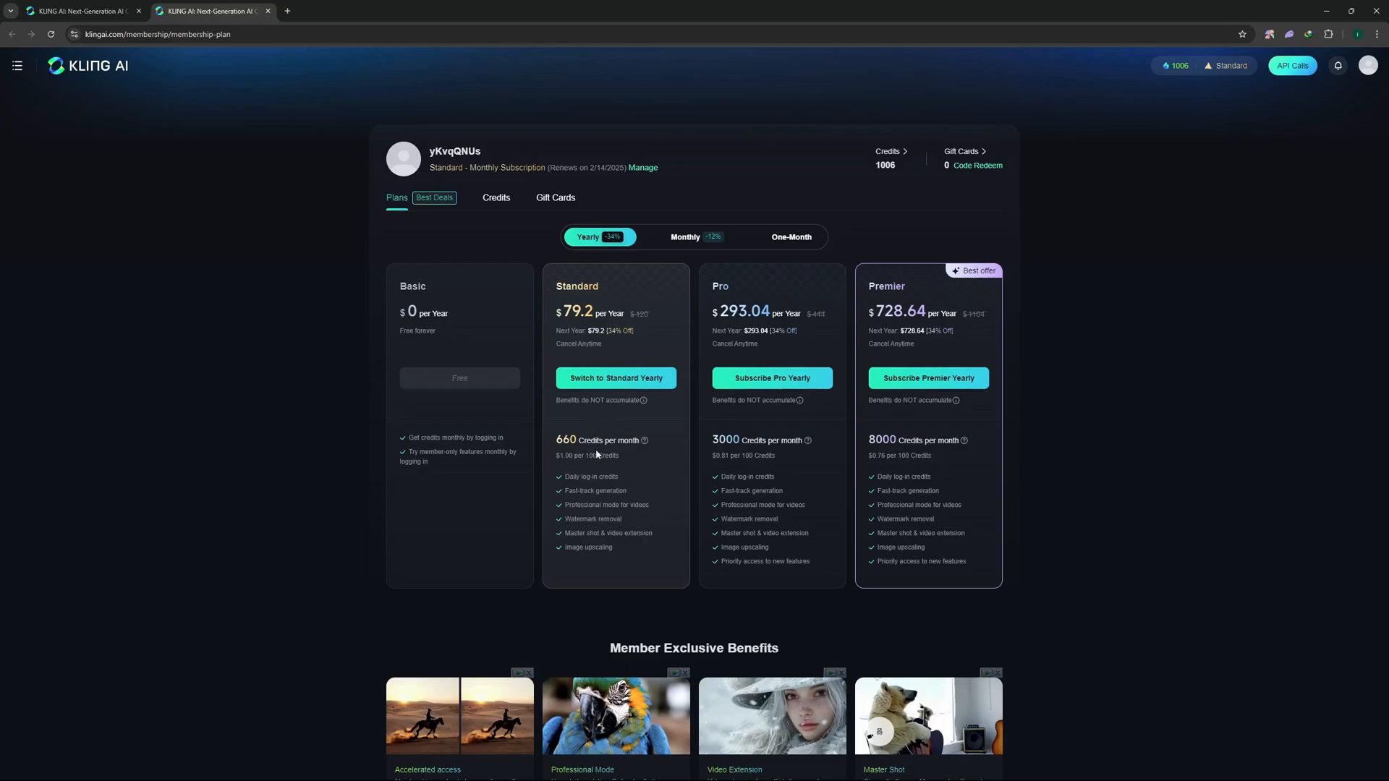
{"action": "mouse_move", "coordinate": [567, 466]}
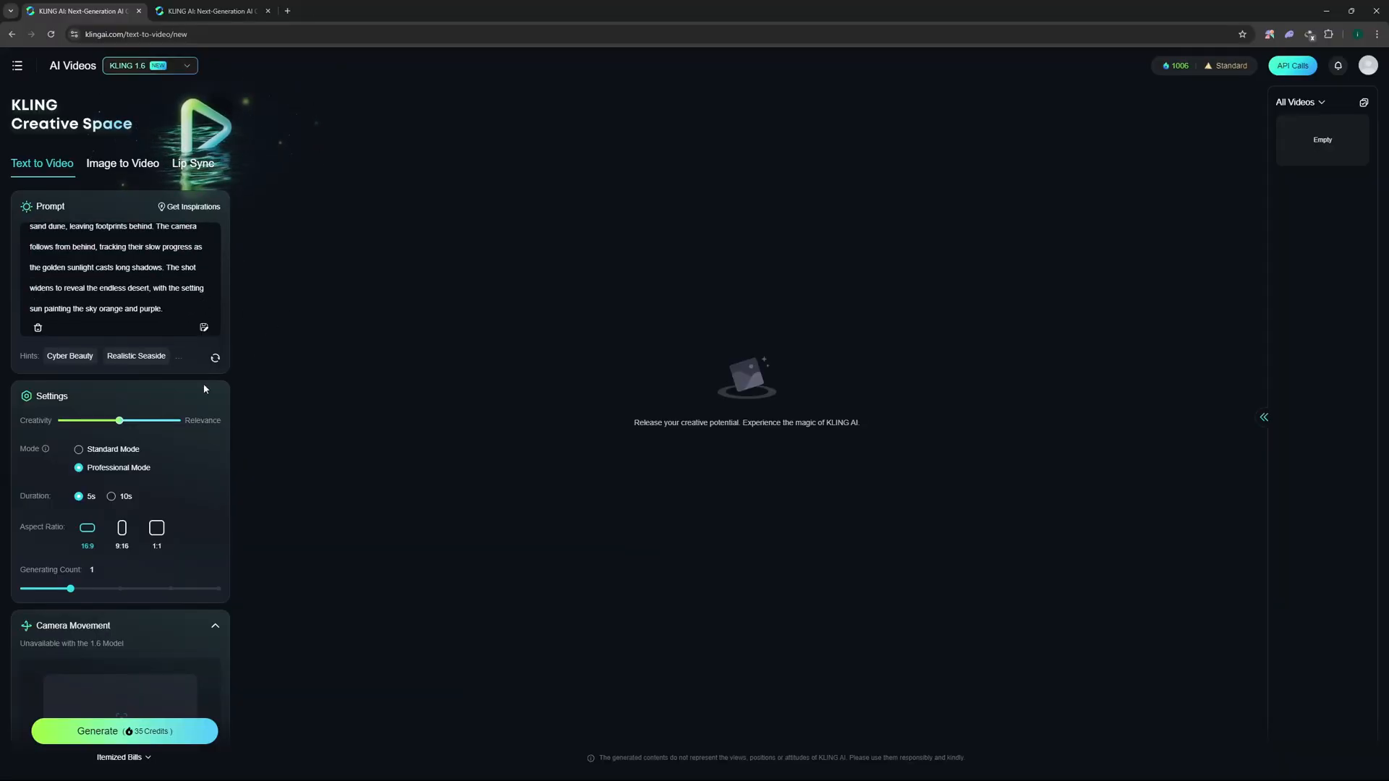
{"action": "mouse_move", "coordinate": [86, 408]}
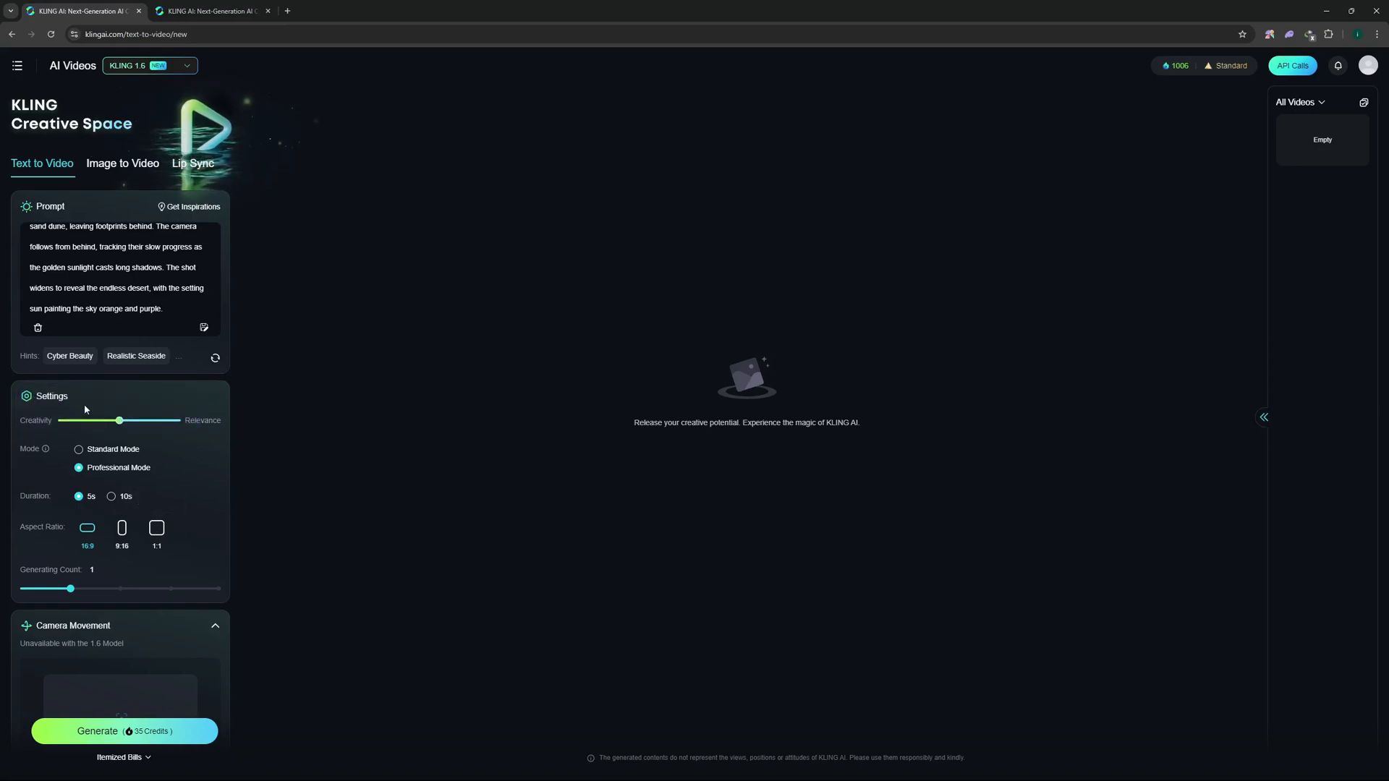
{"action": "mouse_move", "coordinate": [114, 406]}
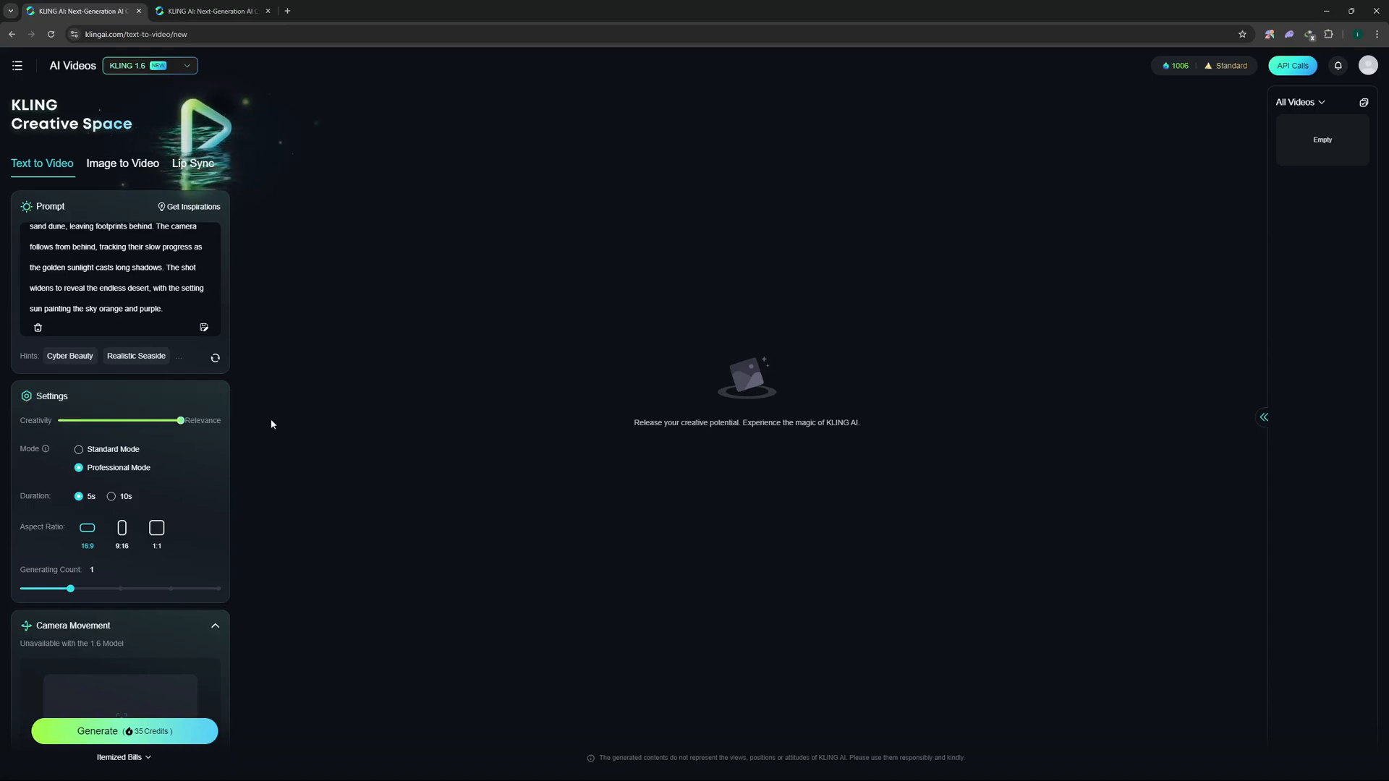
{"action": "mouse_move", "coordinate": [255, 463]}
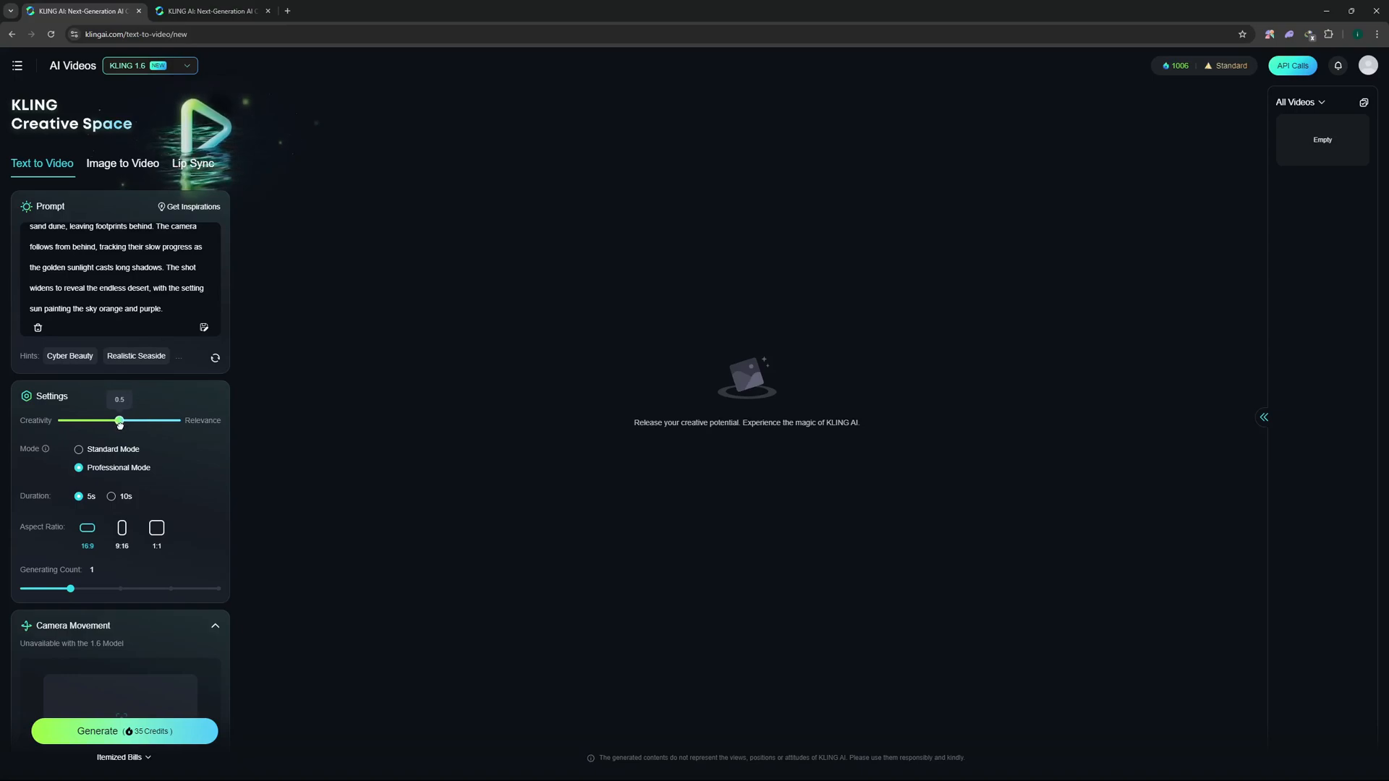
{"action": "mouse_move", "coordinate": [248, 452]}
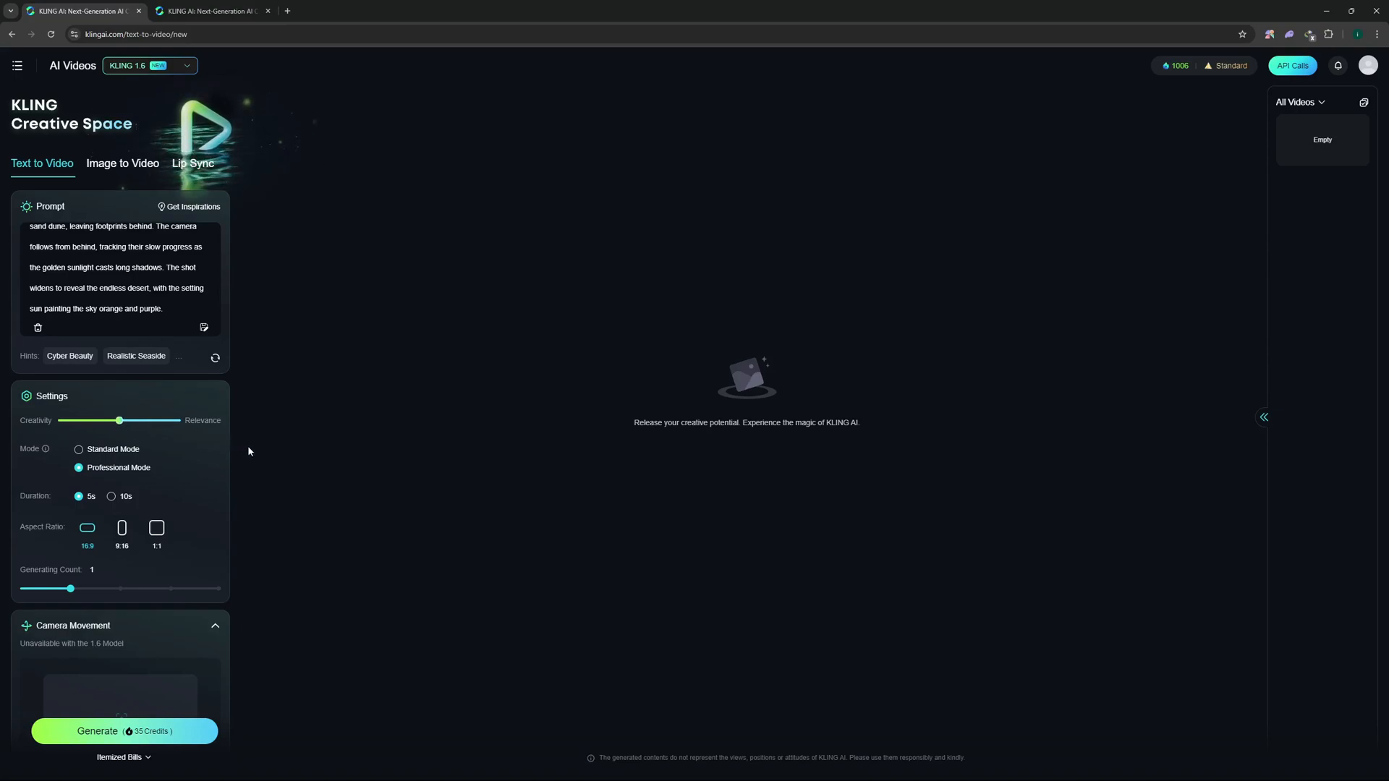
{"action": "mouse_move", "coordinate": [54, 485]}
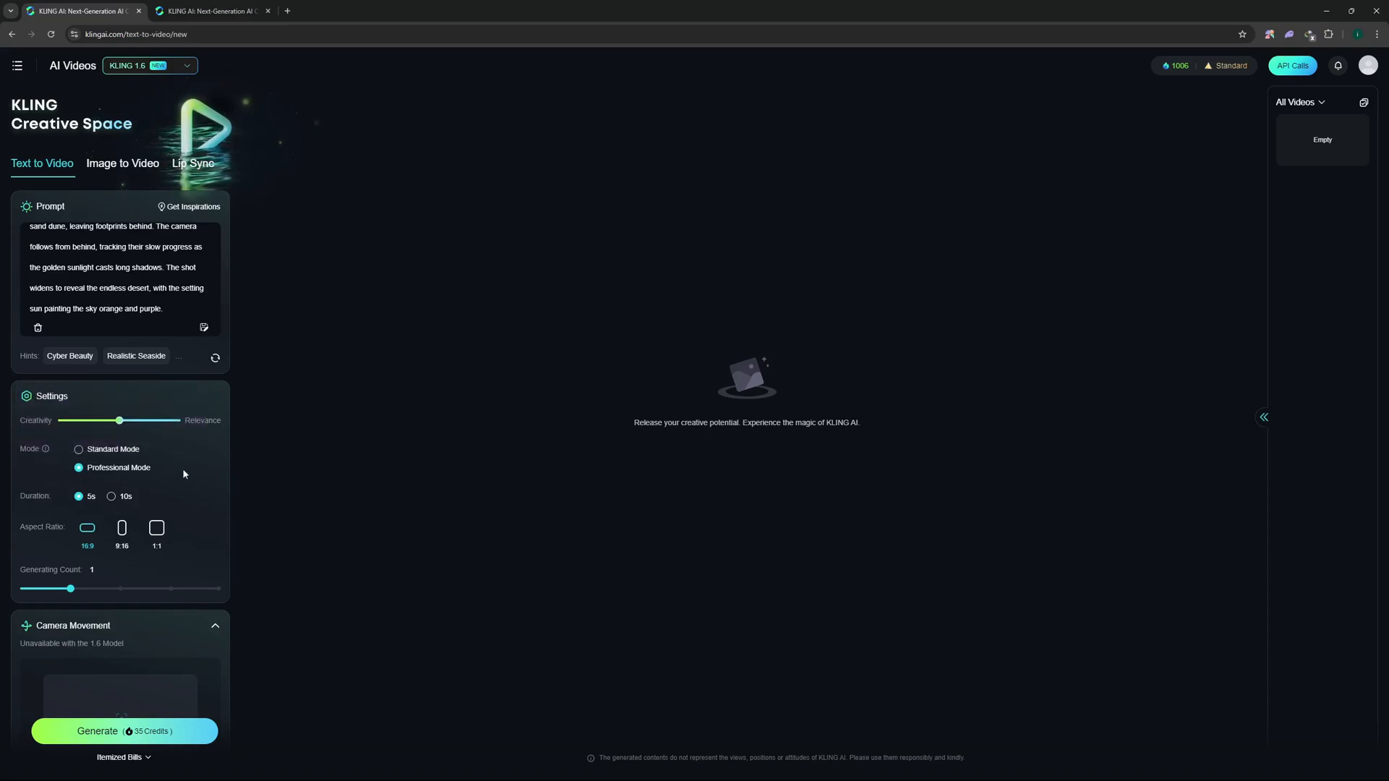
{"action": "mouse_move", "coordinate": [287, 449]}
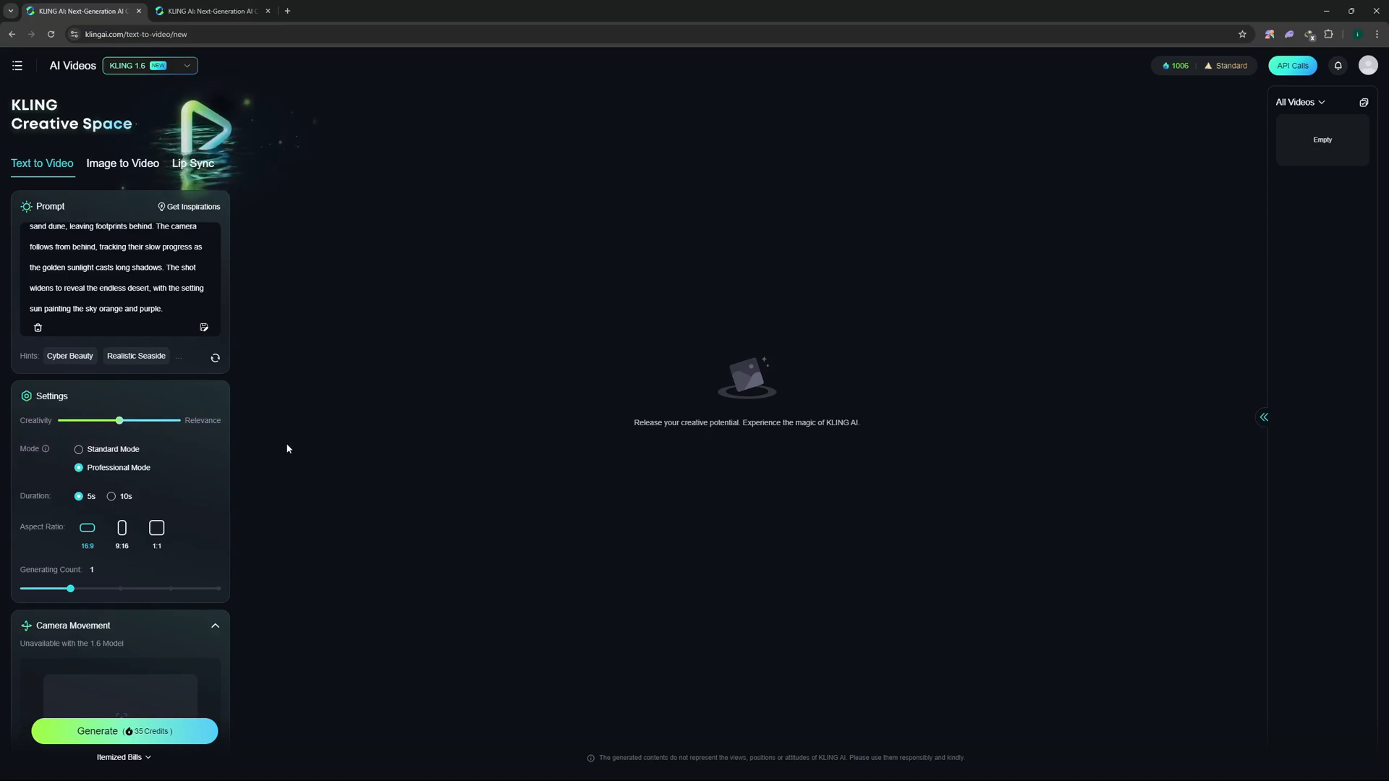
{"action": "mouse_move", "coordinate": [114, 506]}
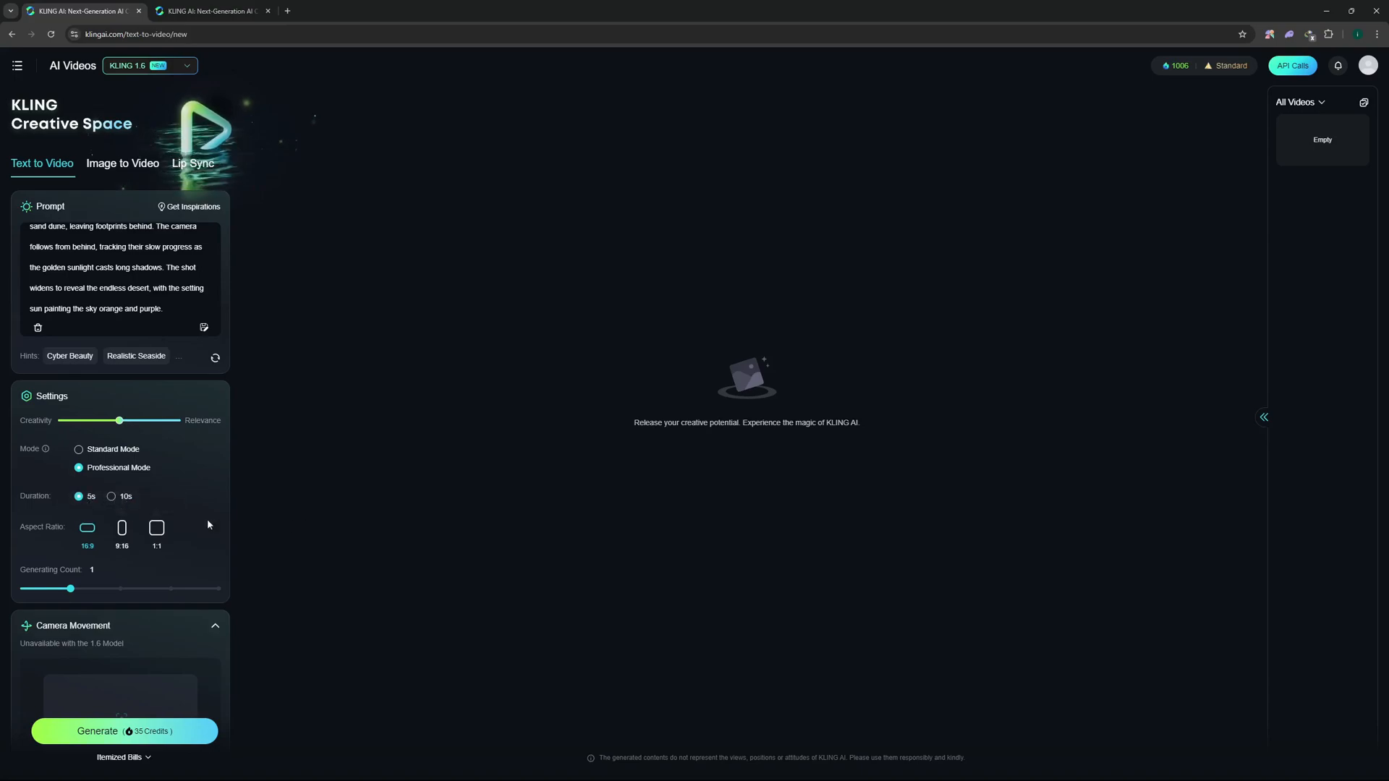
{"action": "mouse_move", "coordinate": [87, 528]}
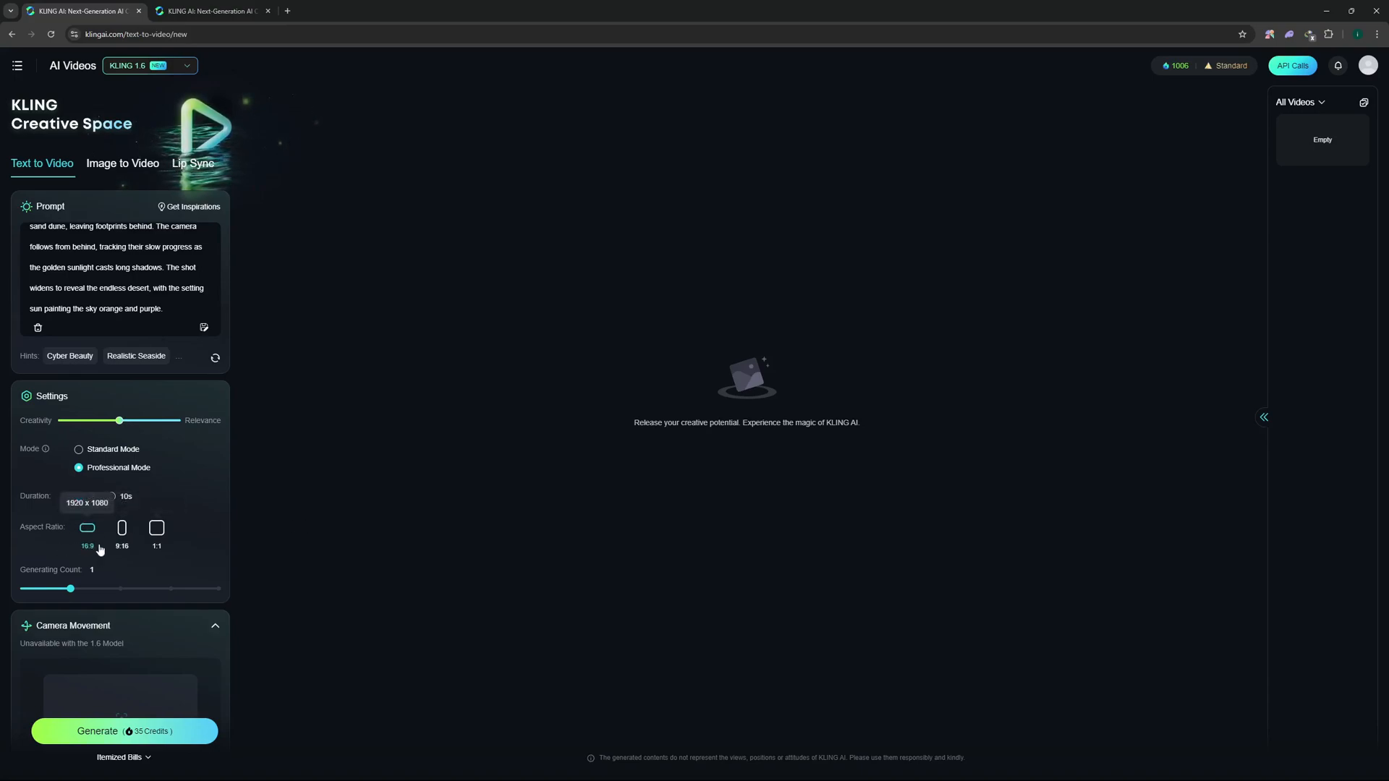
Set the aspect ratio to 16:9 and scroll further down the settings panel.
{"action": "left_click", "coordinate": [79, 496]}
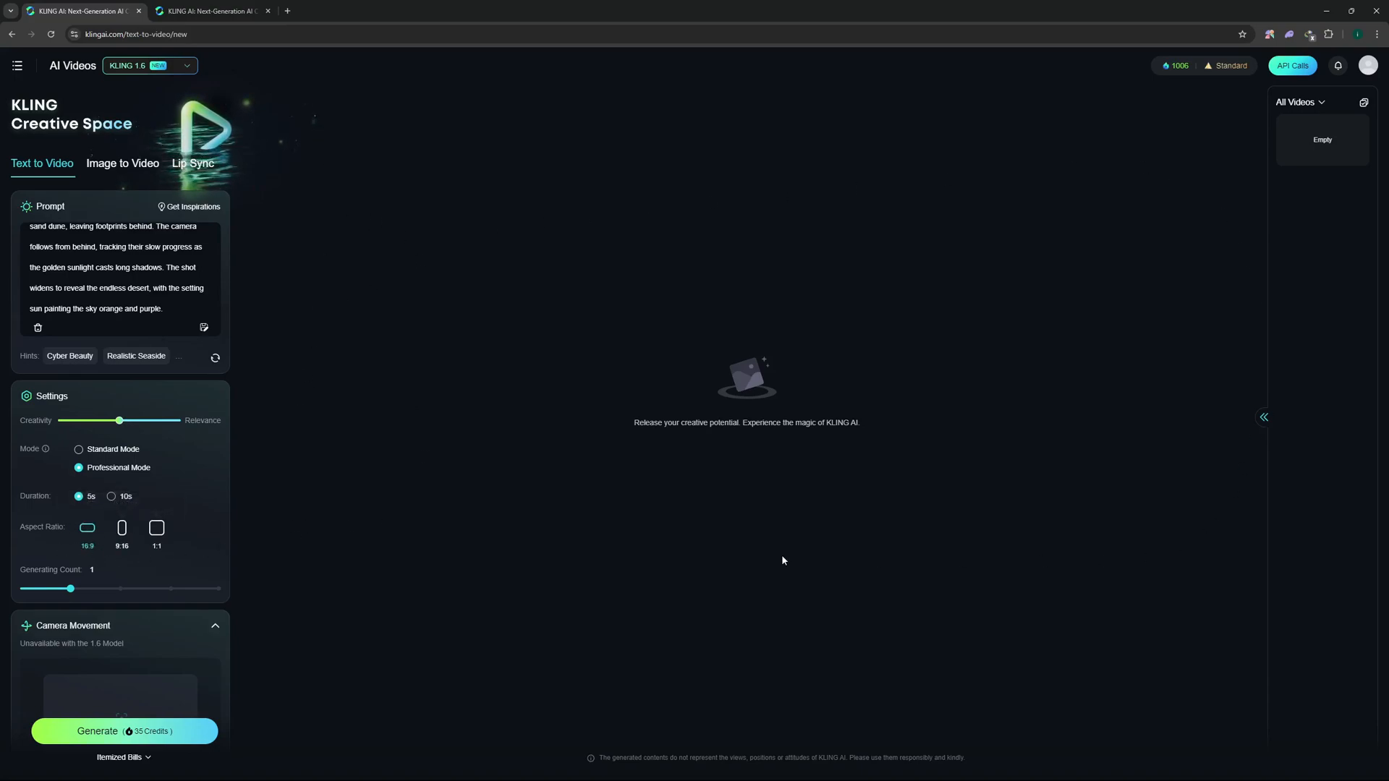
{"action": "scroll", "scroll_direction": "down", "scroll_amount": 3}
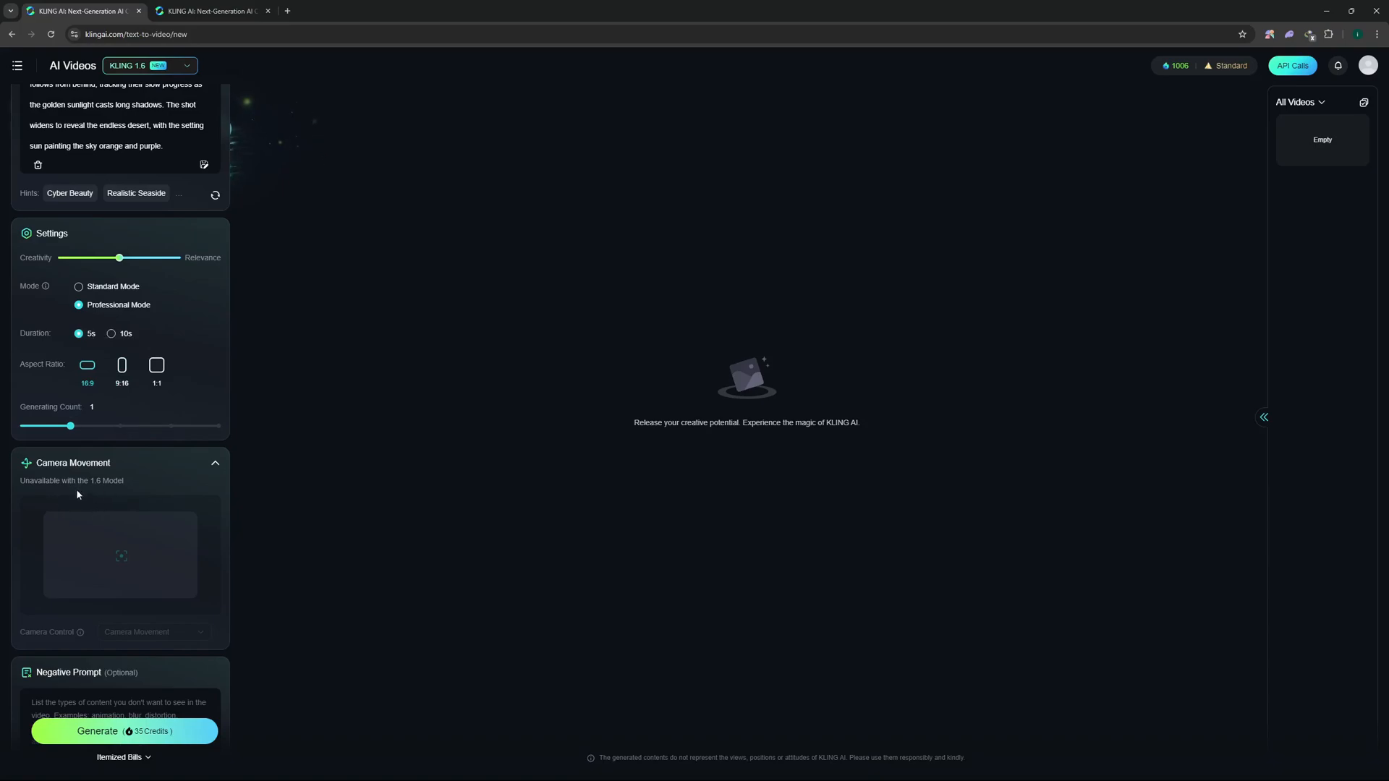
{"action": "mouse_move", "coordinate": [127, 486]}
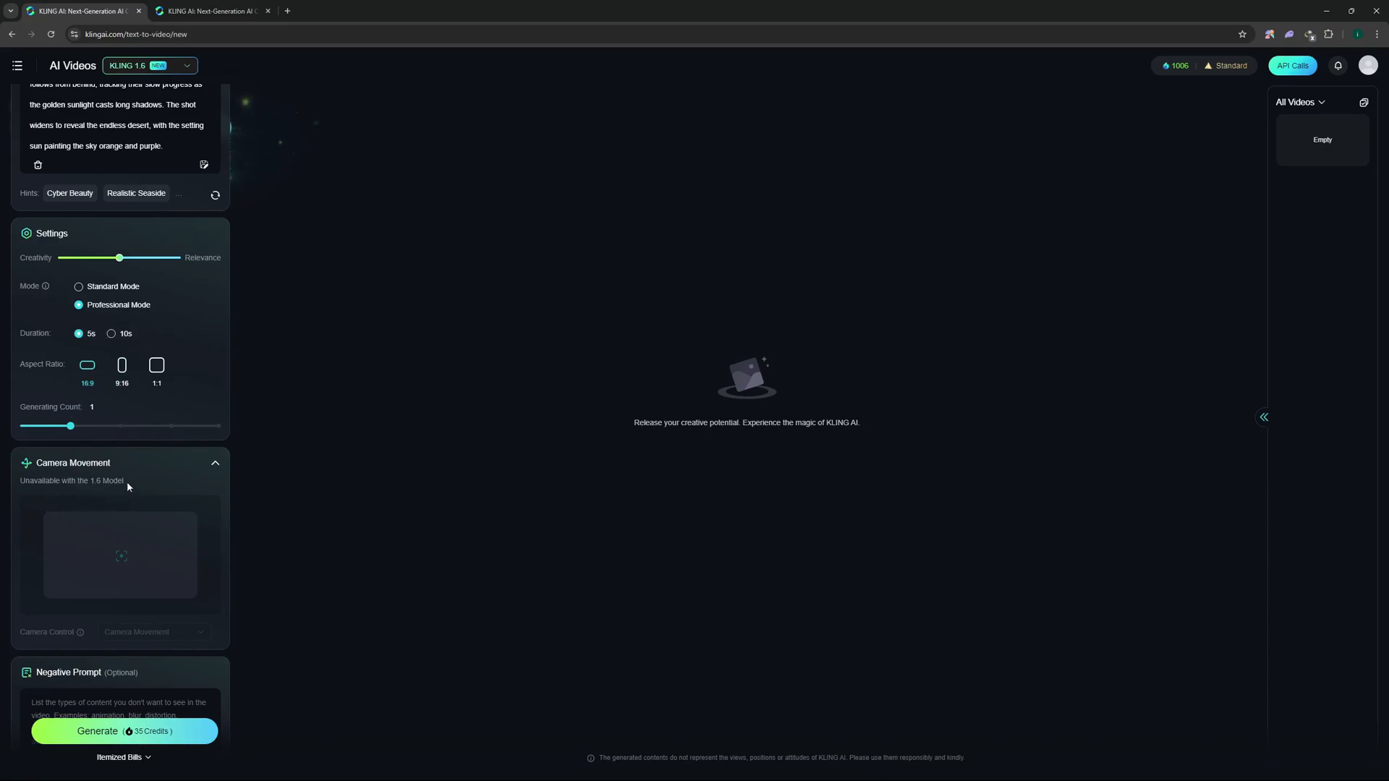
Enter a negative prompt avoiding windstorms, crowds, vehicles and ominous elements like skeletons.
{"action": "scroll", "scroll_direction": "down", "scroll_amount": 3}
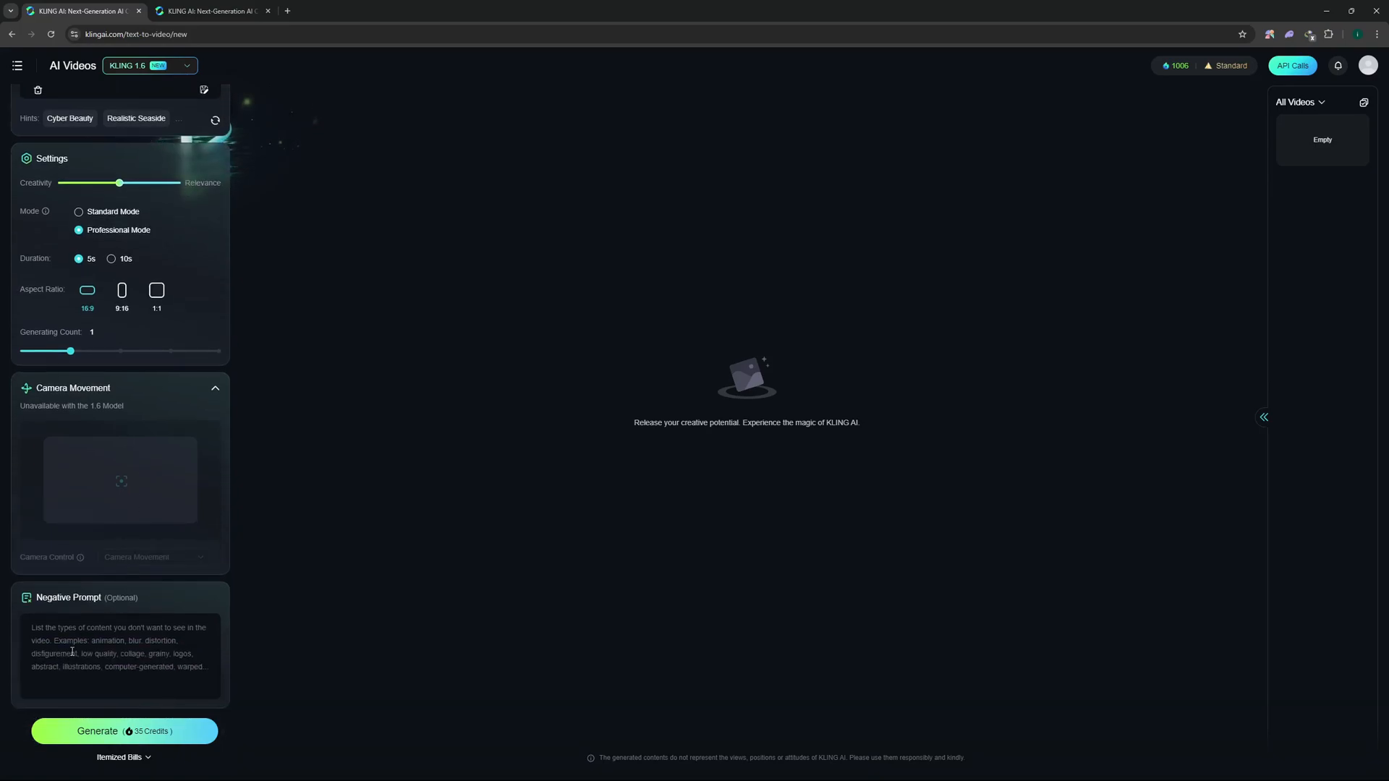
{"action": "mouse_move", "coordinate": [52, 620]}
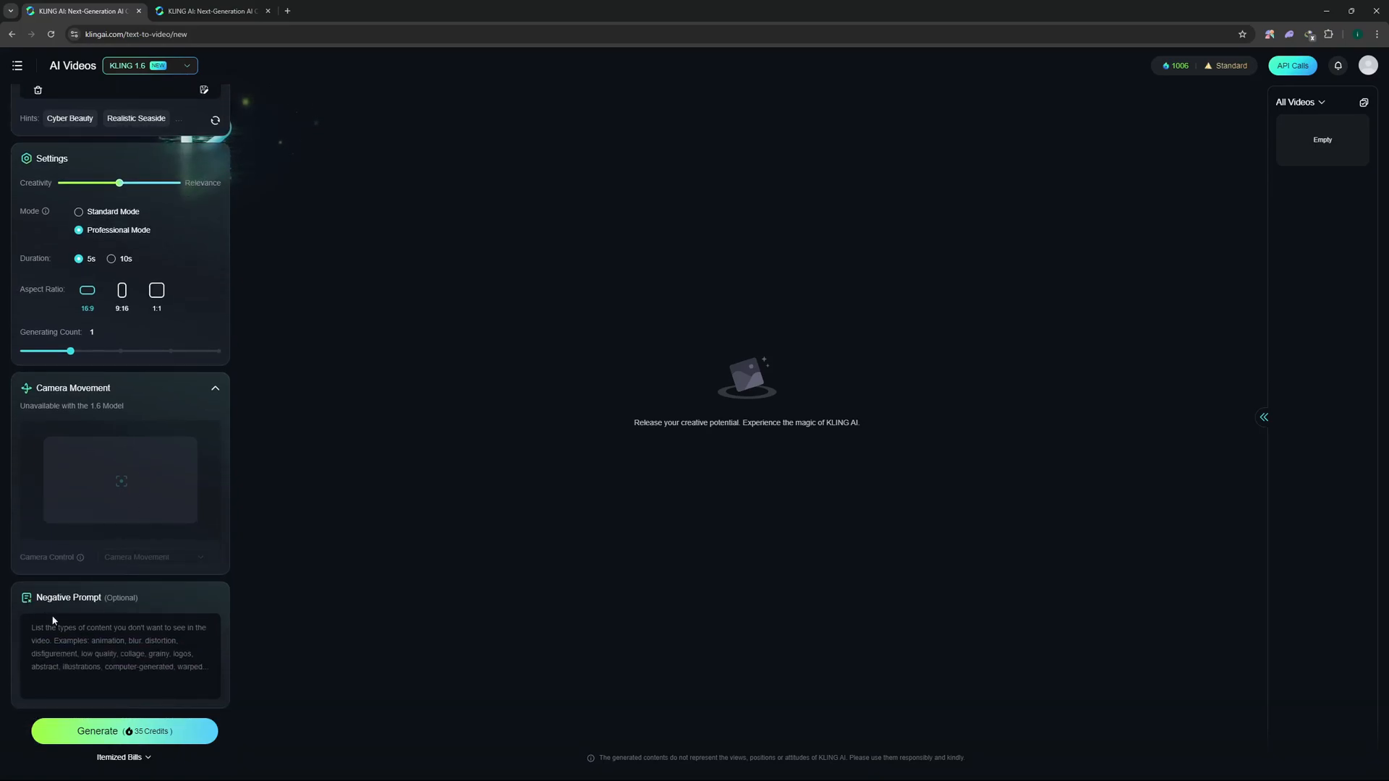
{"action": "mouse_move", "coordinate": [58, 646]}
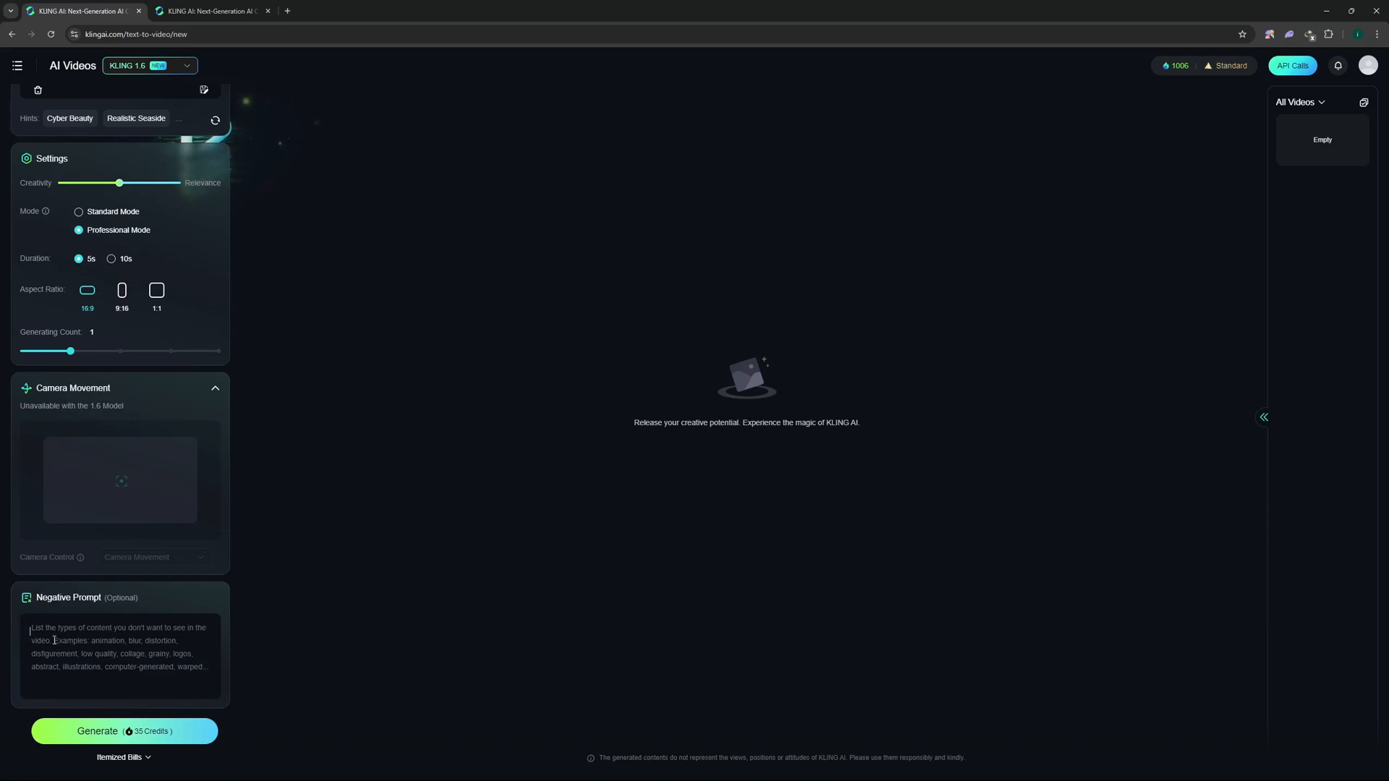
{"action": "type", "text": "Avoid harsh windstorms, crowded scenes, or vehicles. No overly dramatic or ominous elements like skeletons or vultures."}
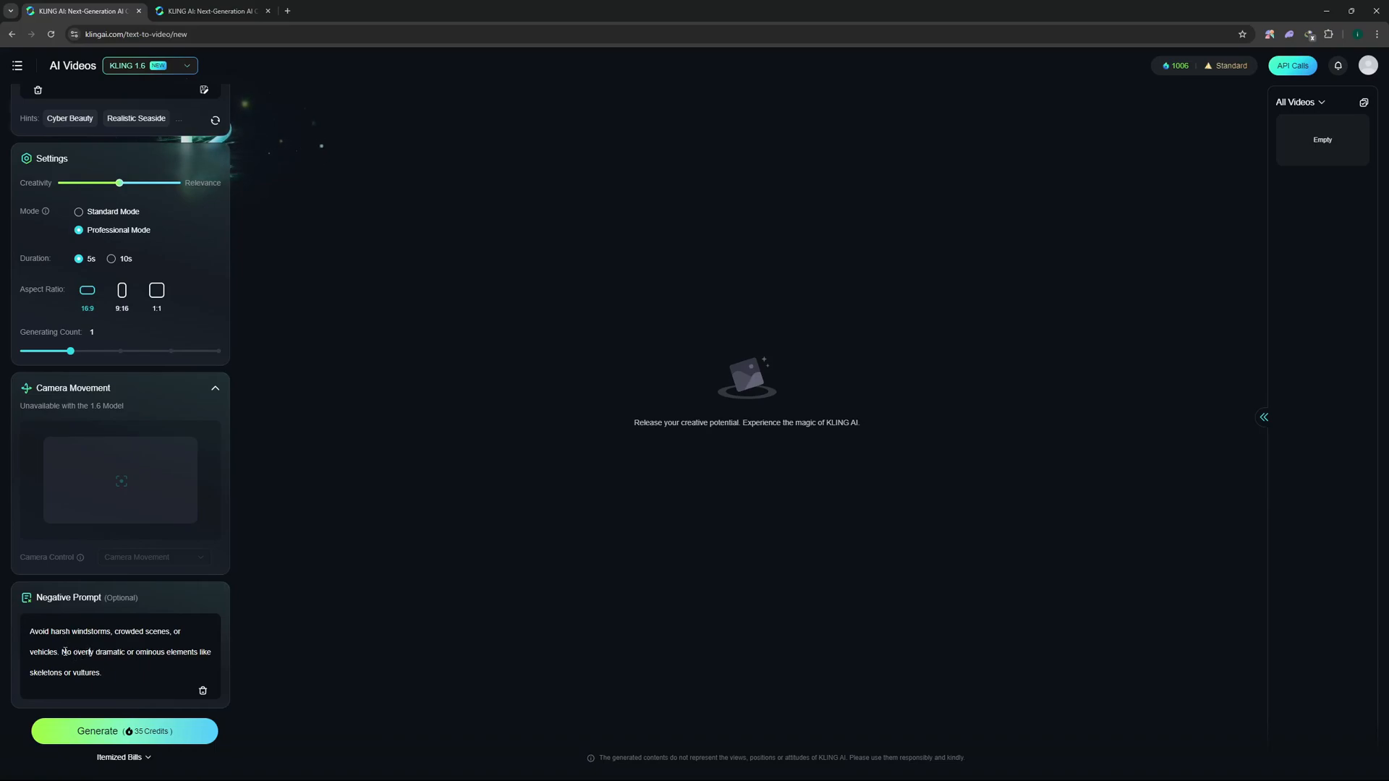
{"action": "double_click", "coordinate": [147, 631]}
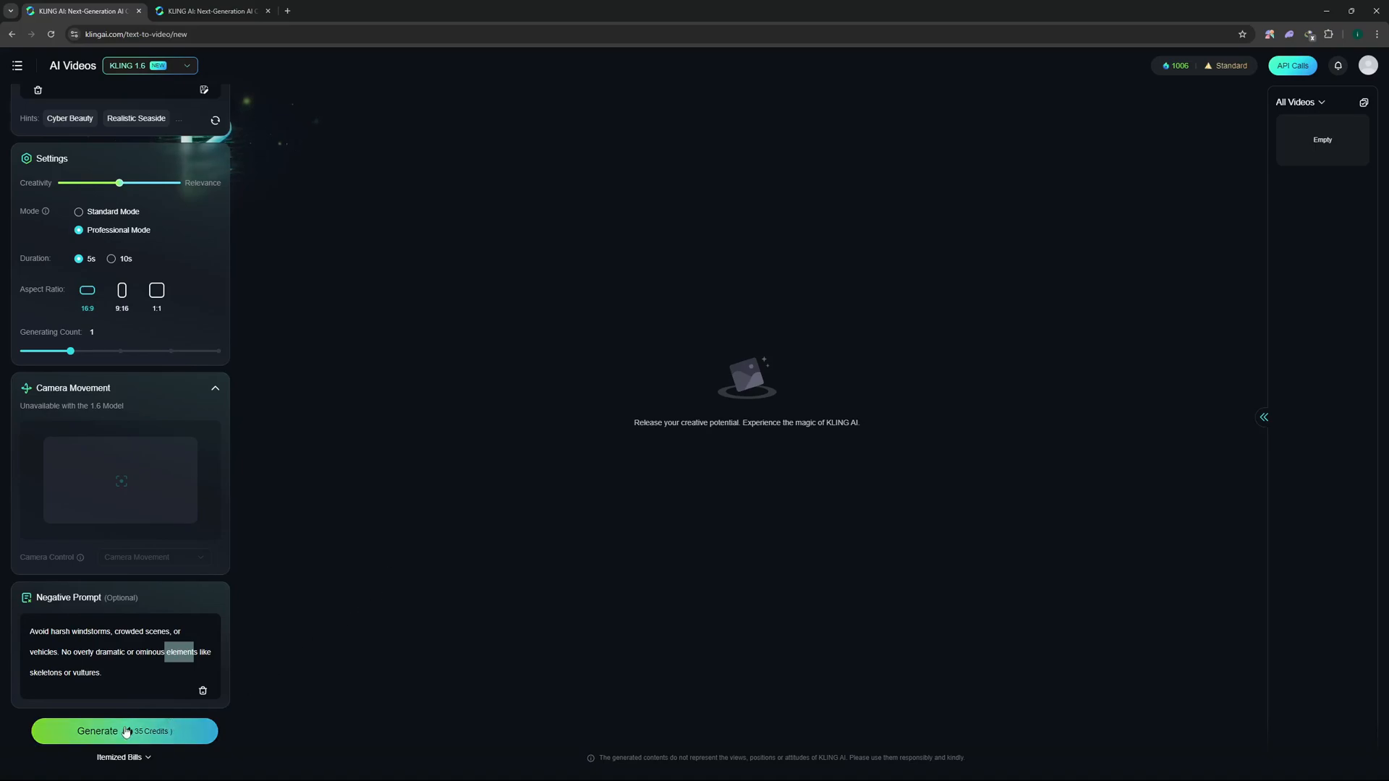
Generate the desert dune clip and scroll back up to view the result.
{"action": "left_click", "coordinate": [124, 730]}
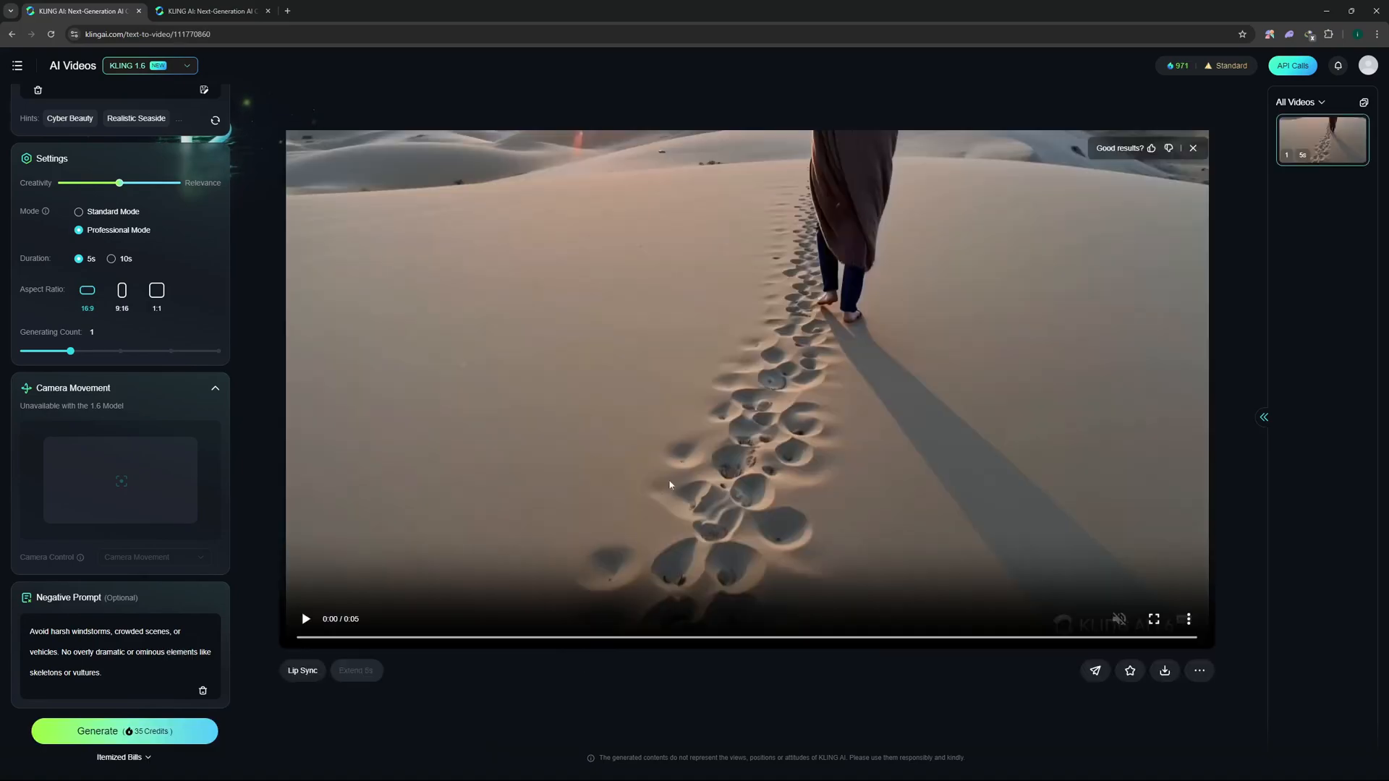
{"action": "mouse_move", "coordinate": [623, 384]}
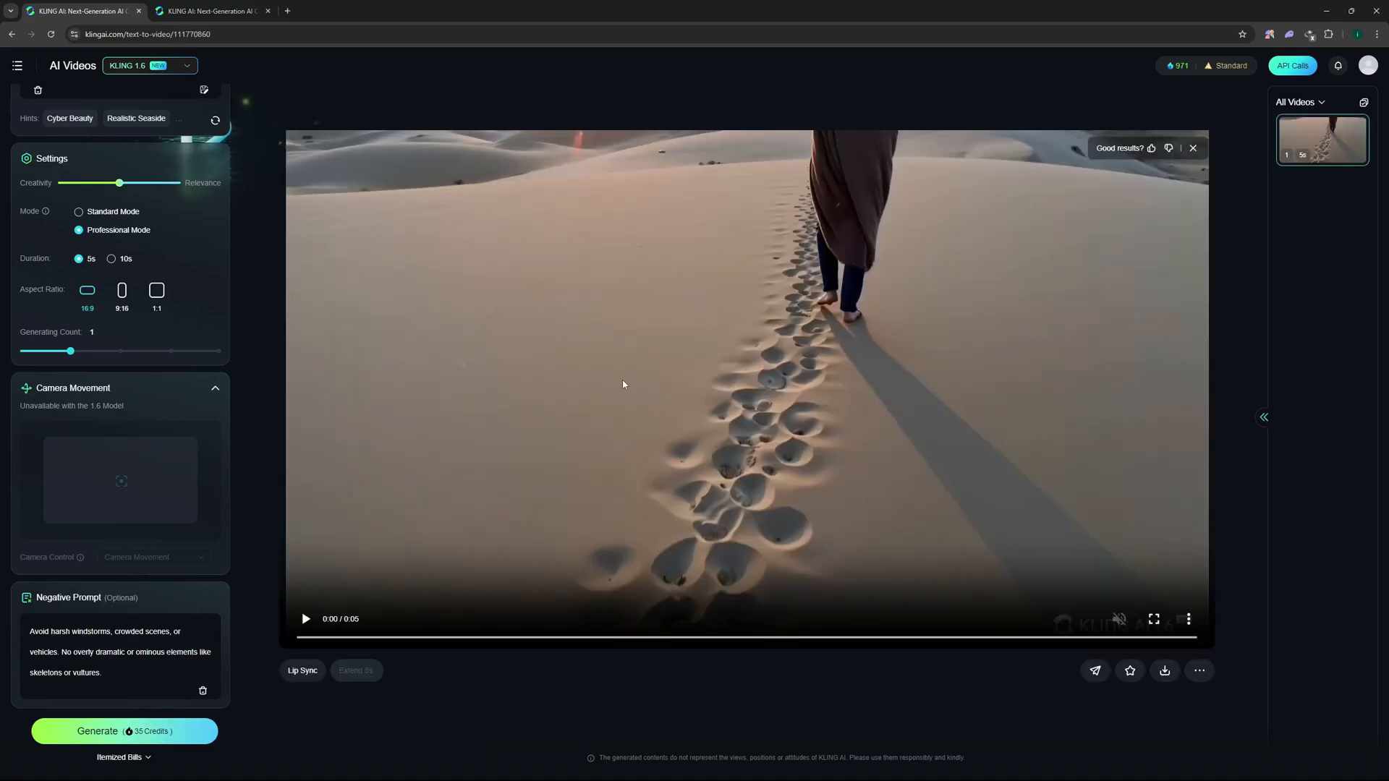
{"action": "mouse_move", "coordinate": [565, 472]}
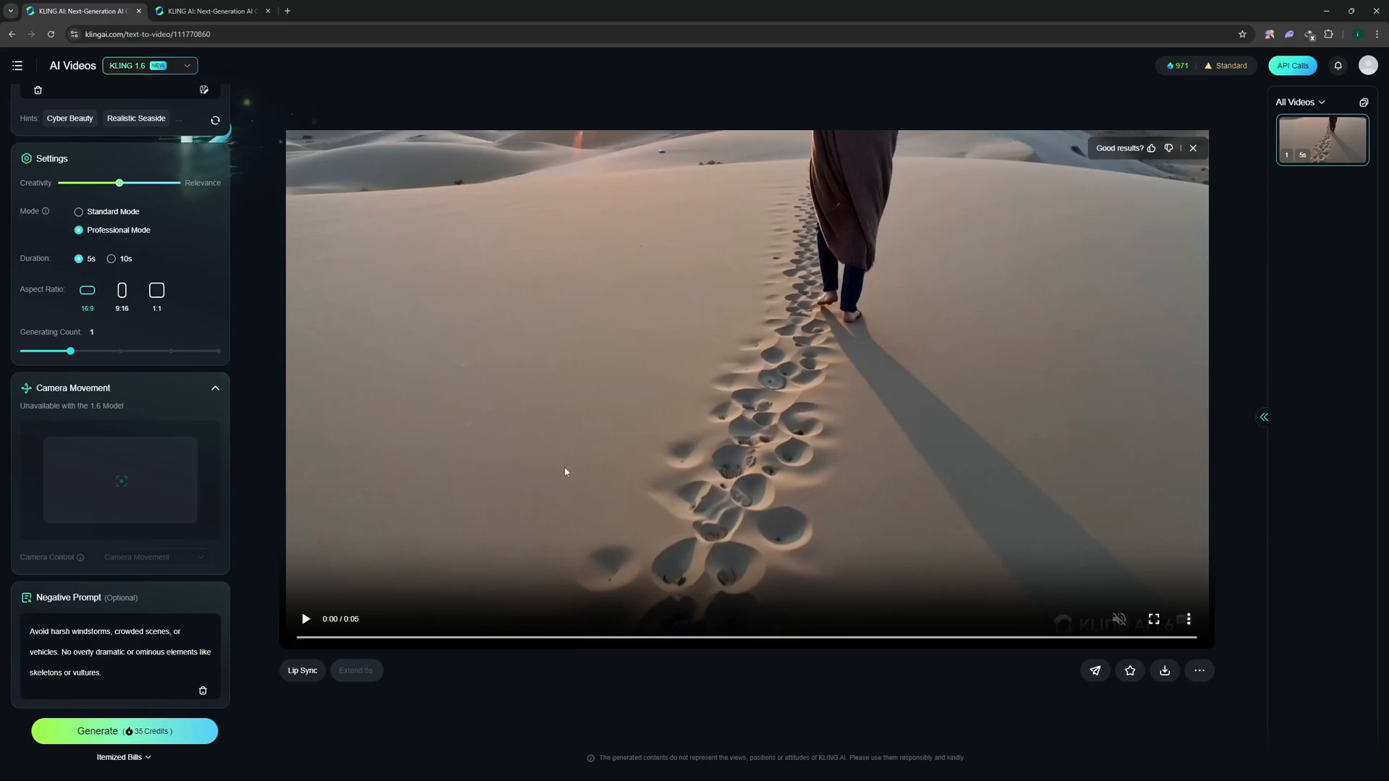
{"action": "scroll", "scroll_direction": "up", "scroll_amount": 3}
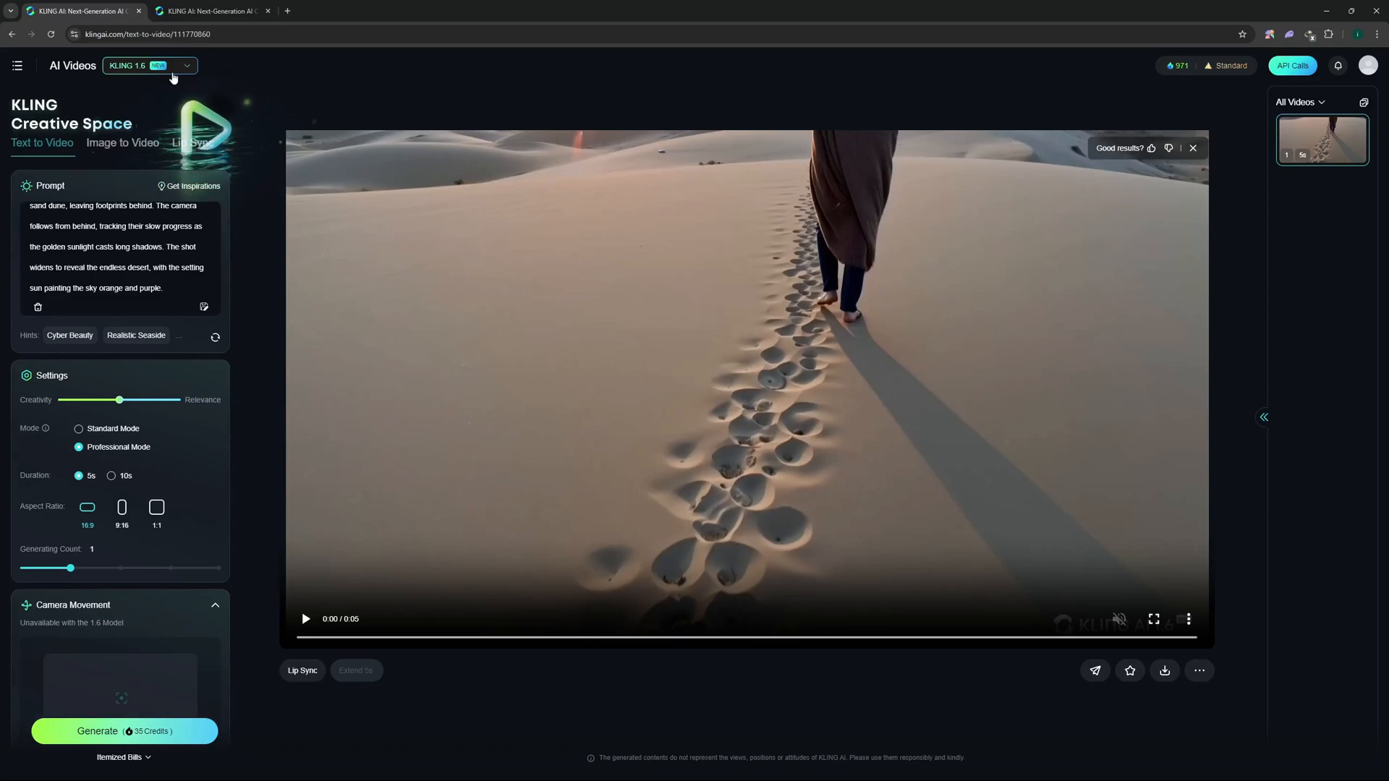
Switch to KLING 1.5, check the negative prompt, and generate the desert clip.
{"action": "left_click", "coordinate": [149, 64]}
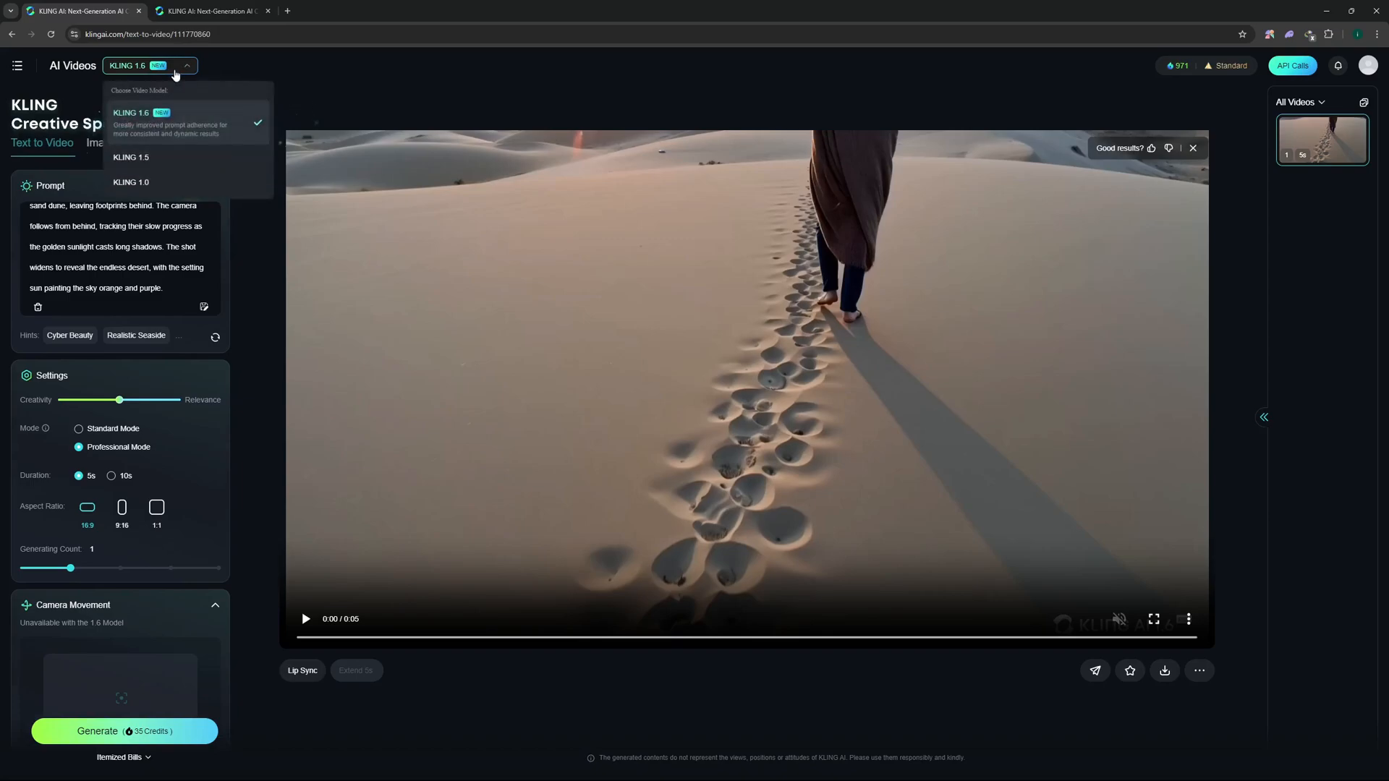
{"action": "left_click", "coordinate": [131, 157]}
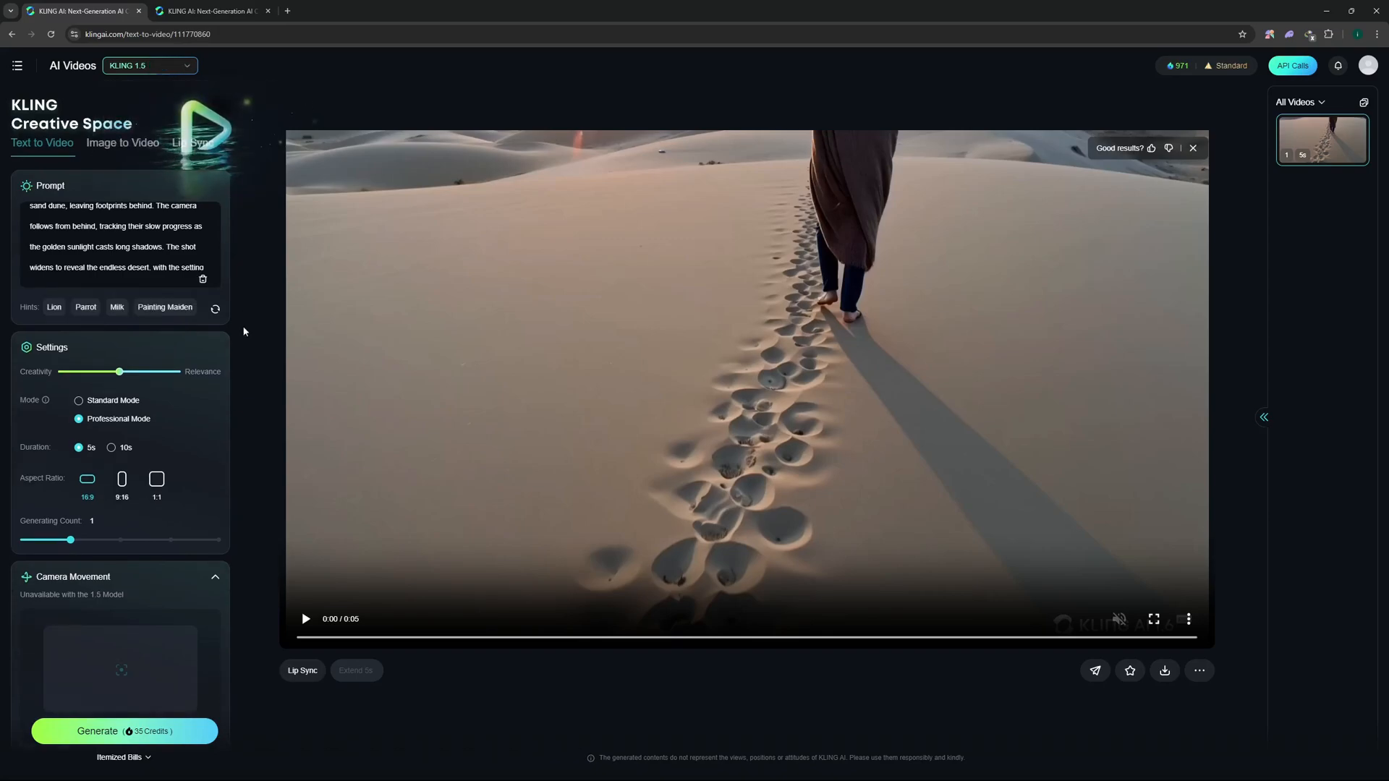
{"action": "scroll", "scroll_direction": "down", "scroll_amount": 3}
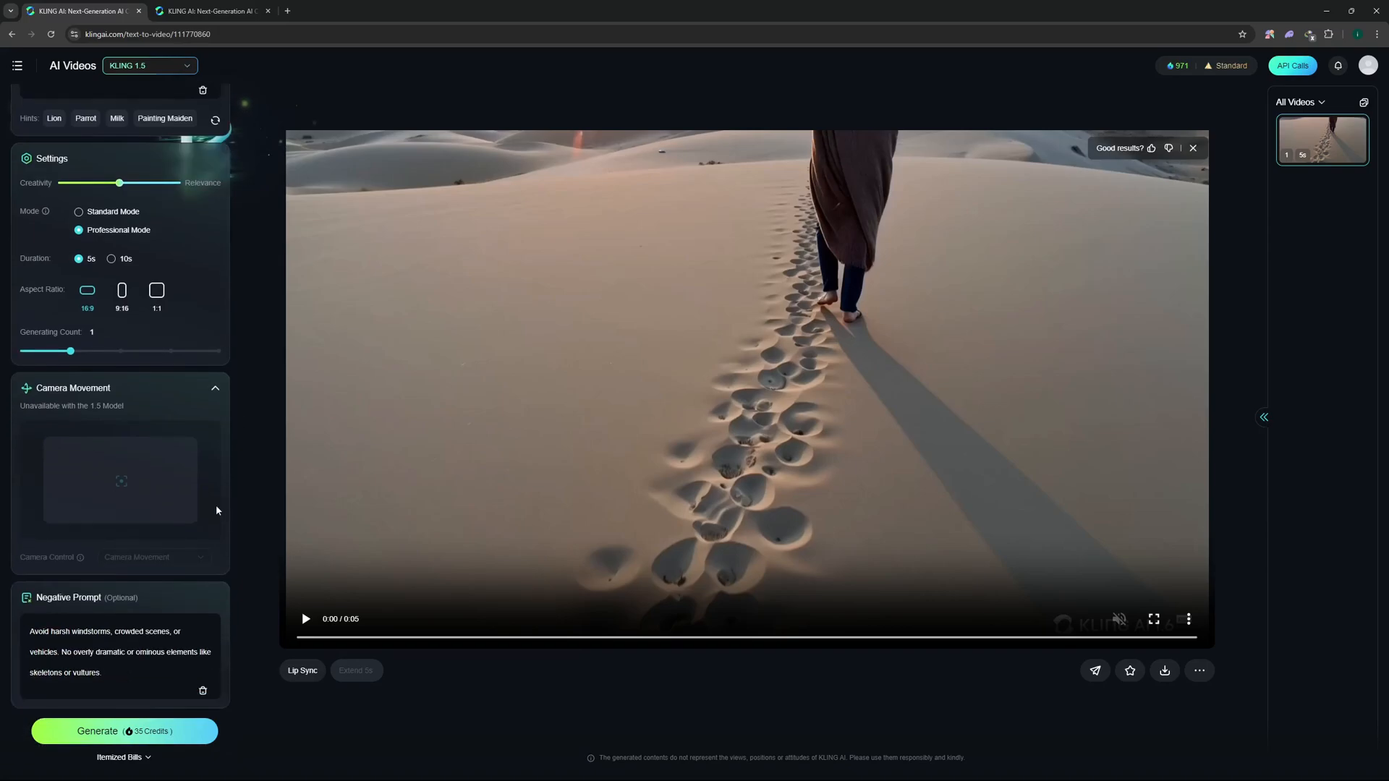
{"action": "scroll", "scroll_direction": "up", "scroll_amount": 3}
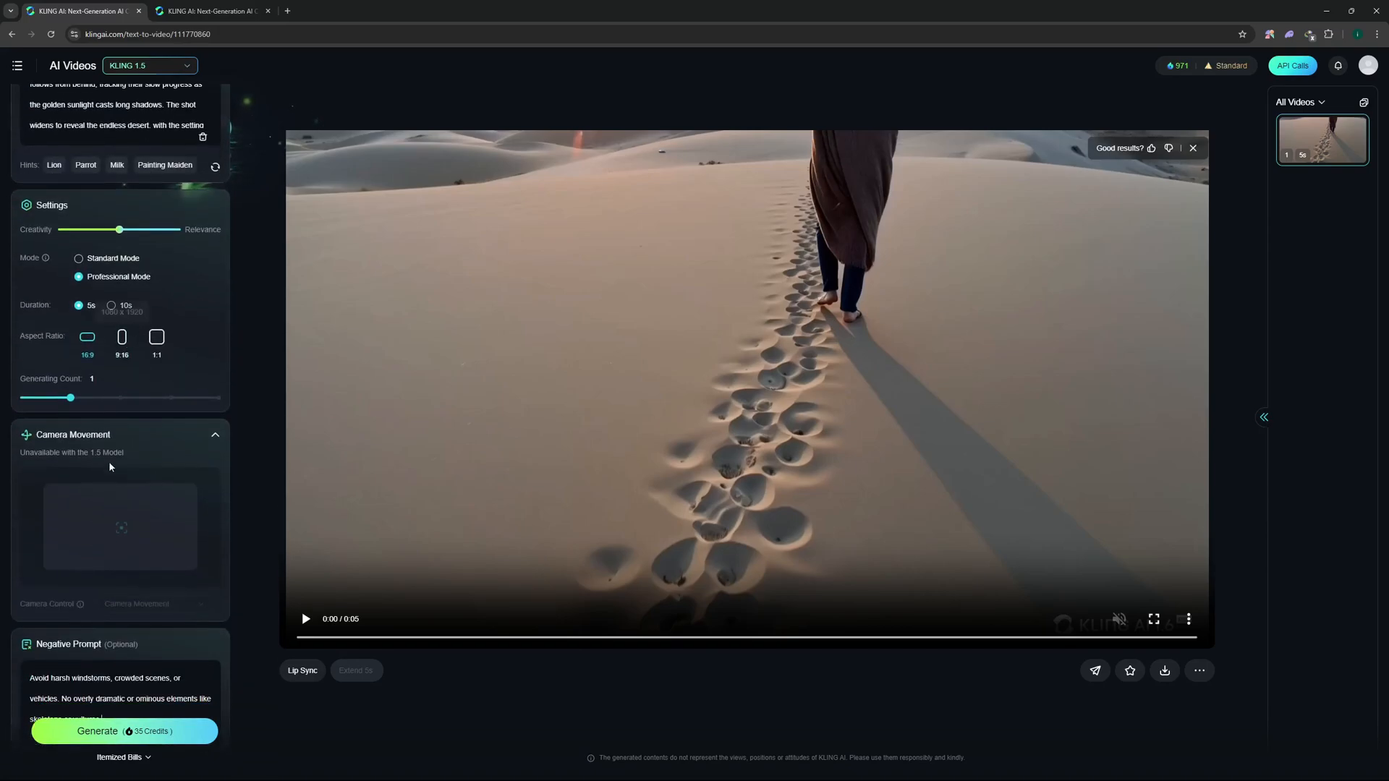
{"action": "scroll", "scroll_direction": "down", "scroll_amount": 3}
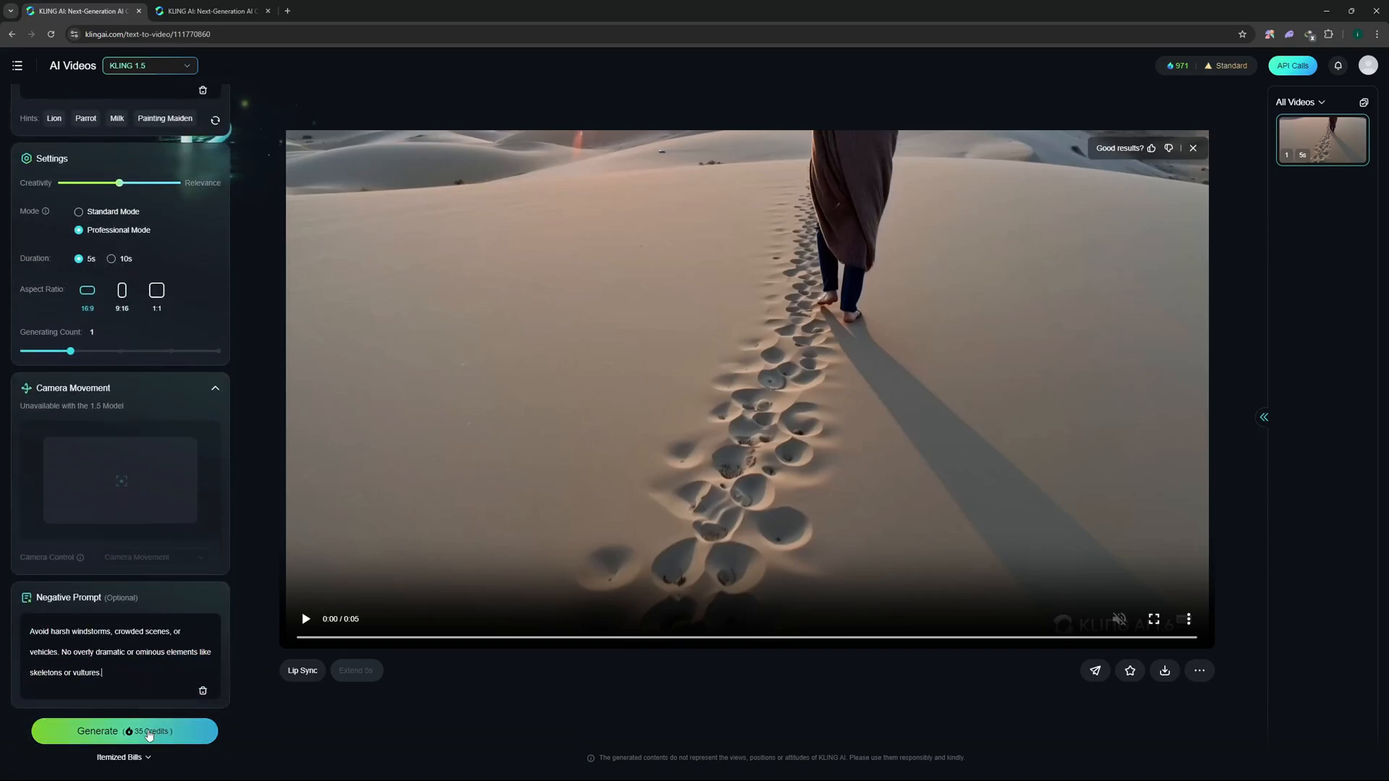
{"action": "left_click", "coordinate": [123, 731]}
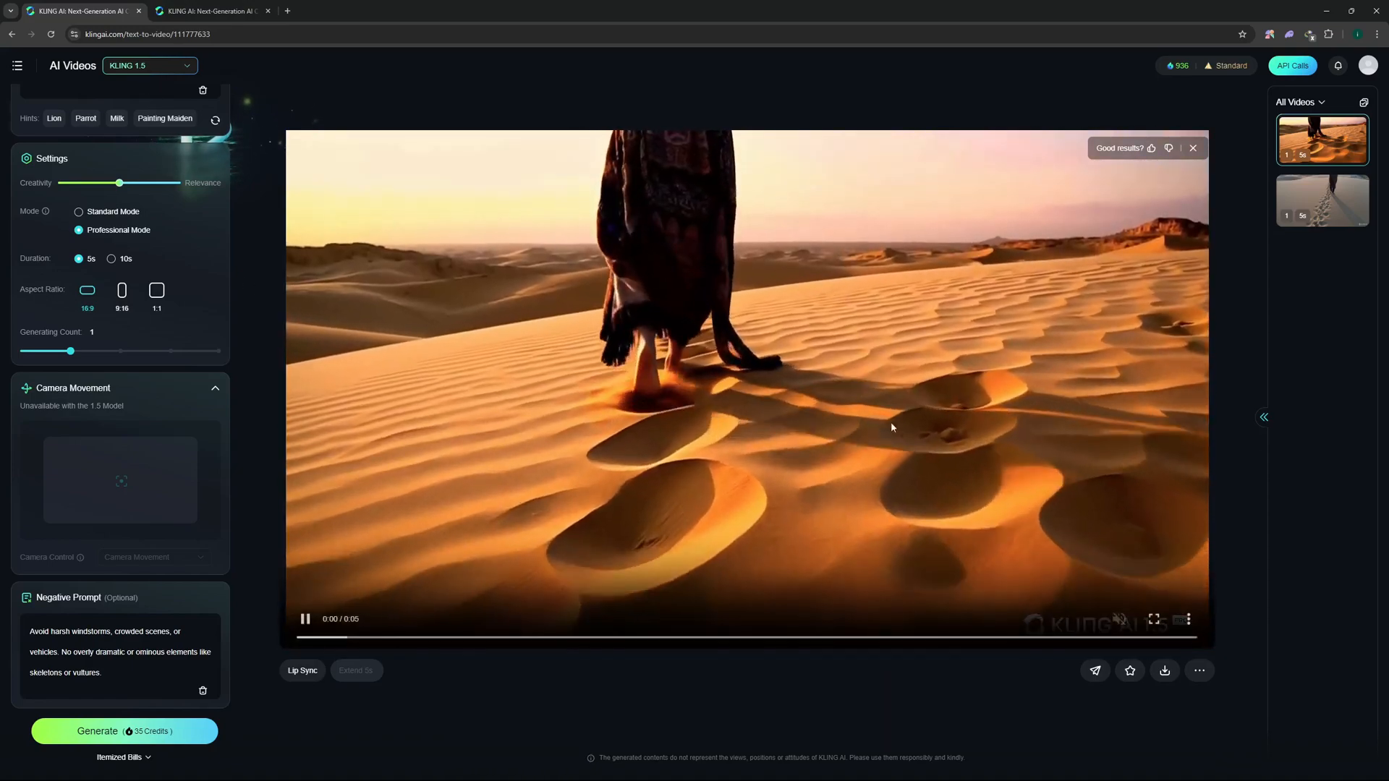
Reopen the first pale desert clip from the videos list.
{"action": "left_click", "coordinate": [1320, 201]}
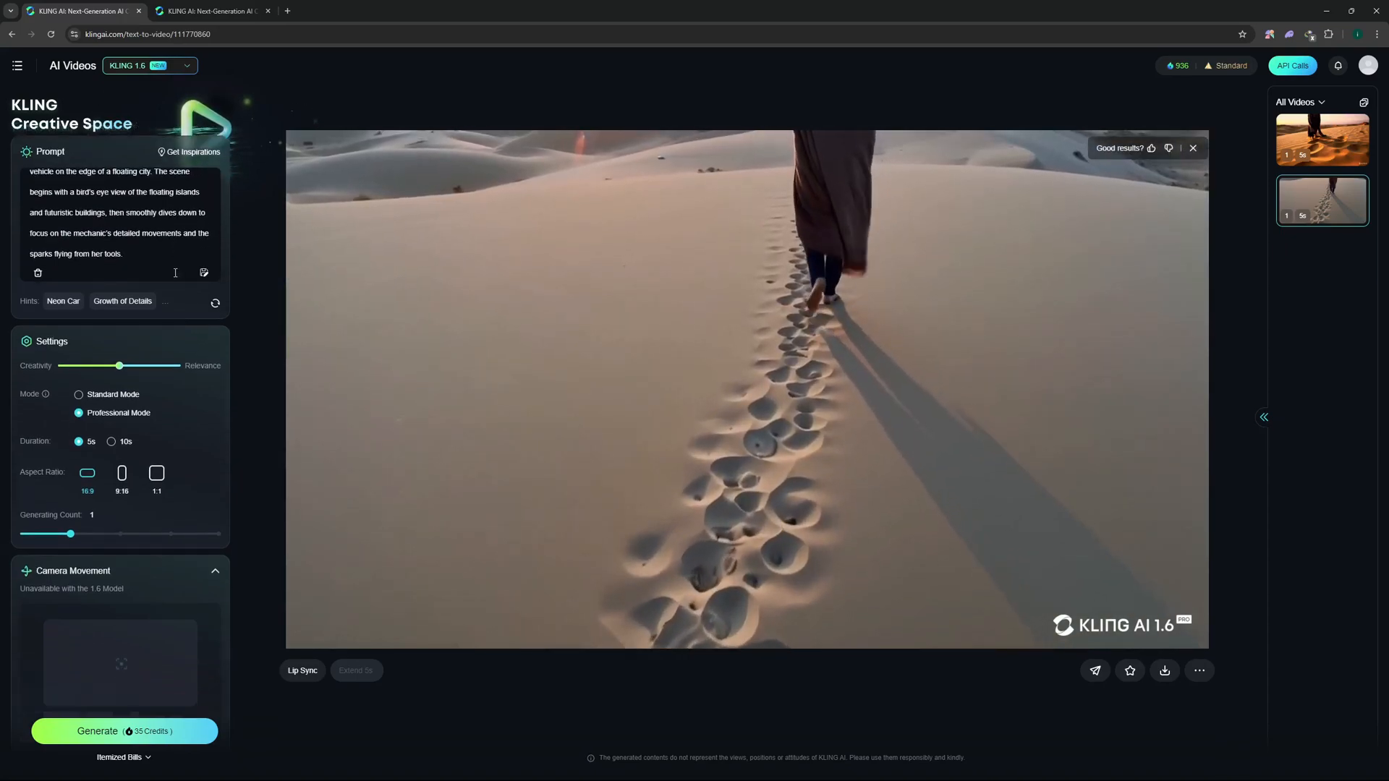
Scroll down the page to bring up the floating-city mechanic videos.
{"action": "scroll", "scroll_direction": "down", "scroll_amount": 3}
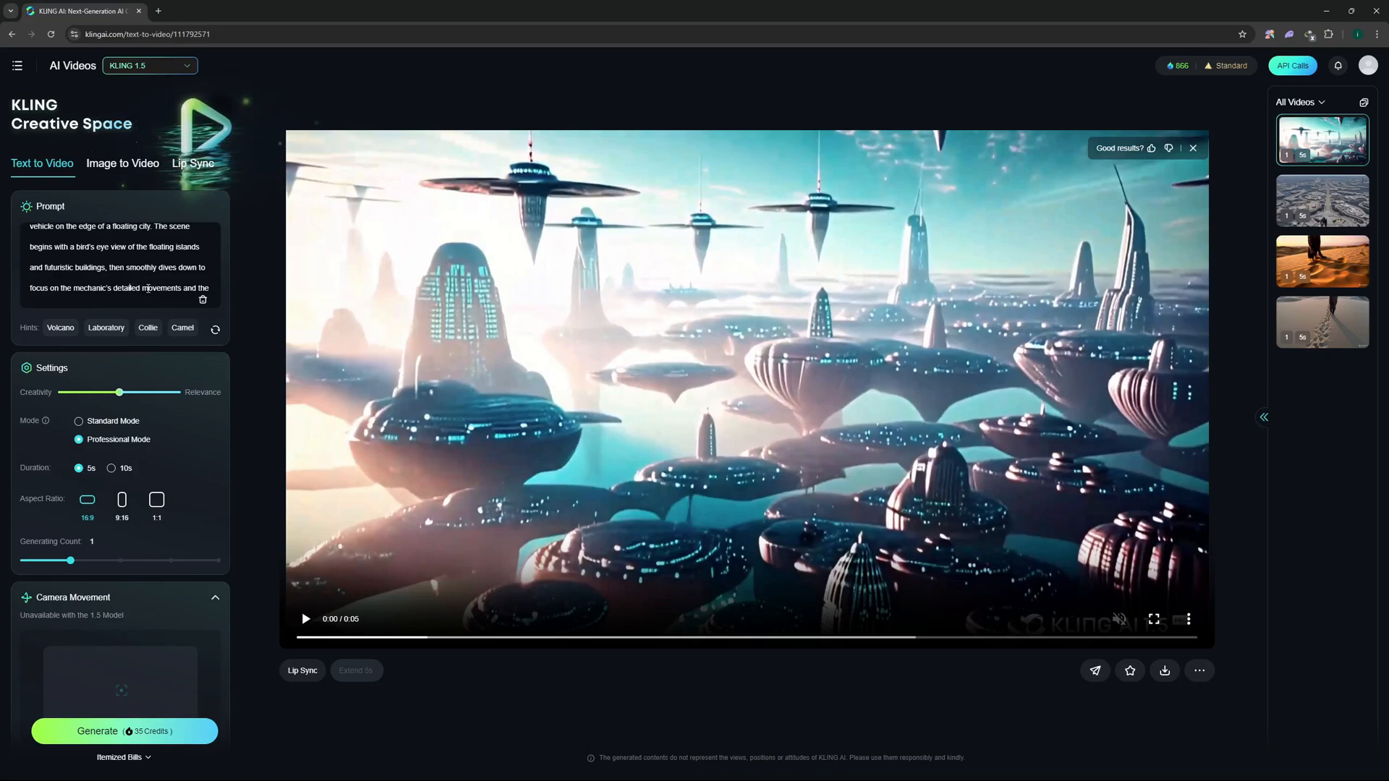
Replace the prompt with the jungle temple scene, set 10s, 9:16, and edit negatives.
{"action": "triple_click", "coordinate": [118, 257]}
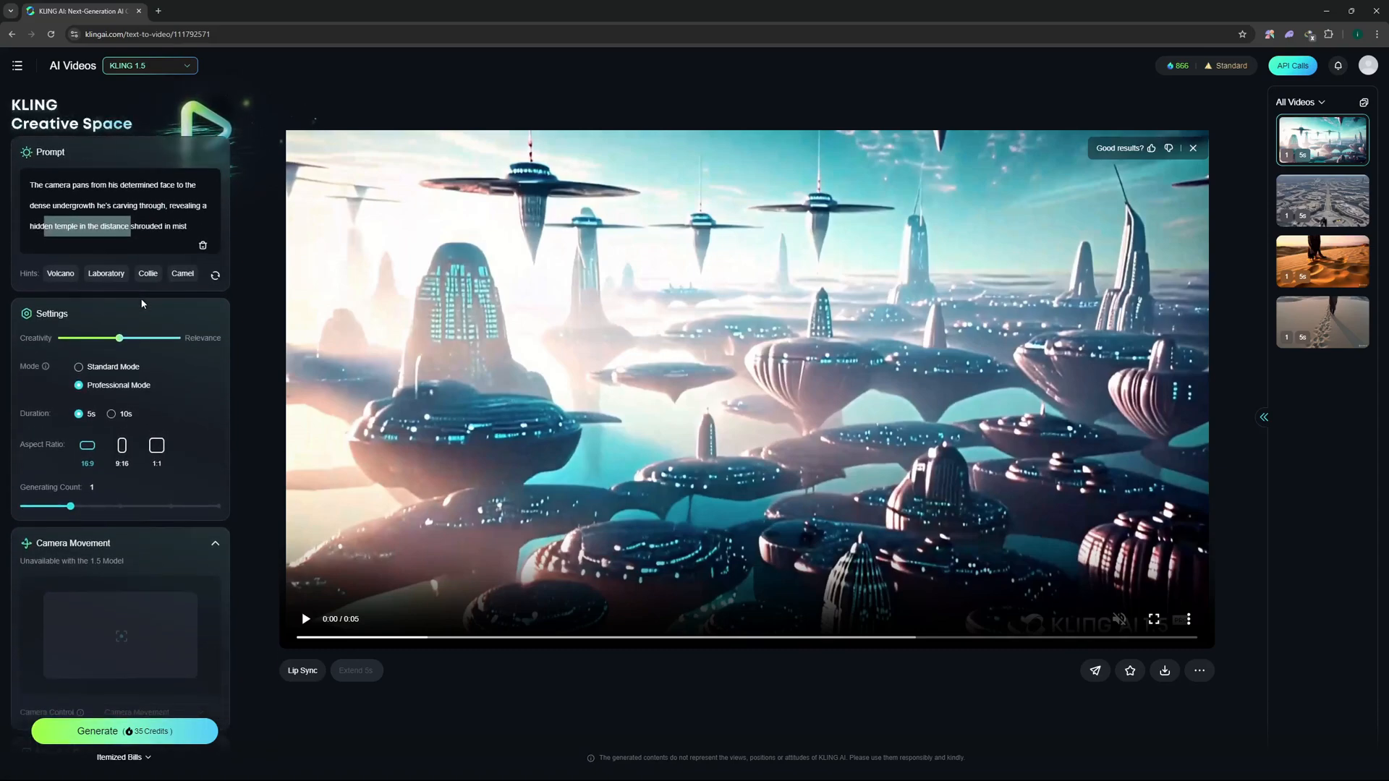
{"action": "scroll", "scroll_direction": "down", "scroll_amount": 3}
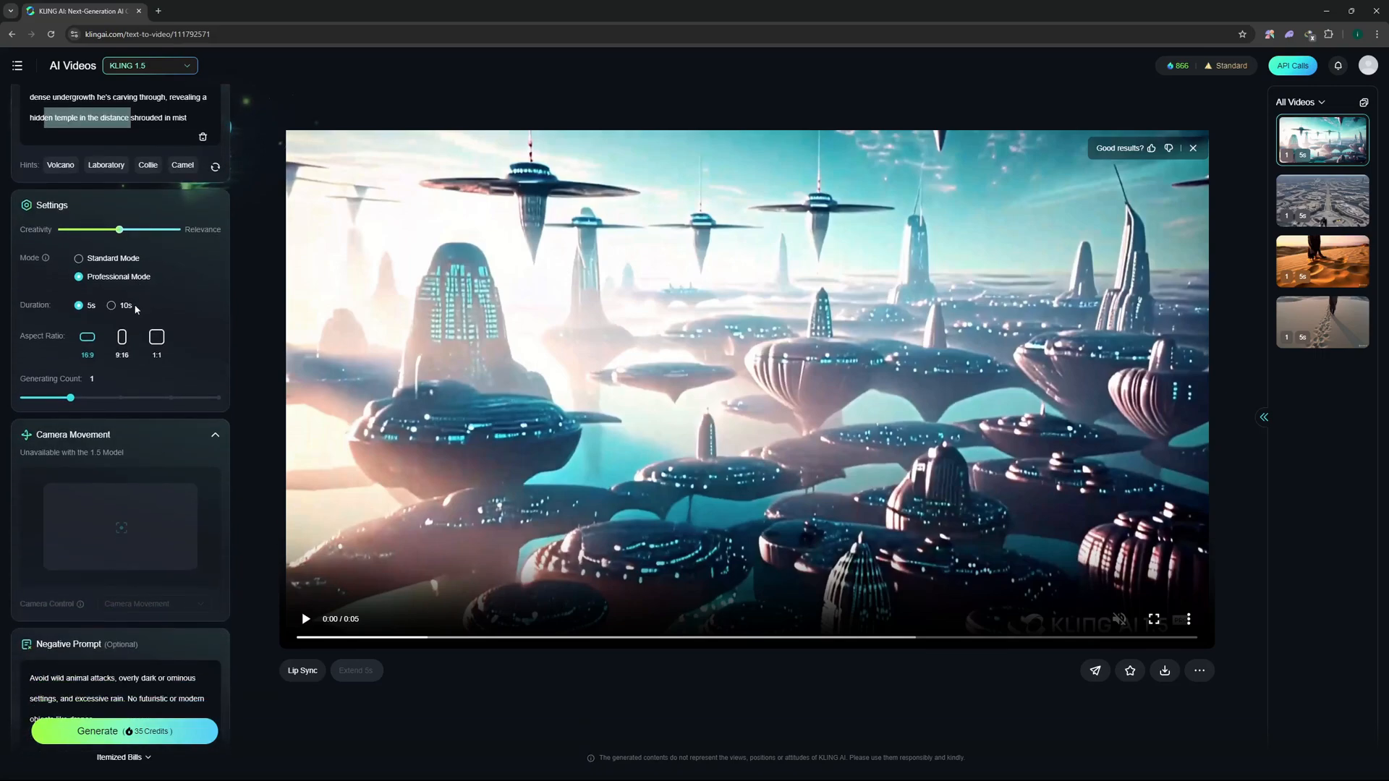
{"action": "left_click", "coordinate": [111, 304]}
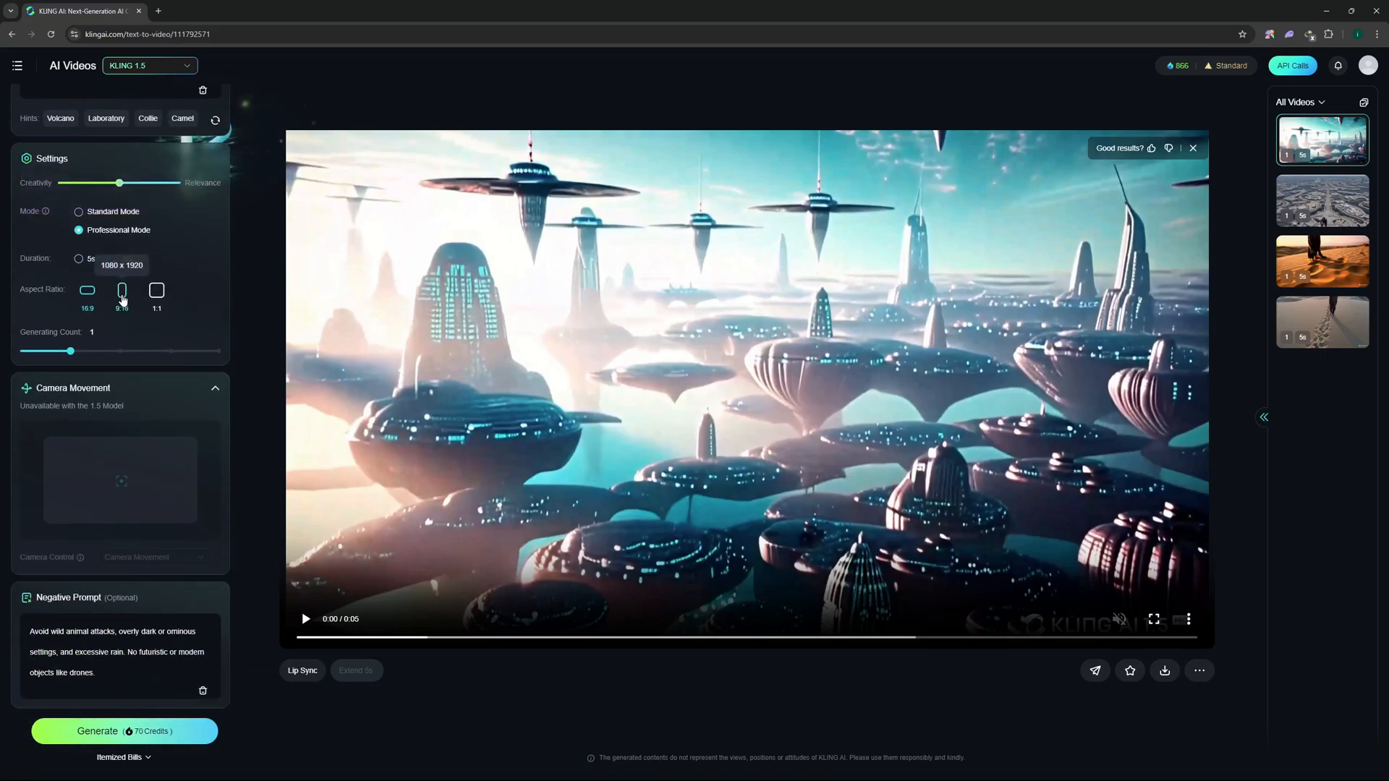
{"action": "left_click", "coordinate": [118, 259]}
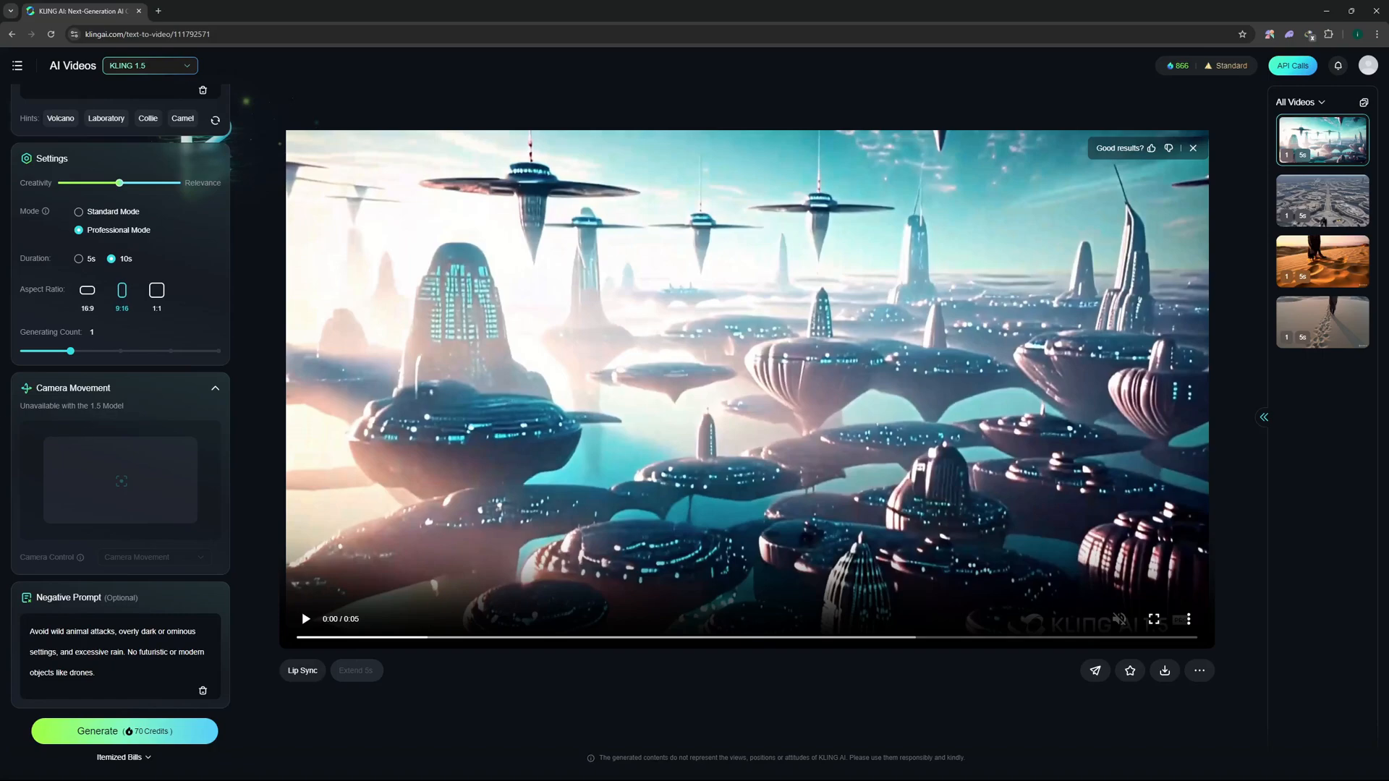
{"action": "left_click", "coordinate": [93, 672]}
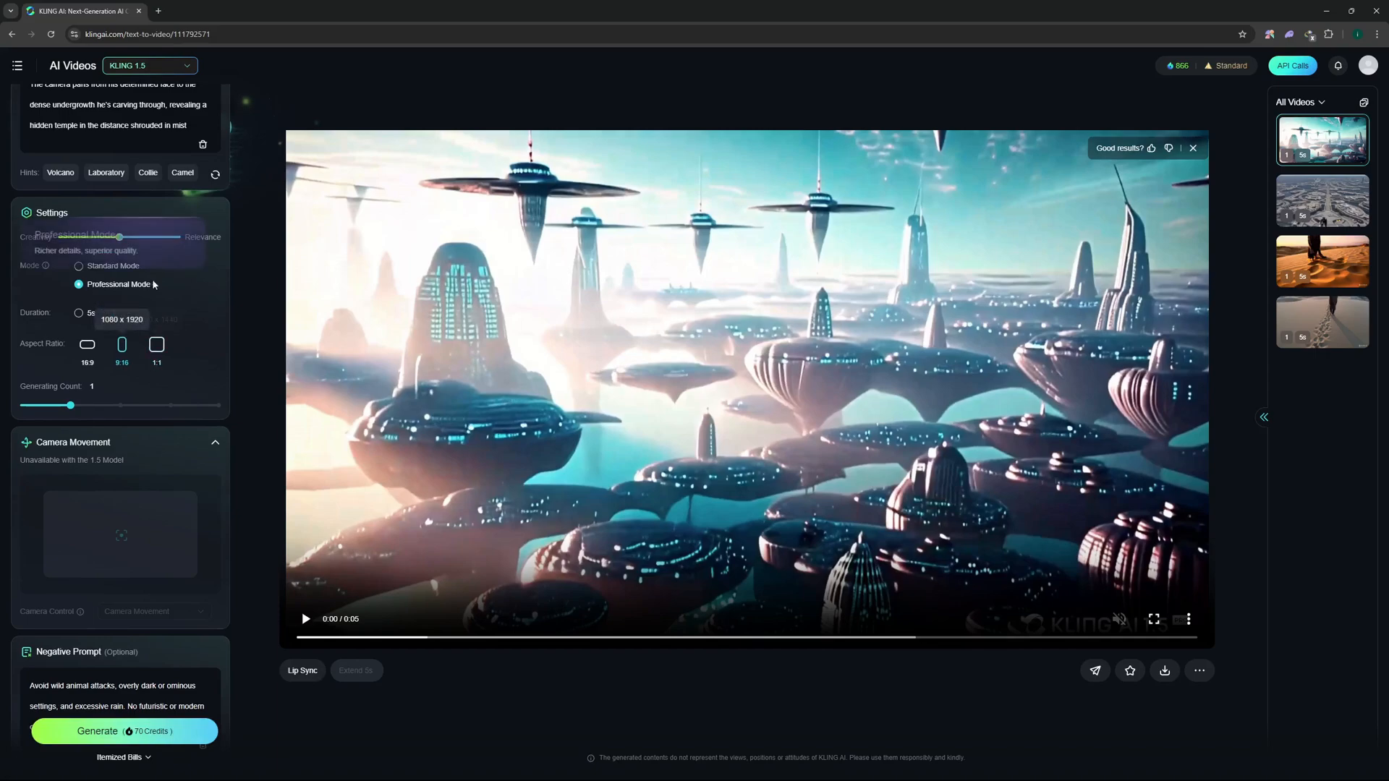
{"action": "left_click", "coordinate": [110, 312]}
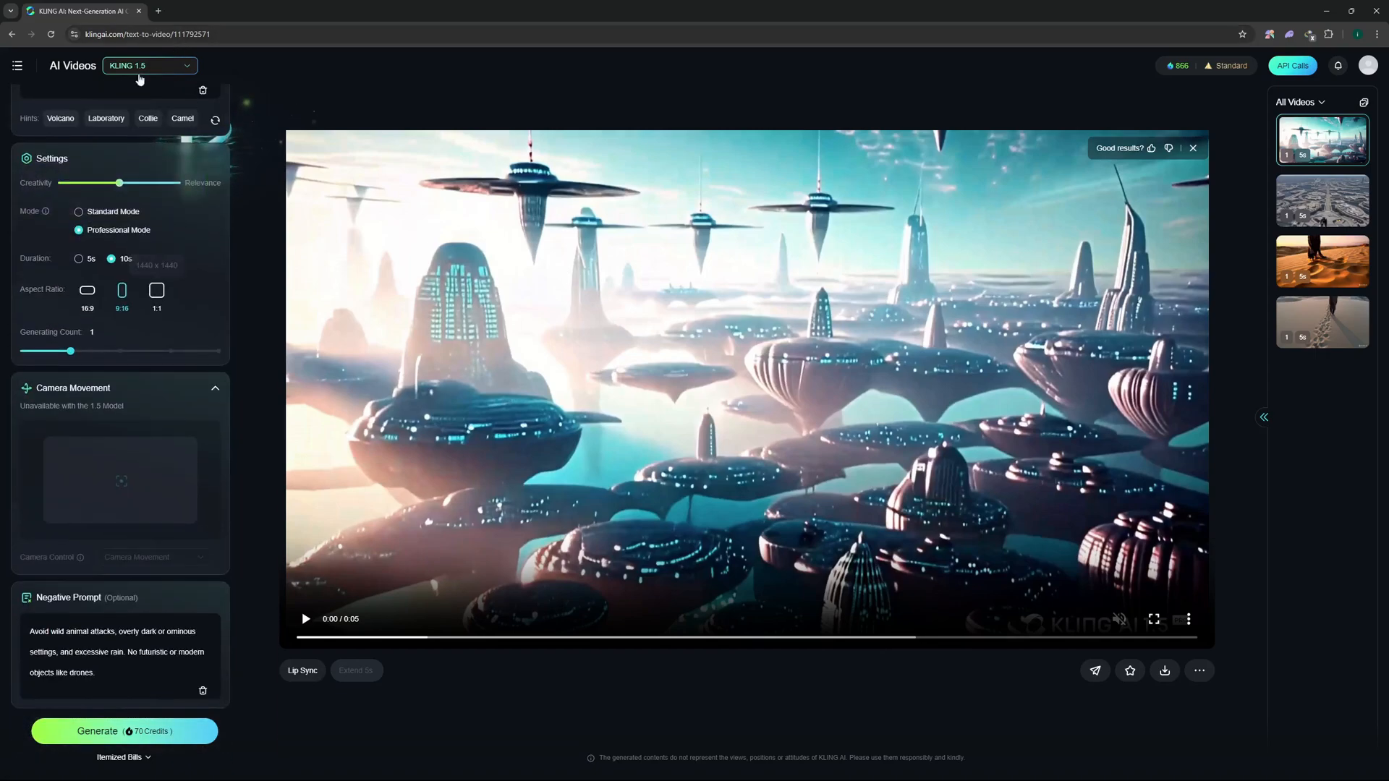
Switch the model to KLING 1.6 and generate the jungle temple clip.
{"action": "left_click", "coordinate": [147, 65]}
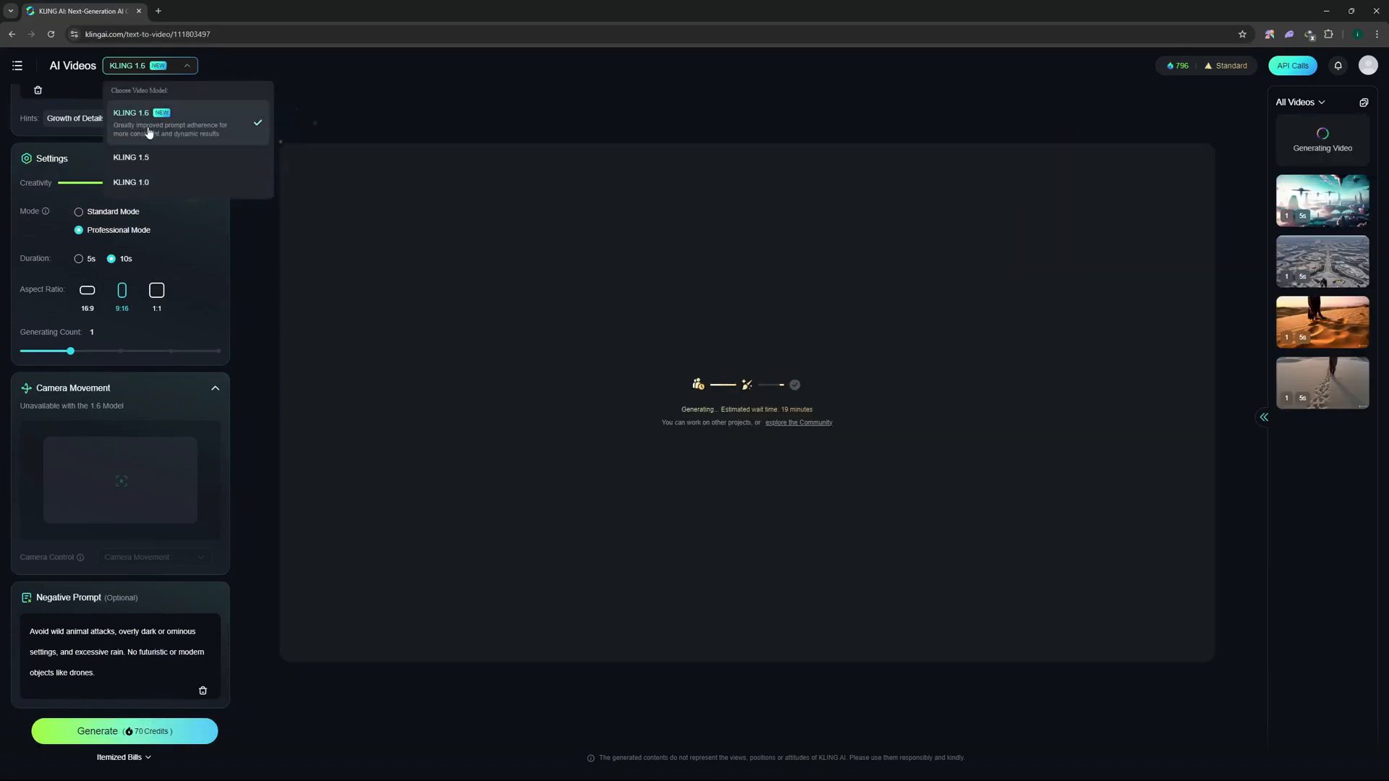
{"action": "left_click", "coordinate": [131, 113]}
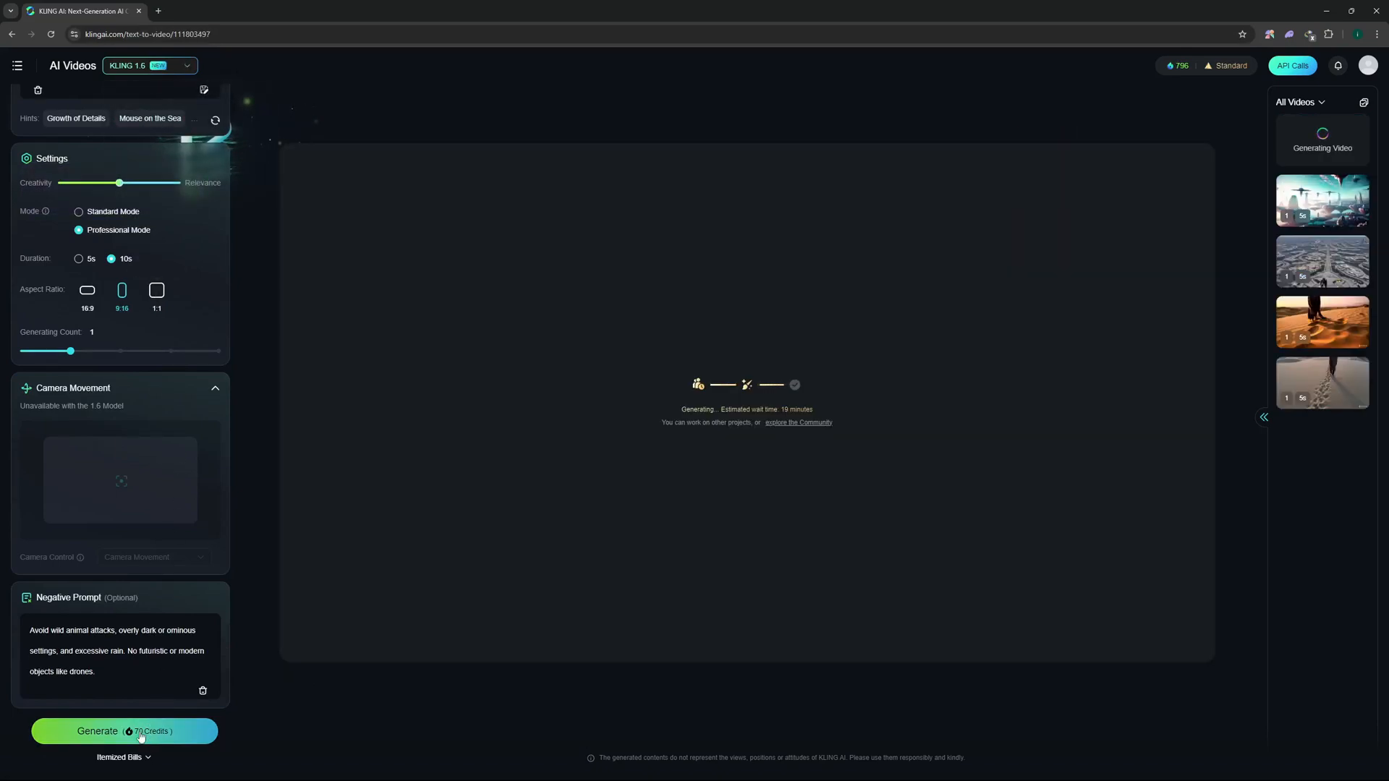
{"action": "left_click", "coordinate": [124, 730]}
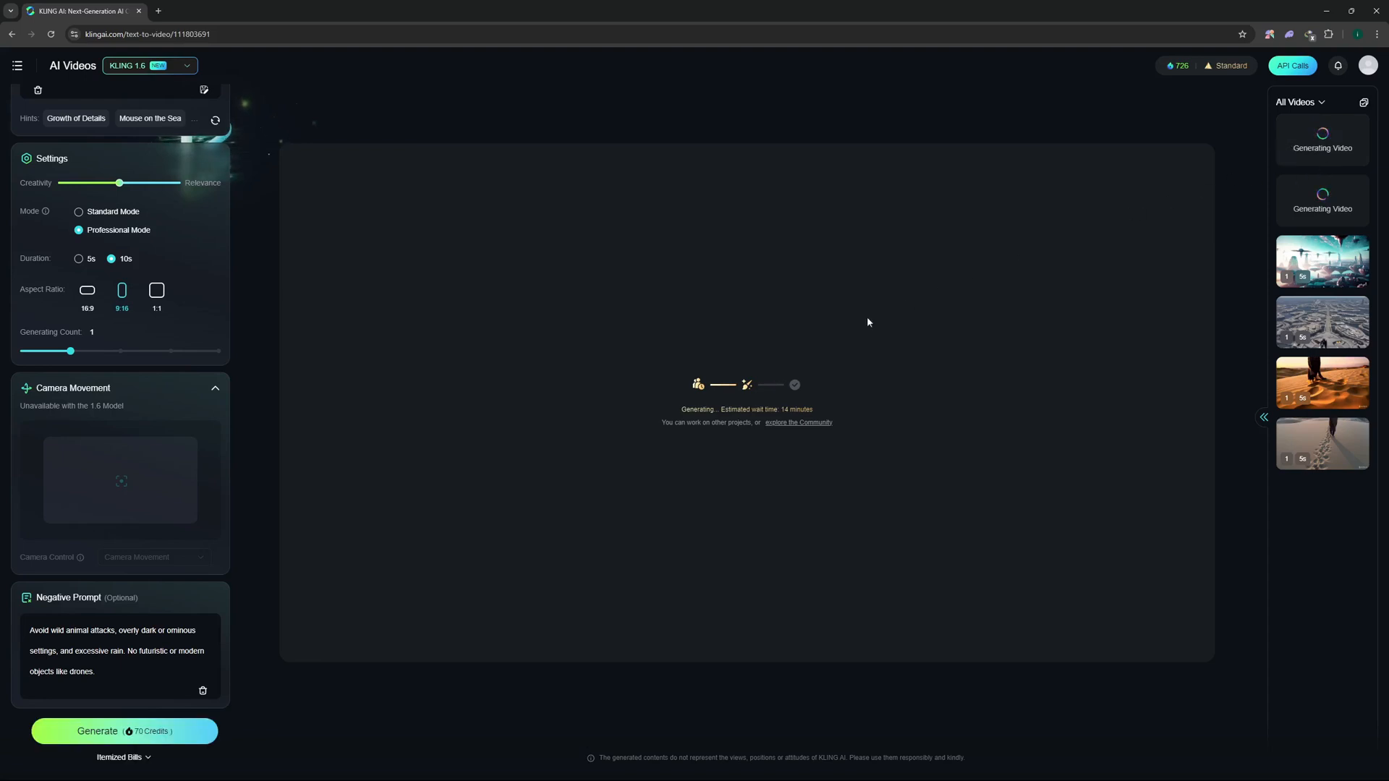
{"action": "mouse_move", "coordinate": [664, 397]}
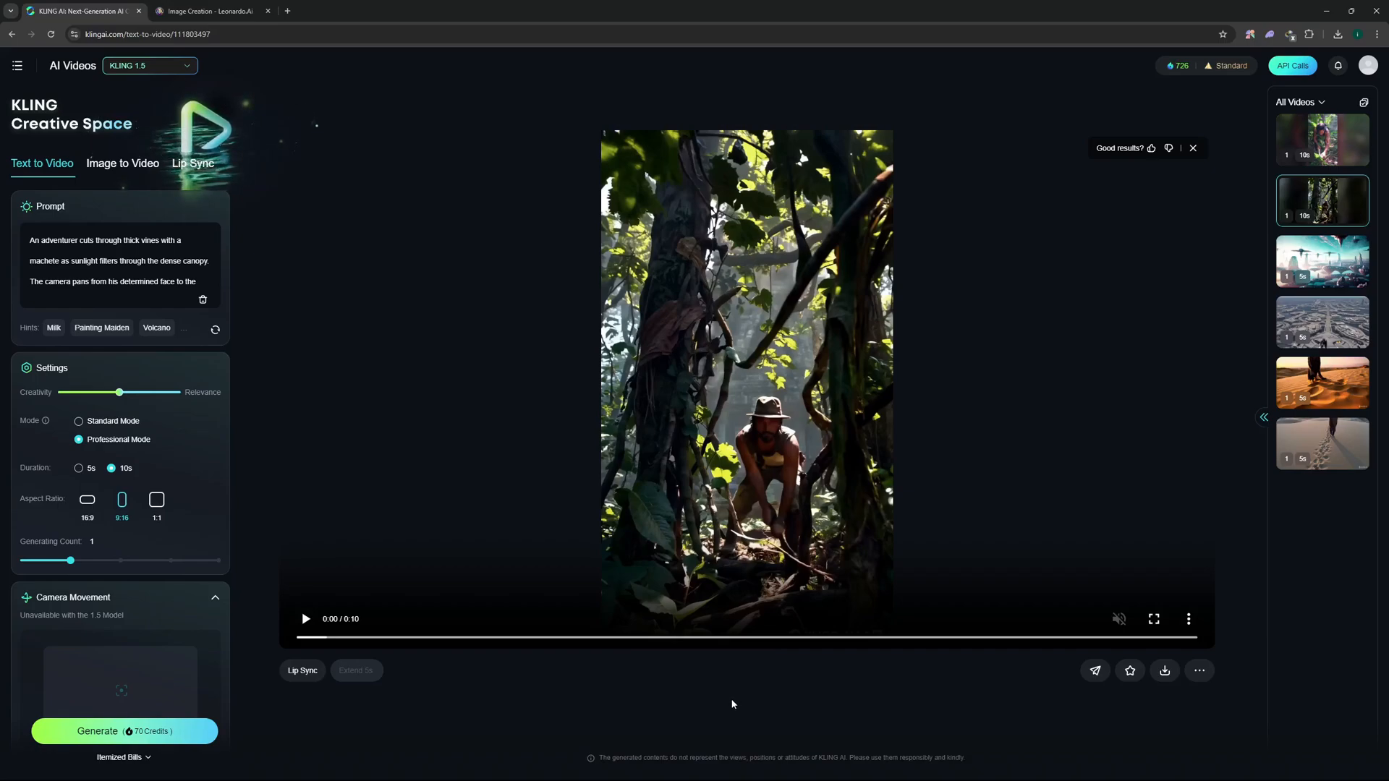
Switch to Image to Video and add the woman portrait as the start frame.
{"action": "left_click", "coordinate": [122, 162]}
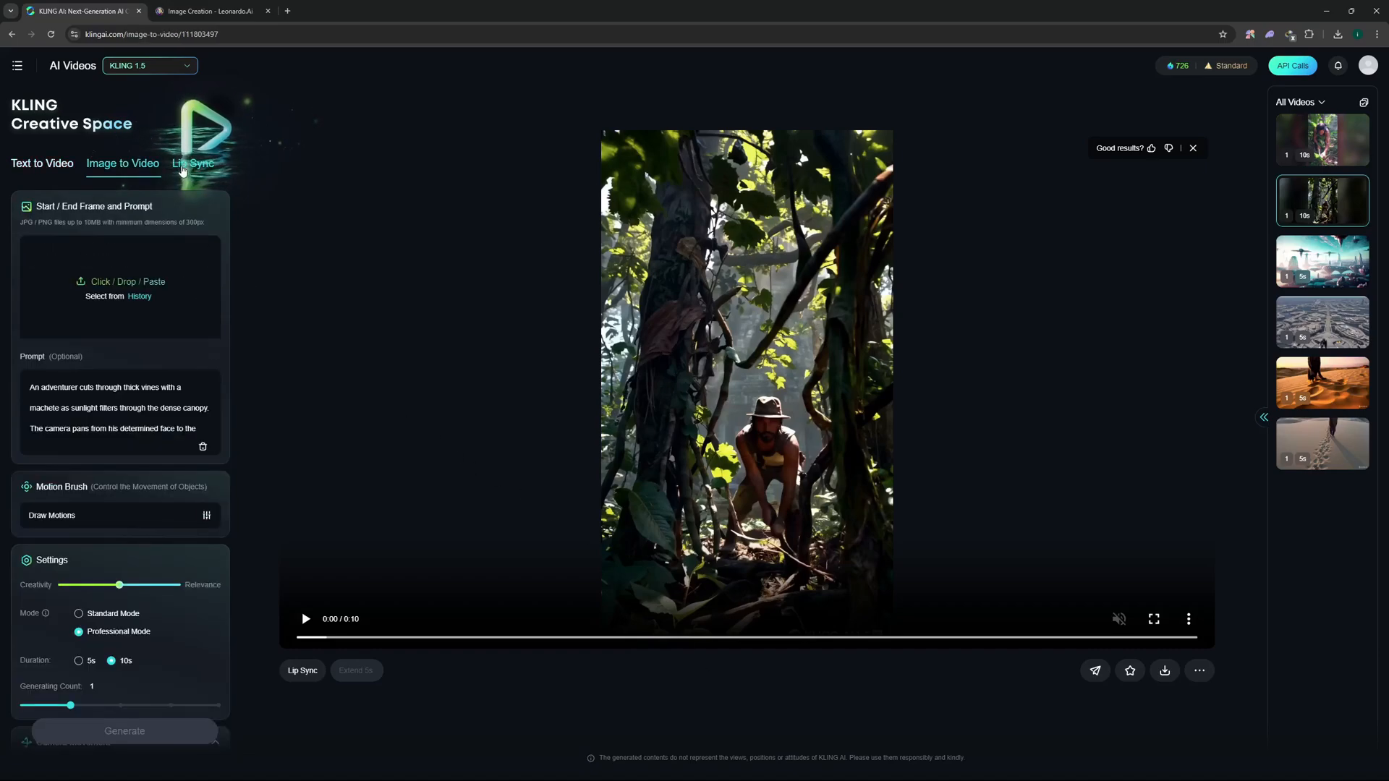
{"action": "left_click", "coordinate": [193, 163]}
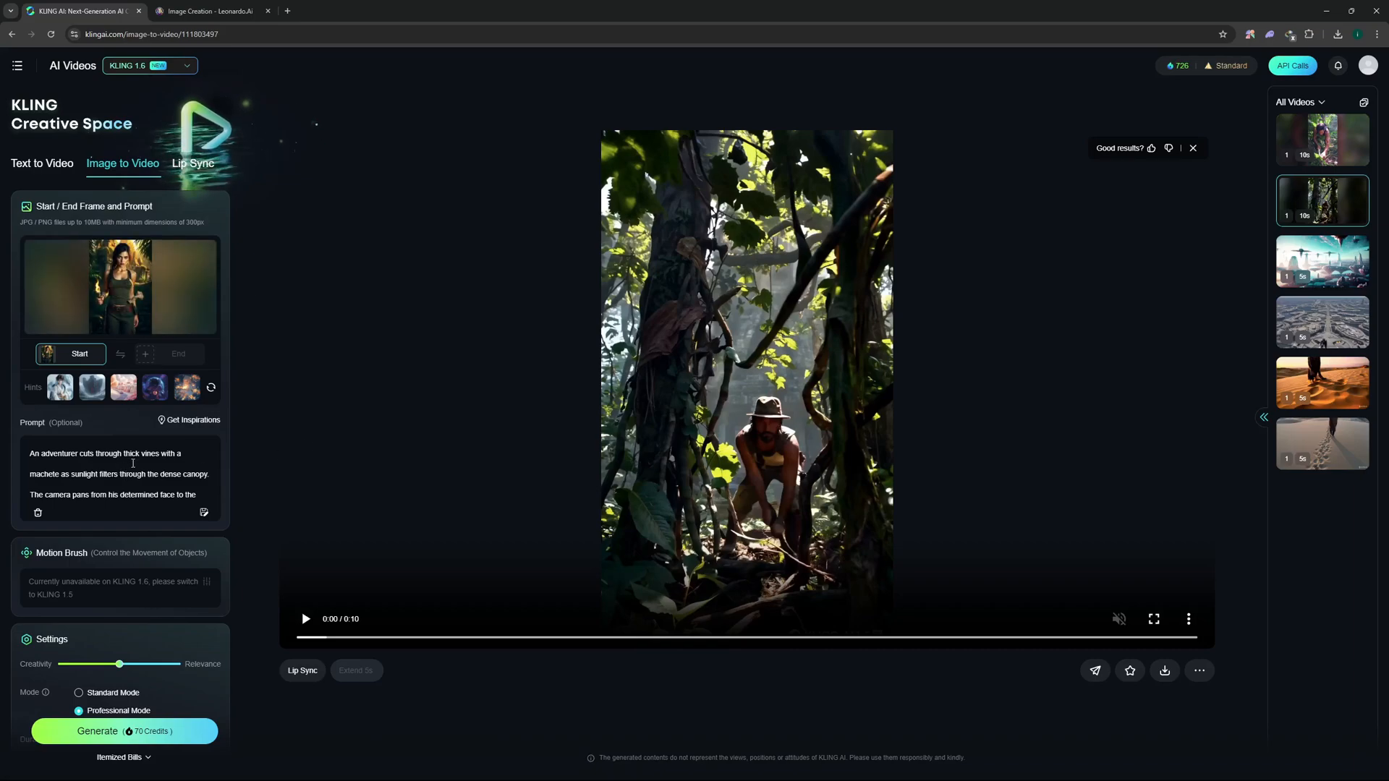
{"action": "scroll", "scroll_direction": "down", "scroll_amount": 3}
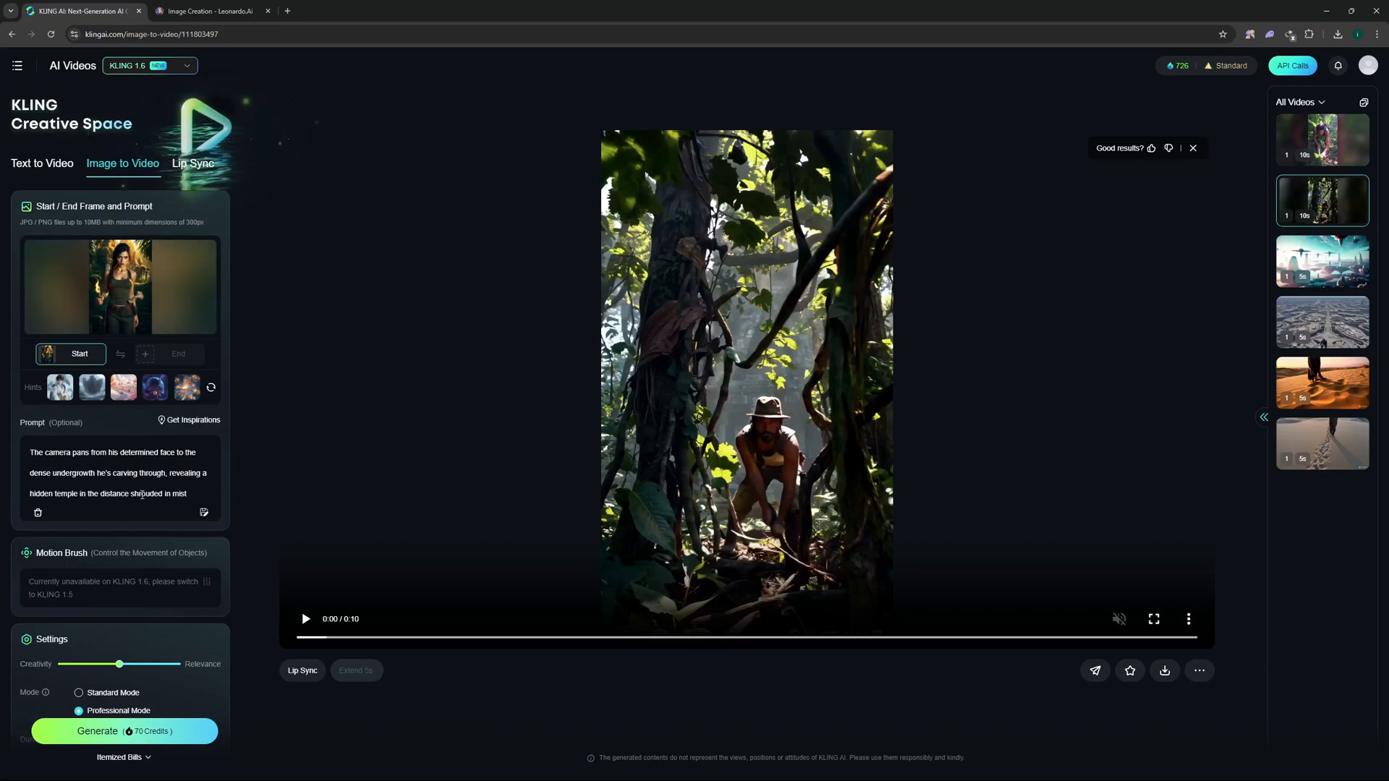
{"action": "scroll", "scroll_direction": "down", "scroll_amount": 3}
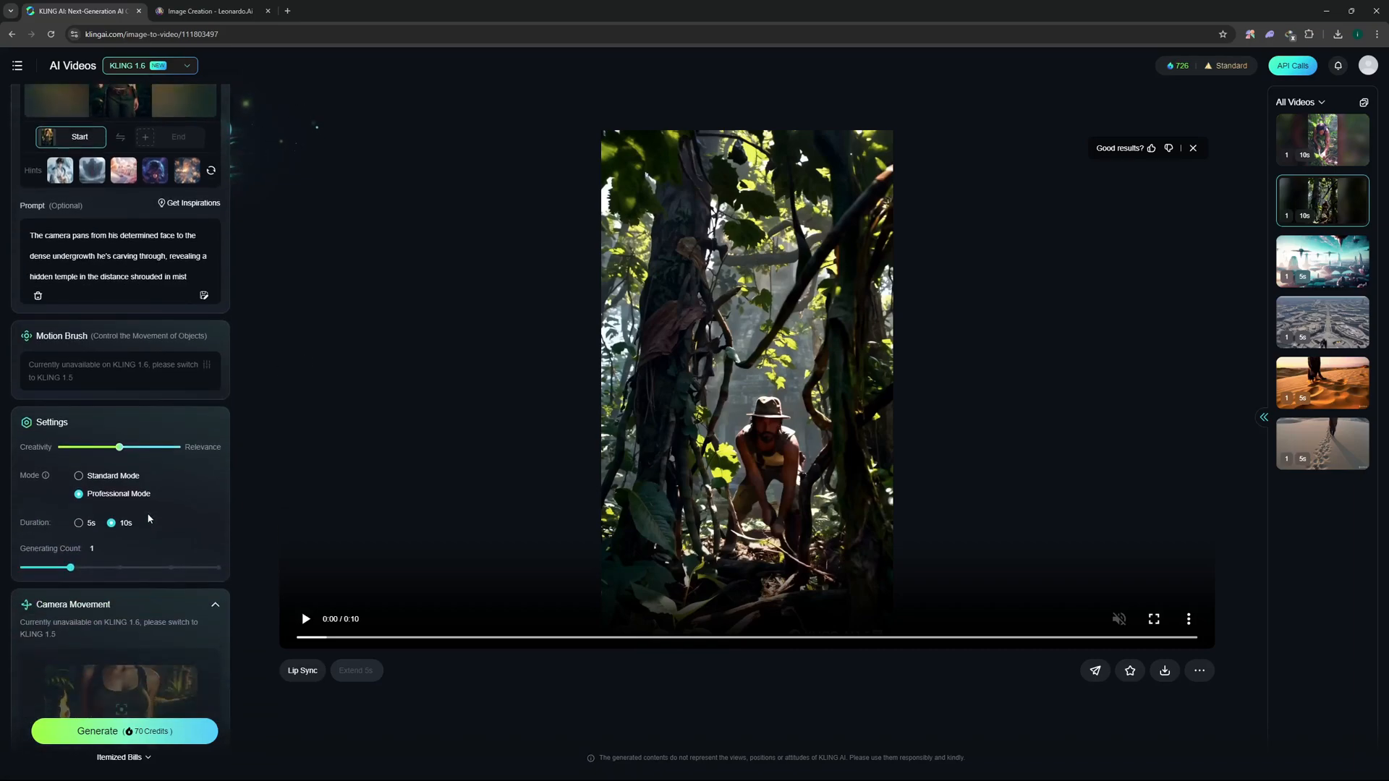
{"action": "scroll", "scroll_direction": "down", "scroll_amount": 3}
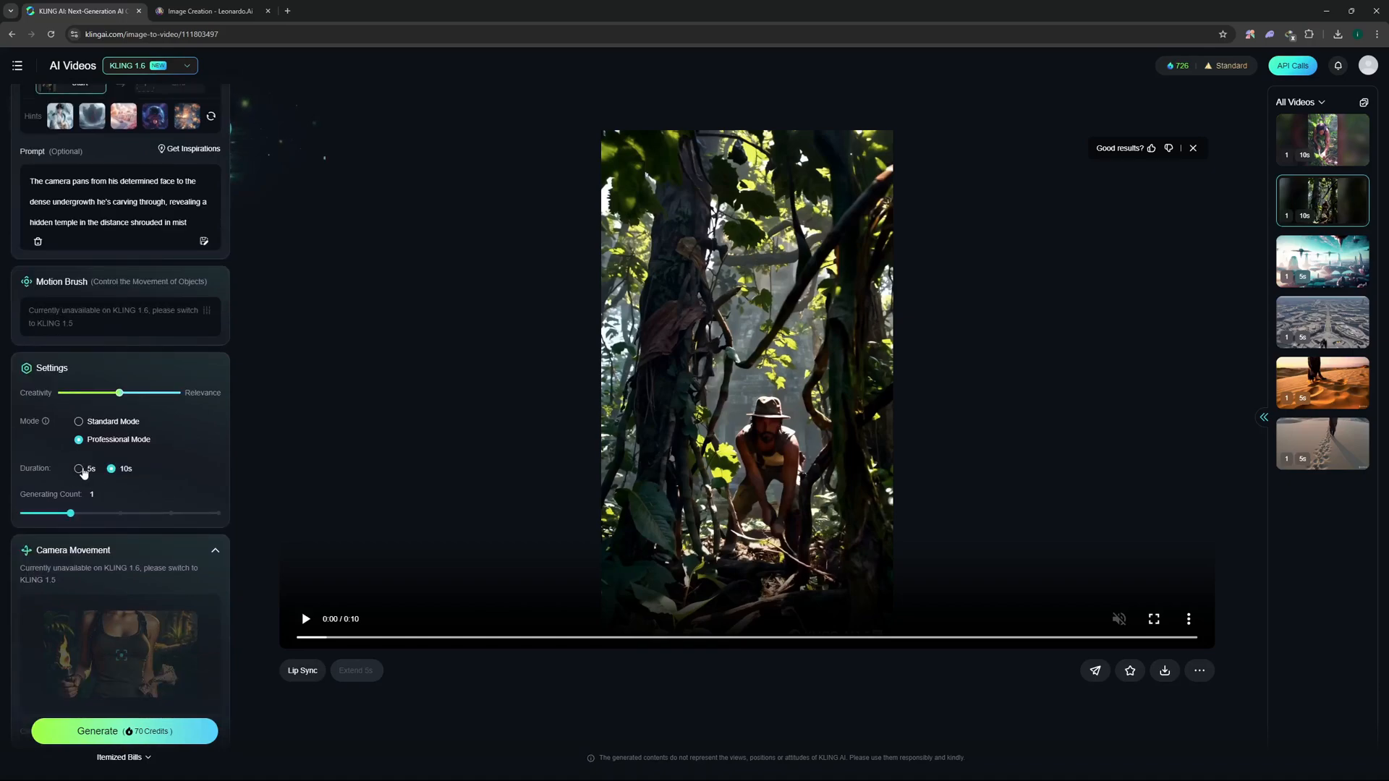
Set the clip duration to 5 seconds and review the jungle vine prompt settings.
{"action": "left_click", "coordinate": [78, 469]}
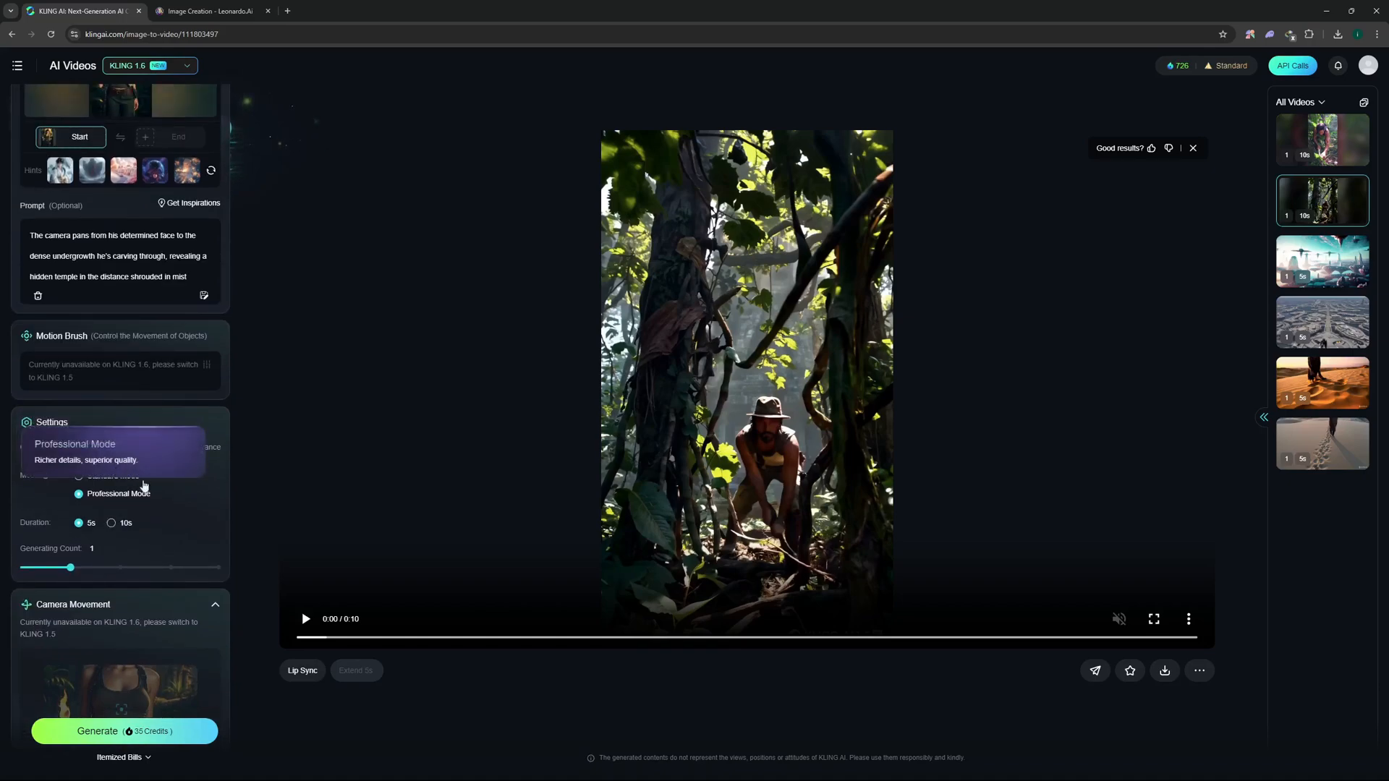
{"action": "scroll", "scroll_direction": "down", "scroll_amount": 3}
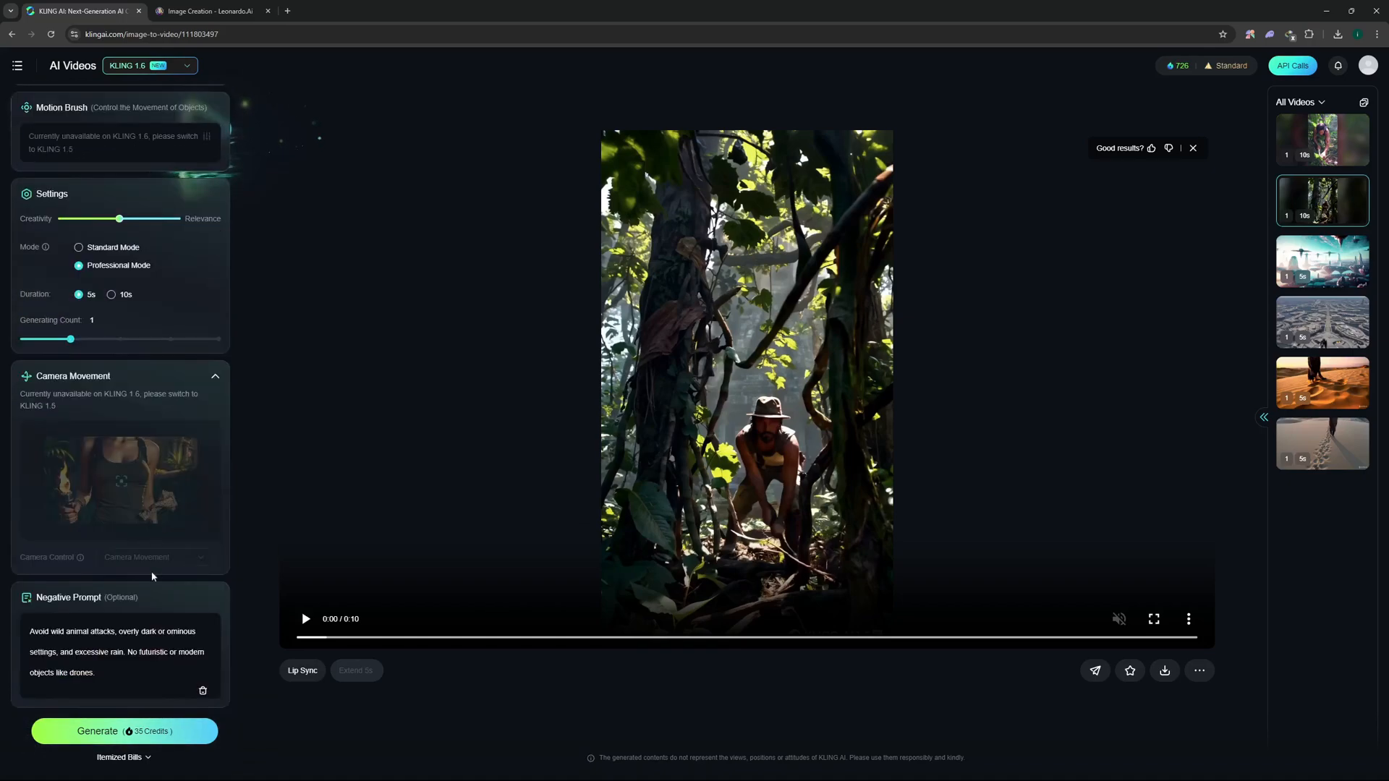
{"action": "mouse_move", "coordinate": [118, 525]}
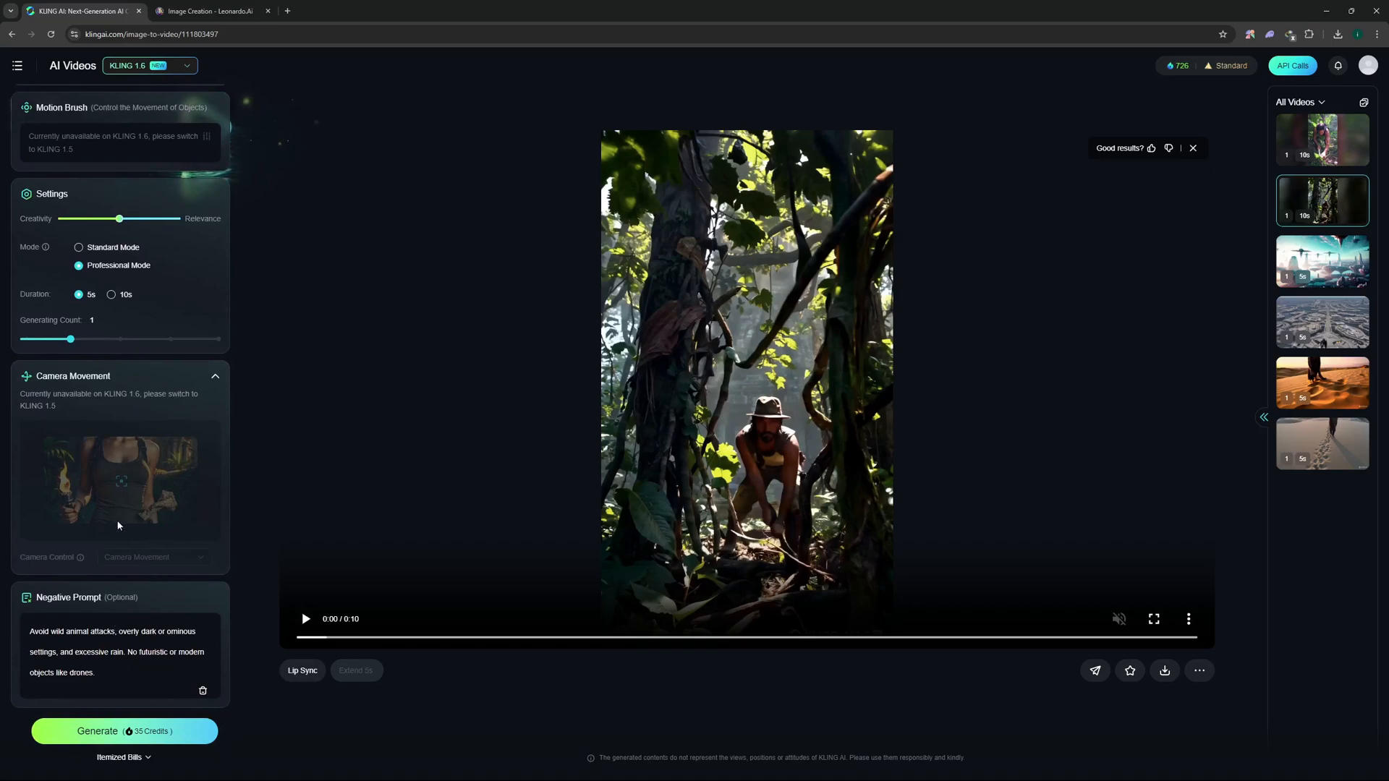
{"action": "scroll", "scroll_direction": "up", "scroll_amount": 3}
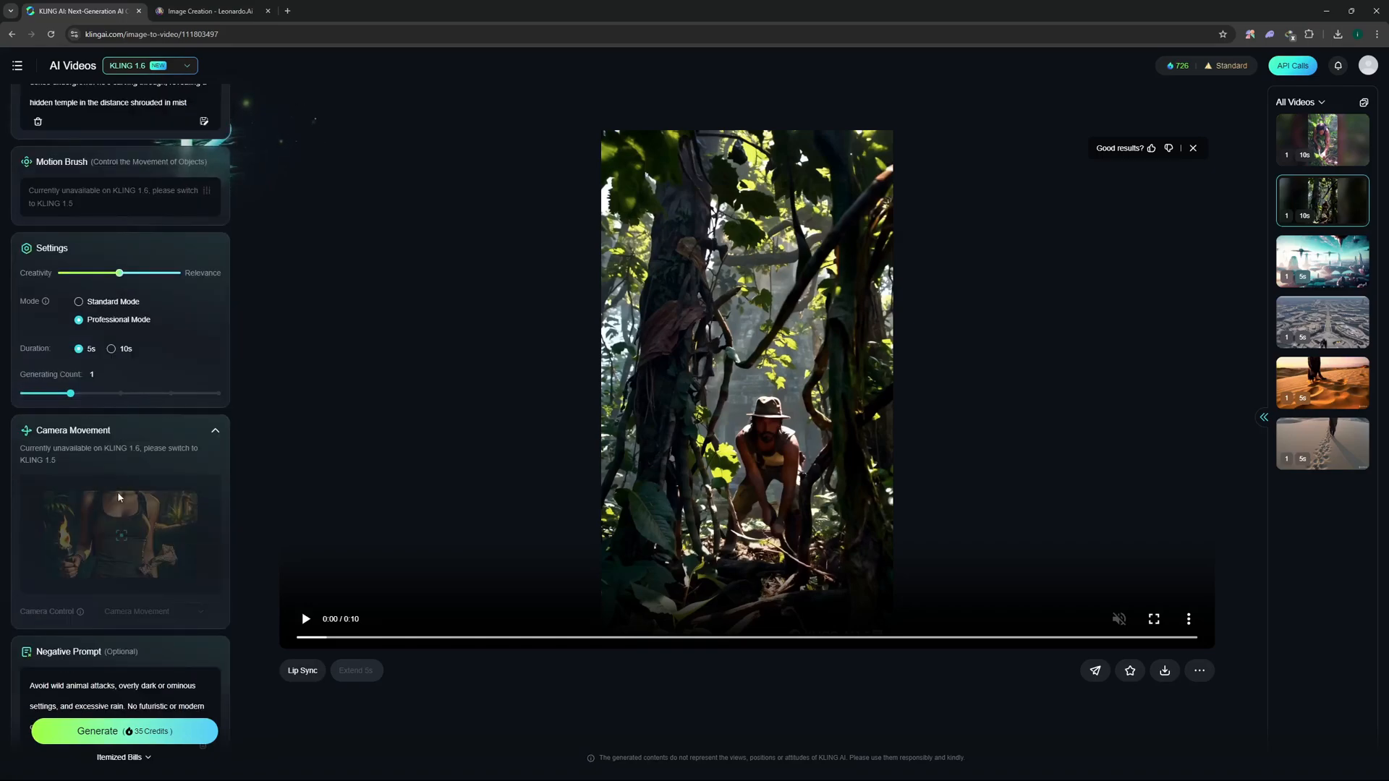
{"action": "mouse_move", "coordinate": [133, 458]}
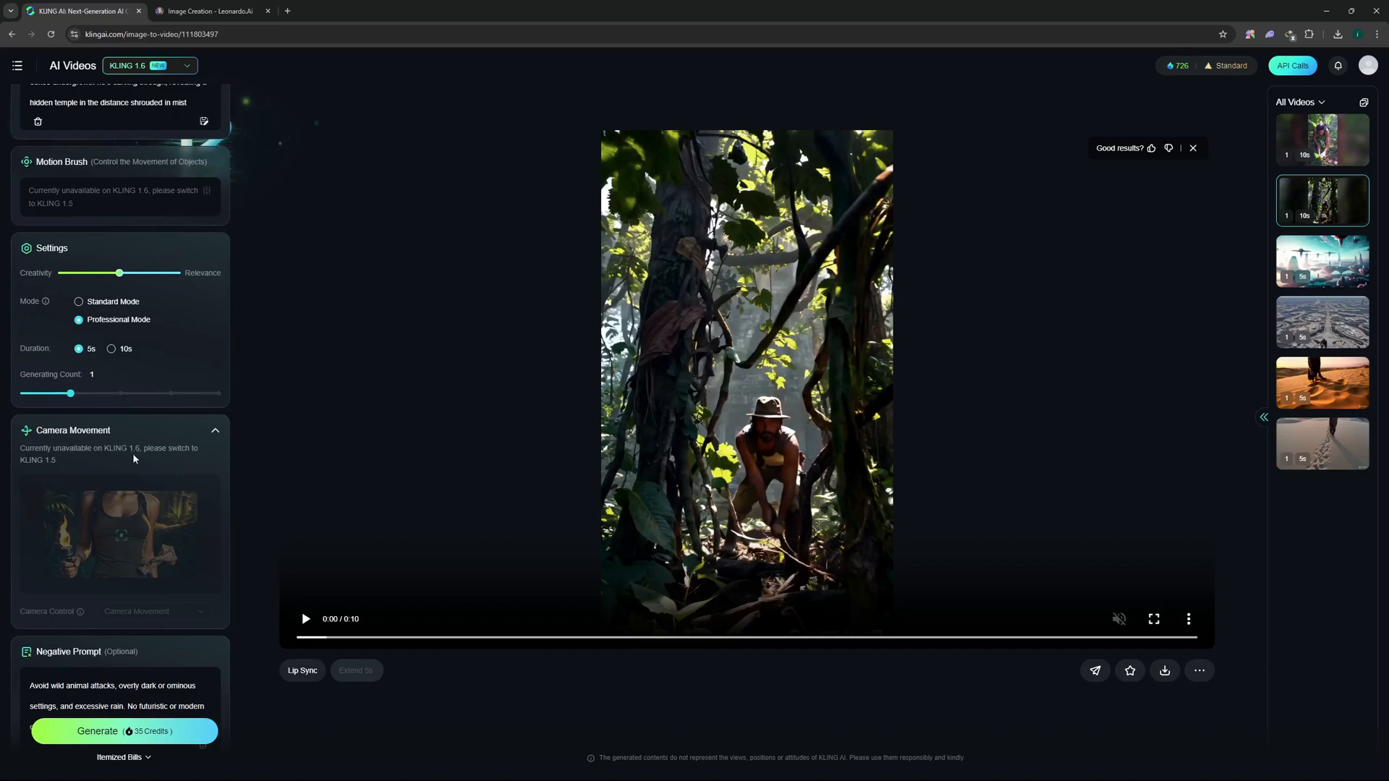
{"action": "scroll", "scroll_direction": "up", "scroll_amount": 3}
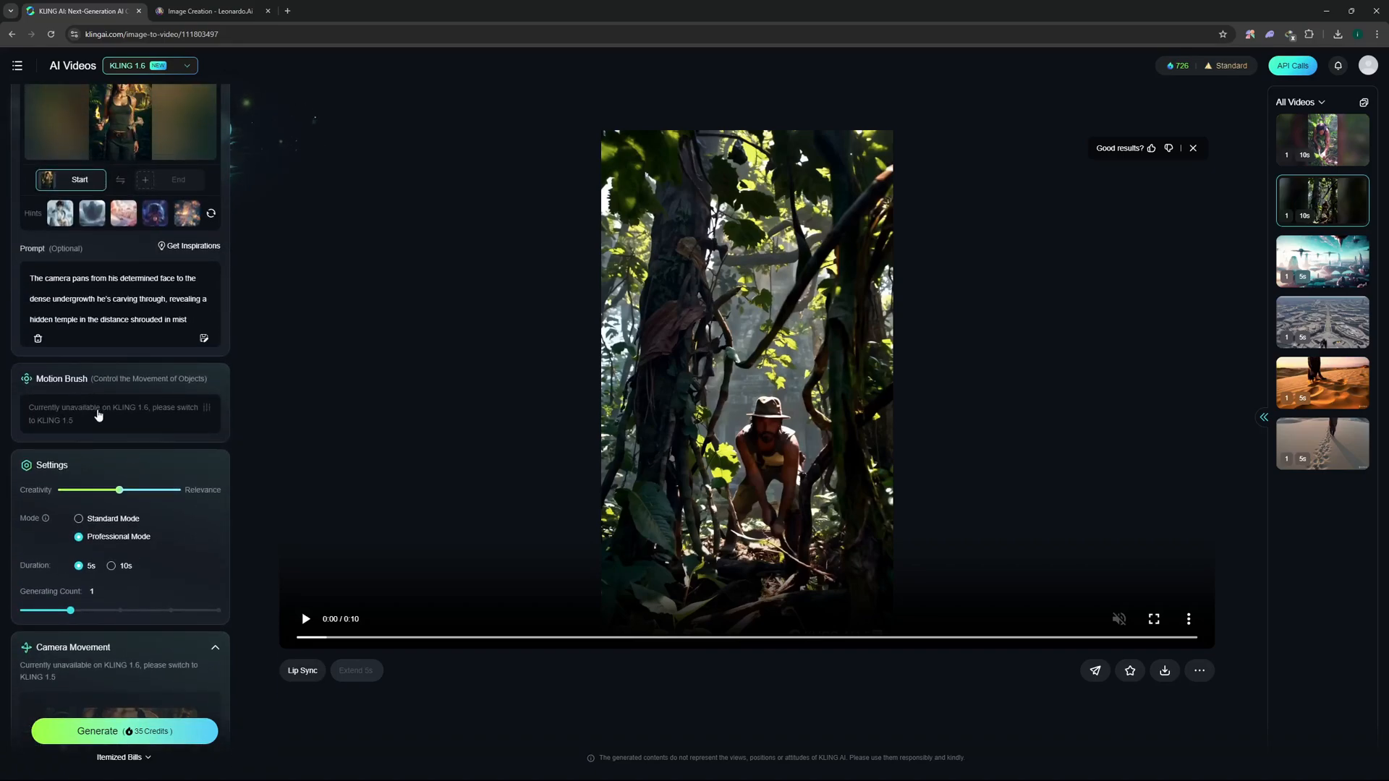
{"action": "mouse_move", "coordinate": [133, 418]}
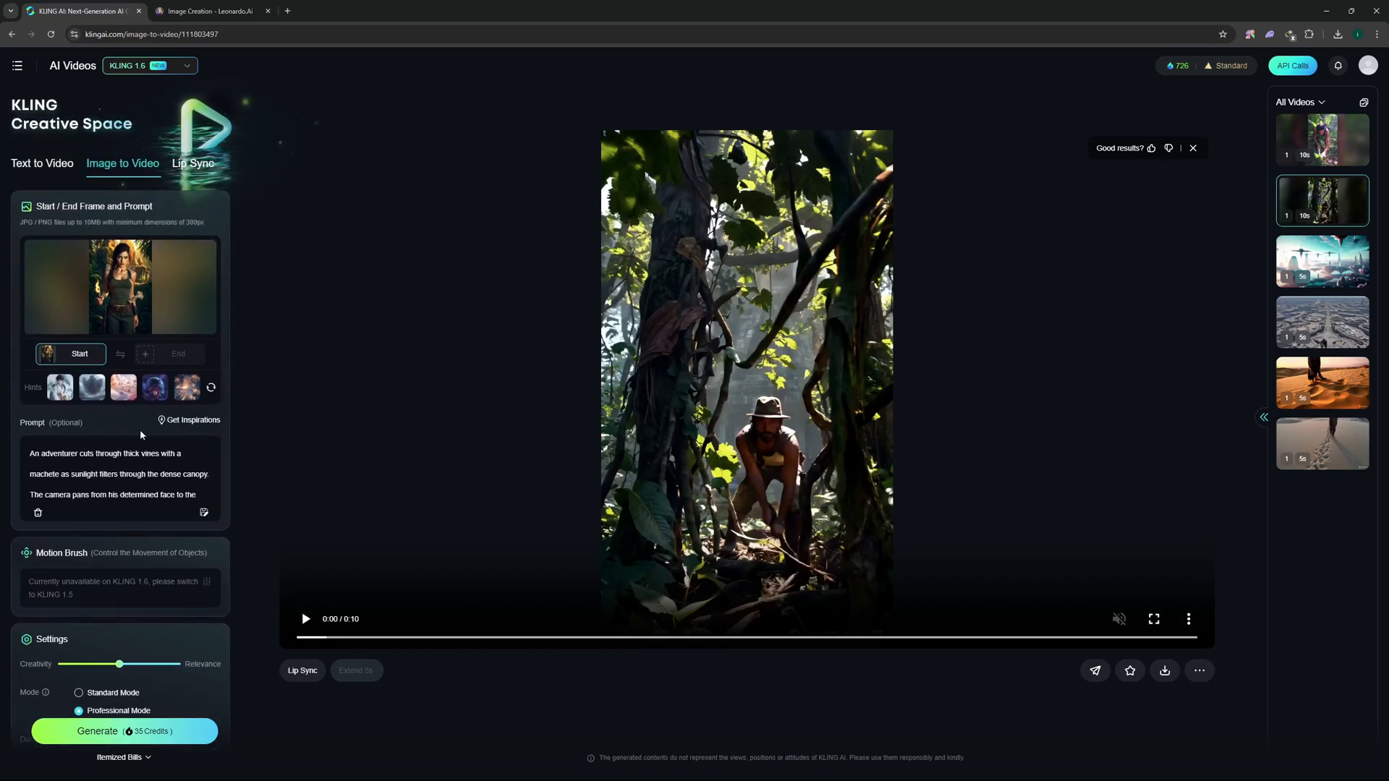
{"action": "mouse_move", "coordinate": [167, 395]}
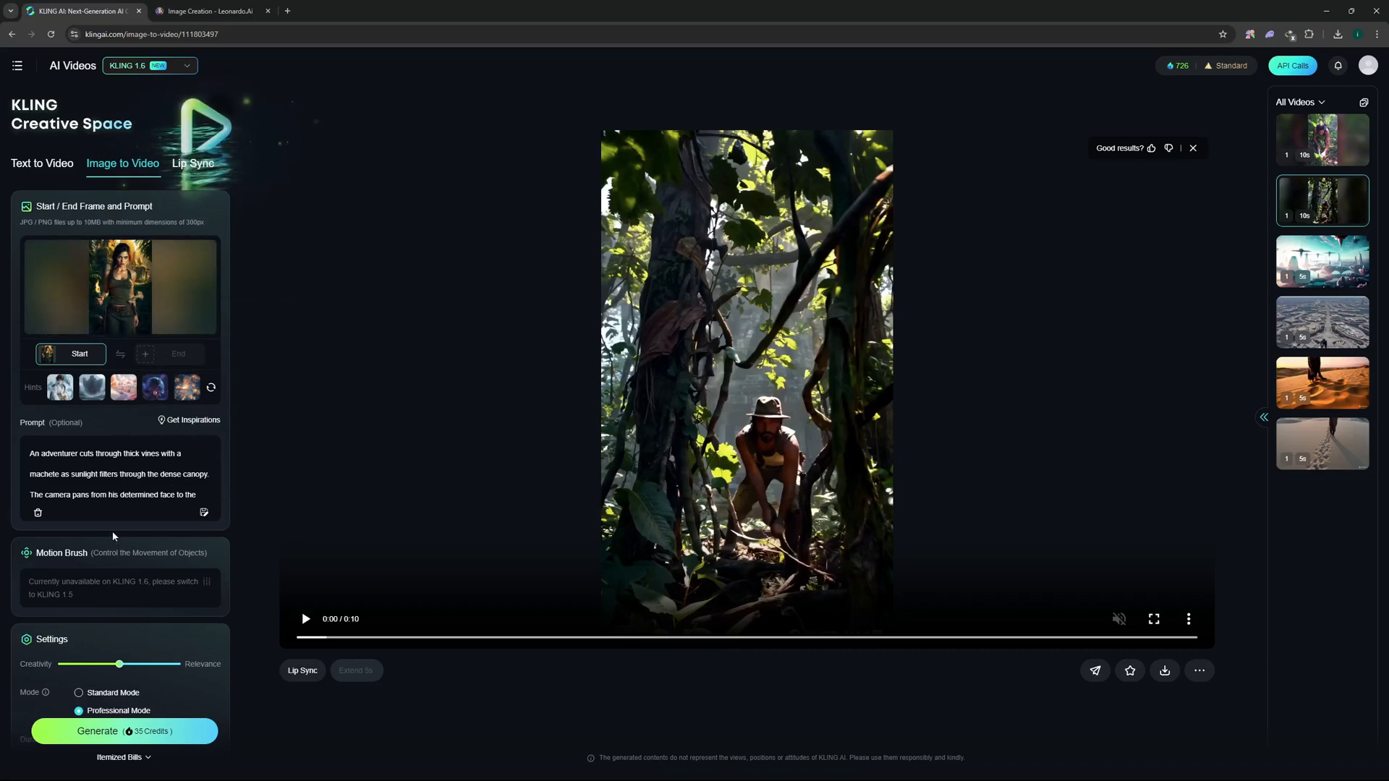
{"action": "scroll", "scroll_direction": "down", "scroll_amount": 3}
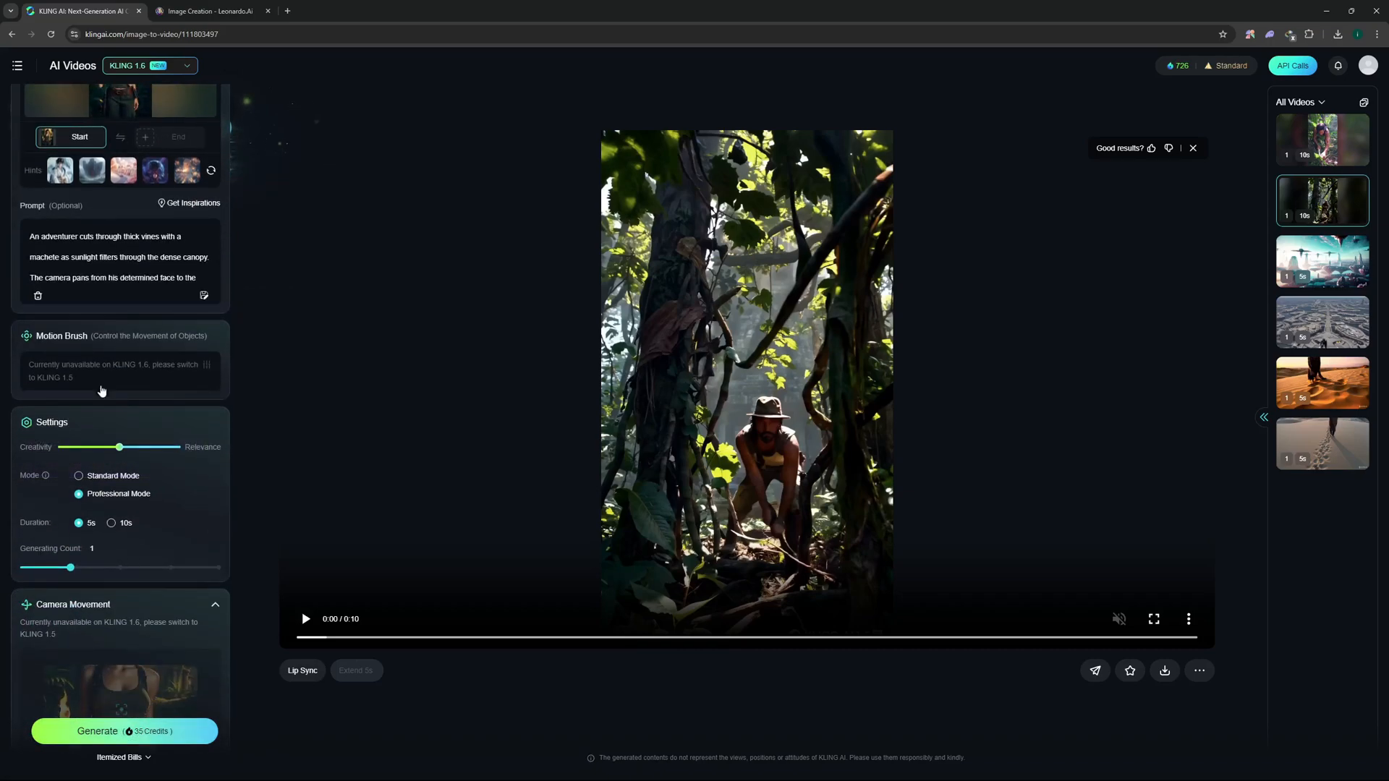
Generate the woman jungle-ruins clip and watch it full size in the lightbox.
{"action": "left_click", "coordinate": [123, 730]}
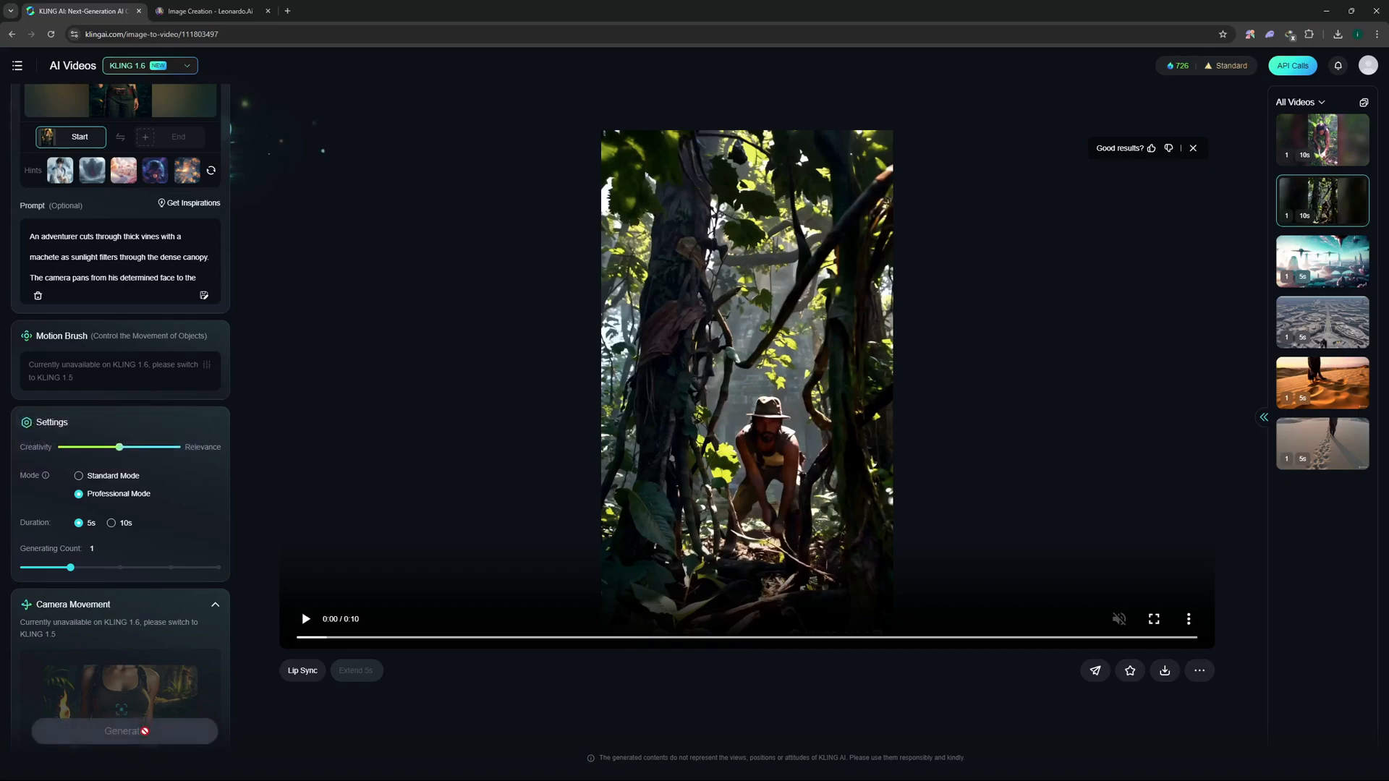
{"action": "left_click", "coordinate": [123, 731]}
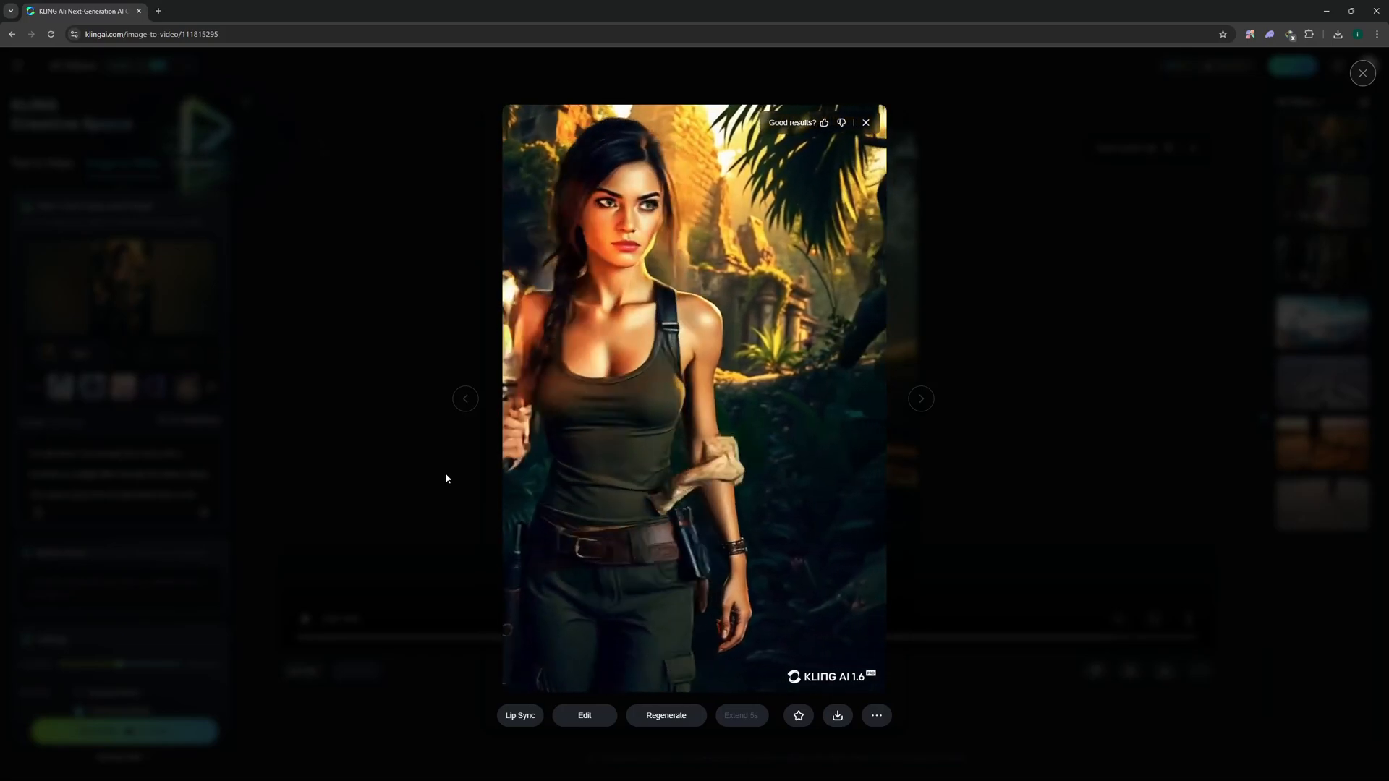
{"action": "left_click", "coordinate": [920, 399]}
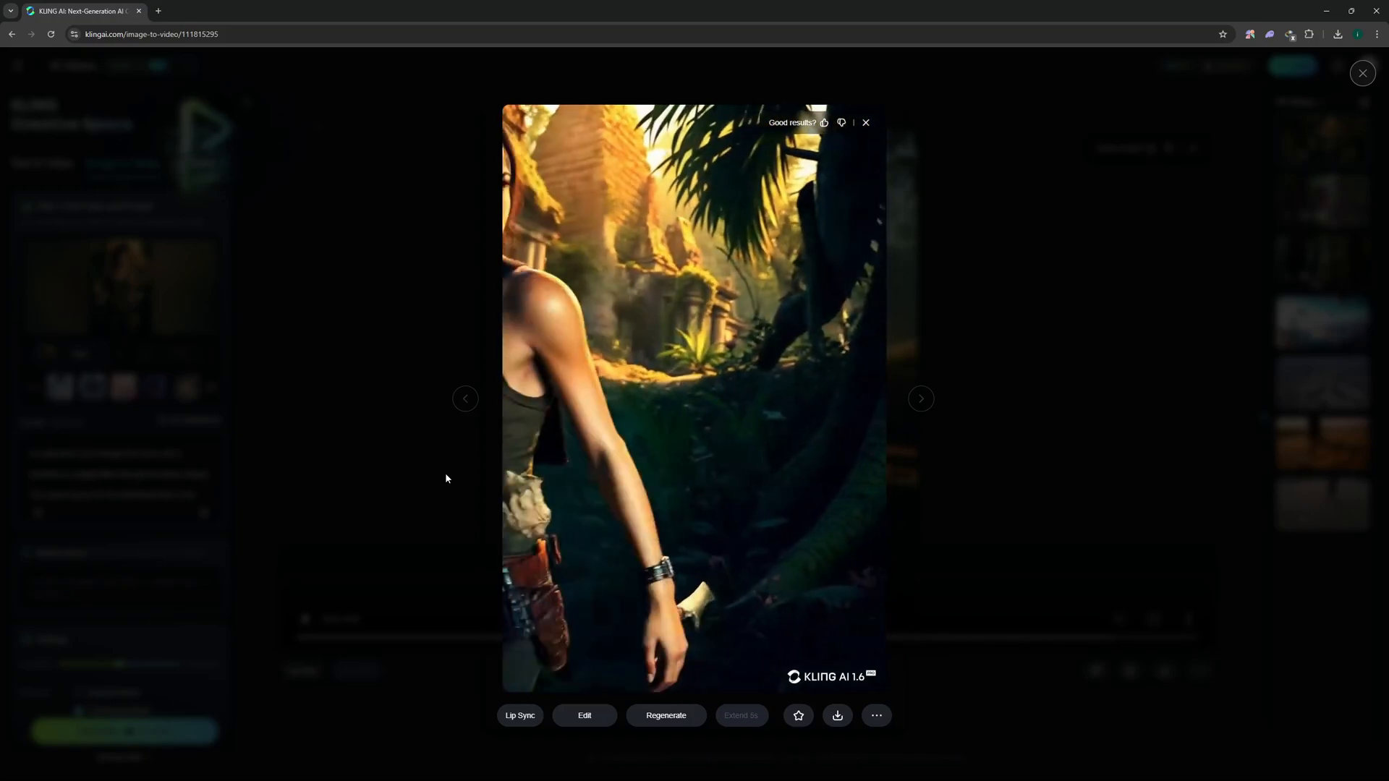
{"action": "left_click", "coordinate": [920, 399]}
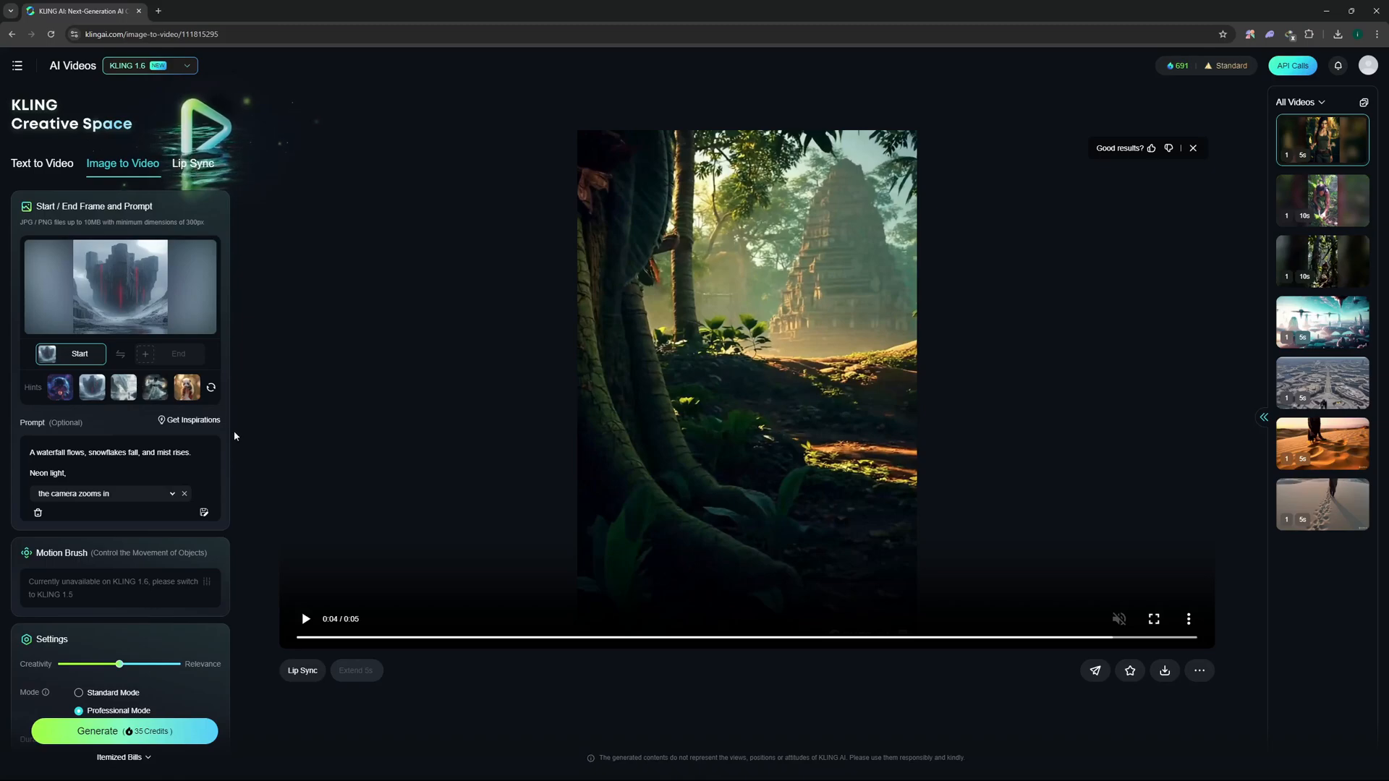
Scroll past Negative Prompt and generate the 5-second castle waterfall video.
{"action": "scroll", "scroll_direction": "down", "scroll_amount": 3}
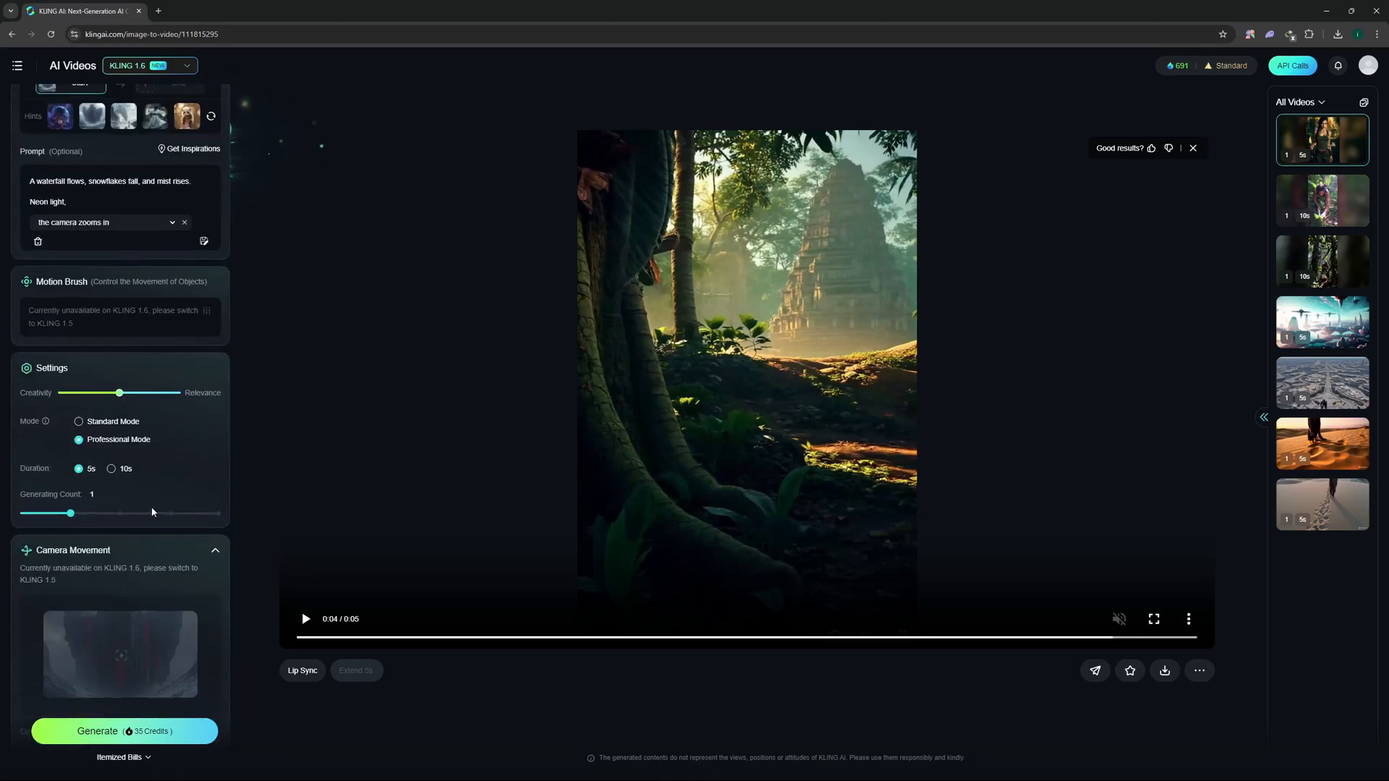
{"action": "scroll", "scroll_direction": "down", "scroll_amount": 3}
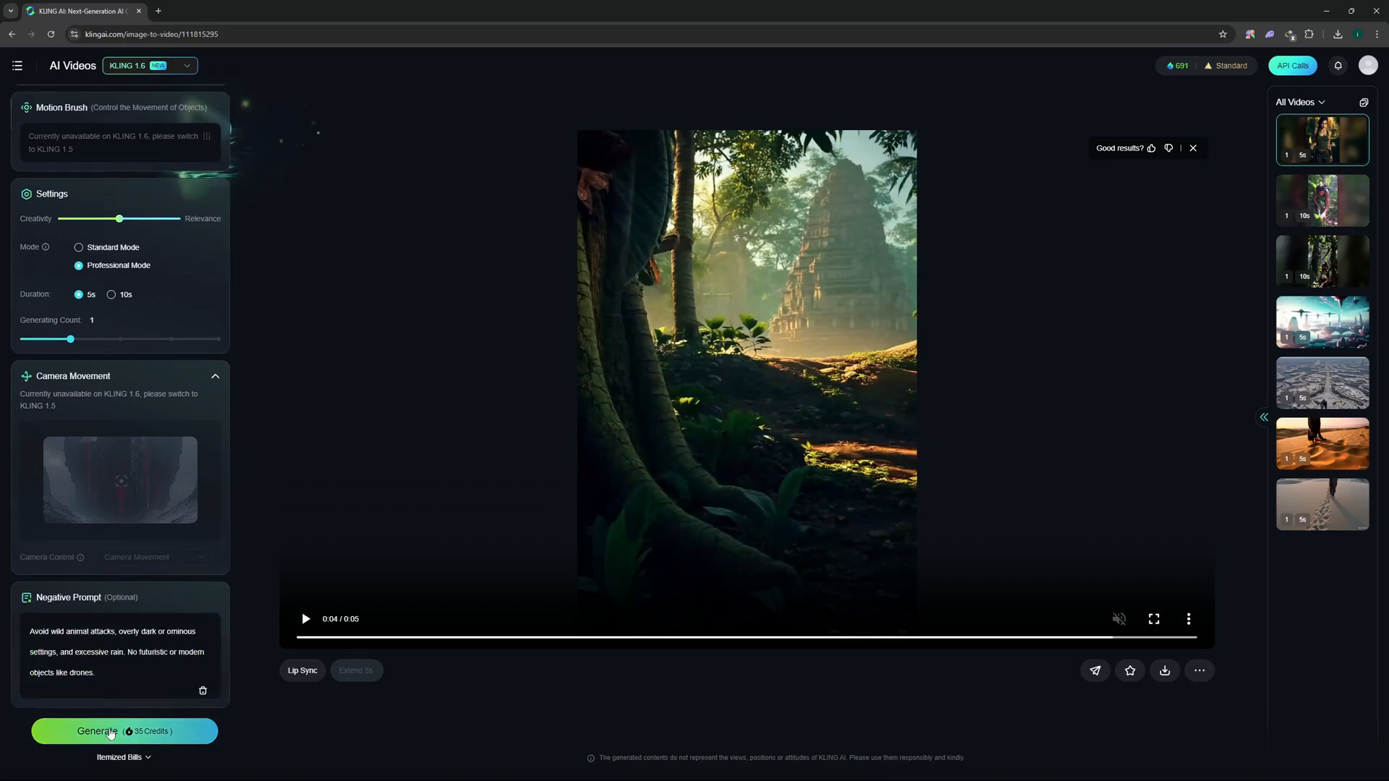
{"action": "left_click", "coordinate": [124, 731]}
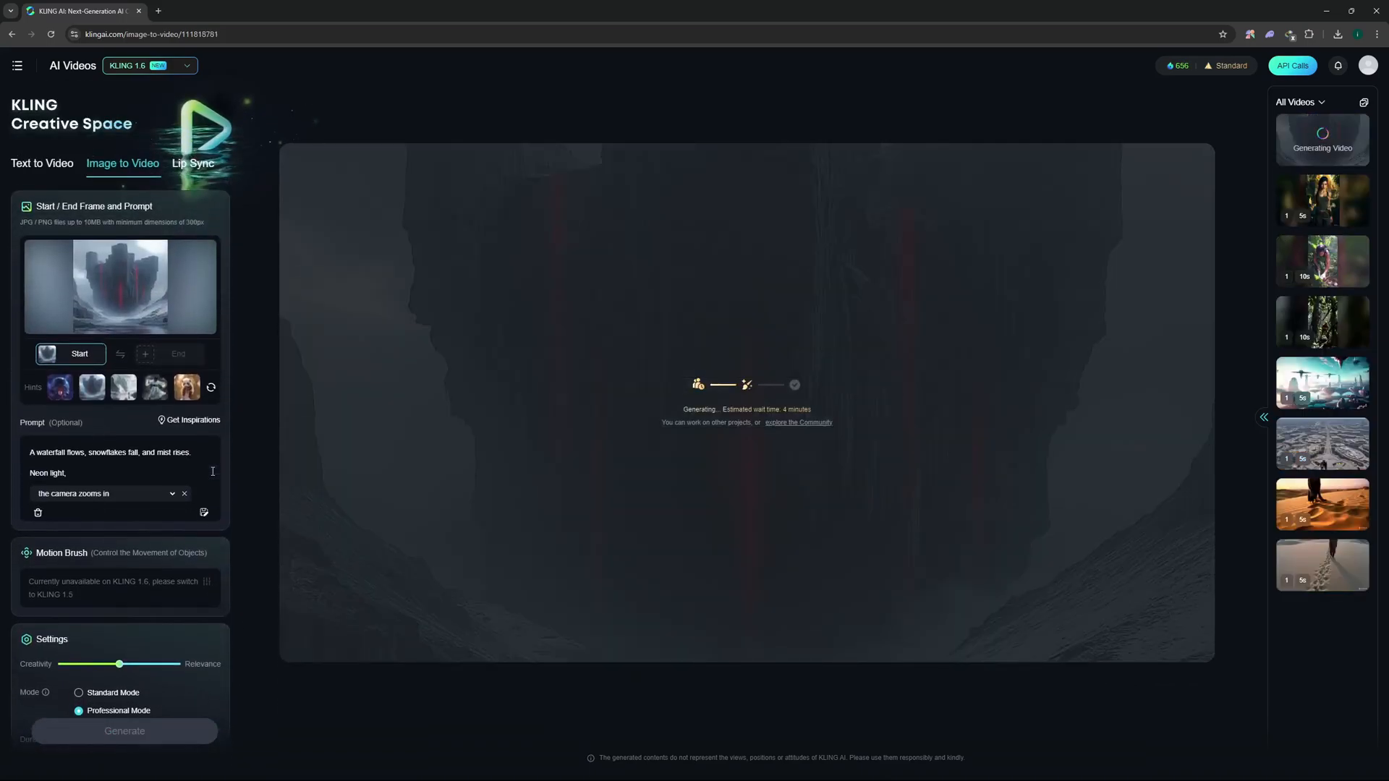
Load a recommended portrait into Lip Sync and voice the greeting with Female > Melody.
{"action": "left_click", "coordinate": [193, 163]}
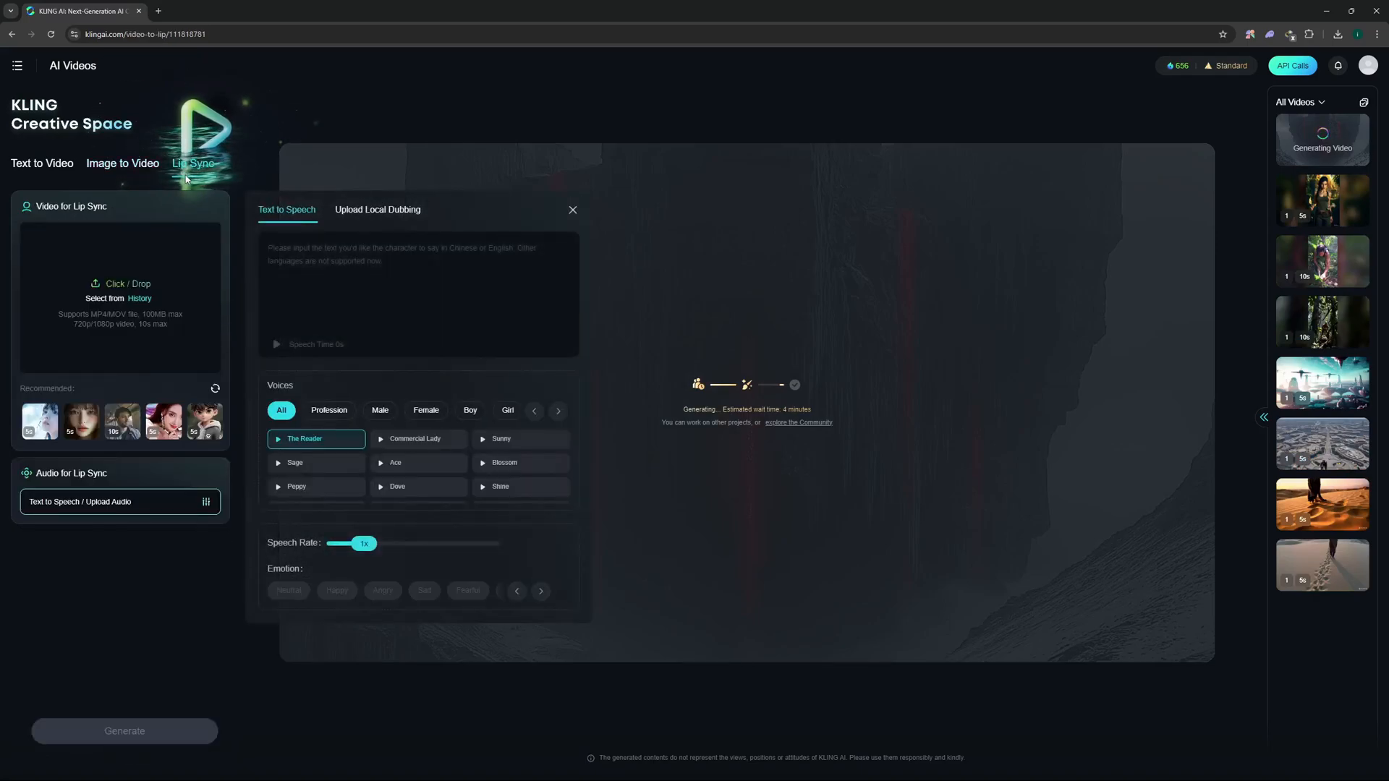
{"action": "mouse_move", "coordinate": [178, 281]}
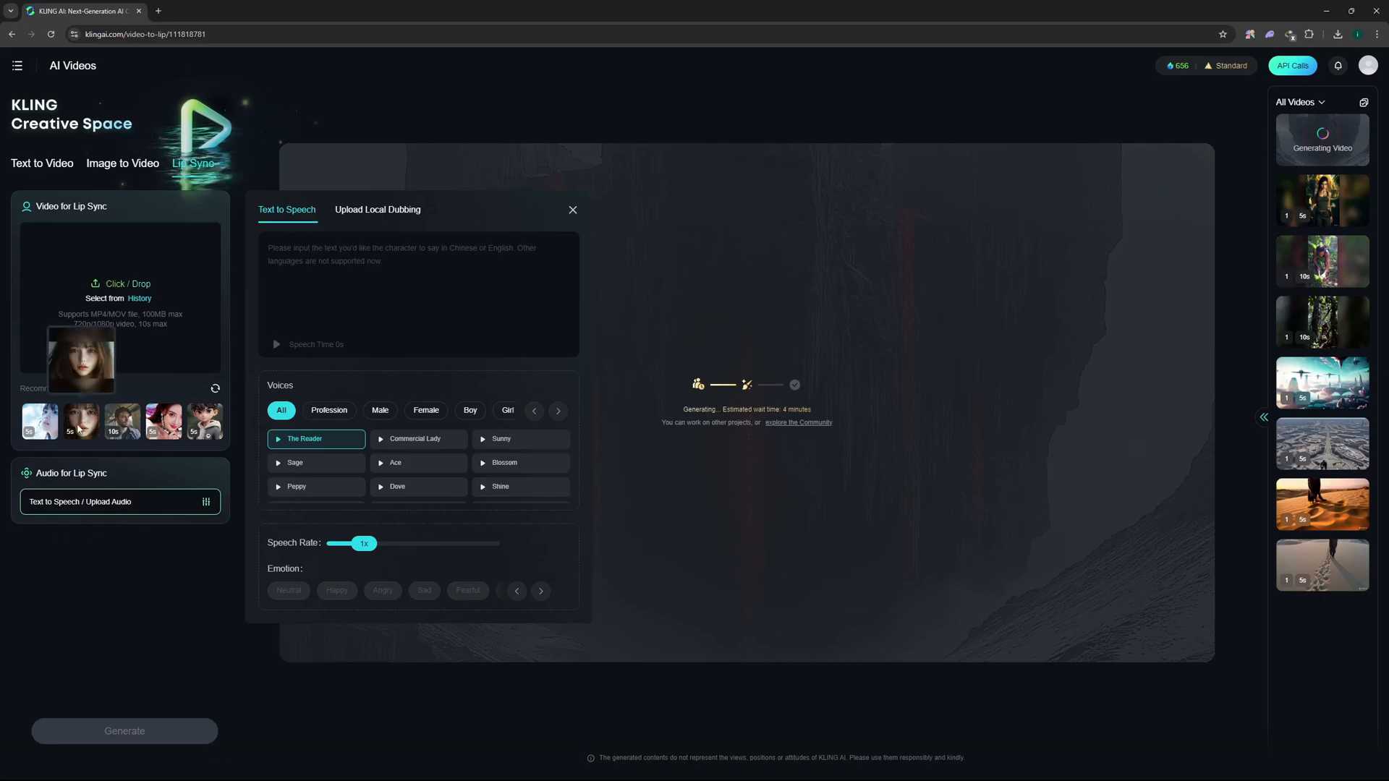
{"action": "left_click", "coordinate": [80, 421]}
{"action": "type", "text": "Hello, i have been waiting for you, where were you"}
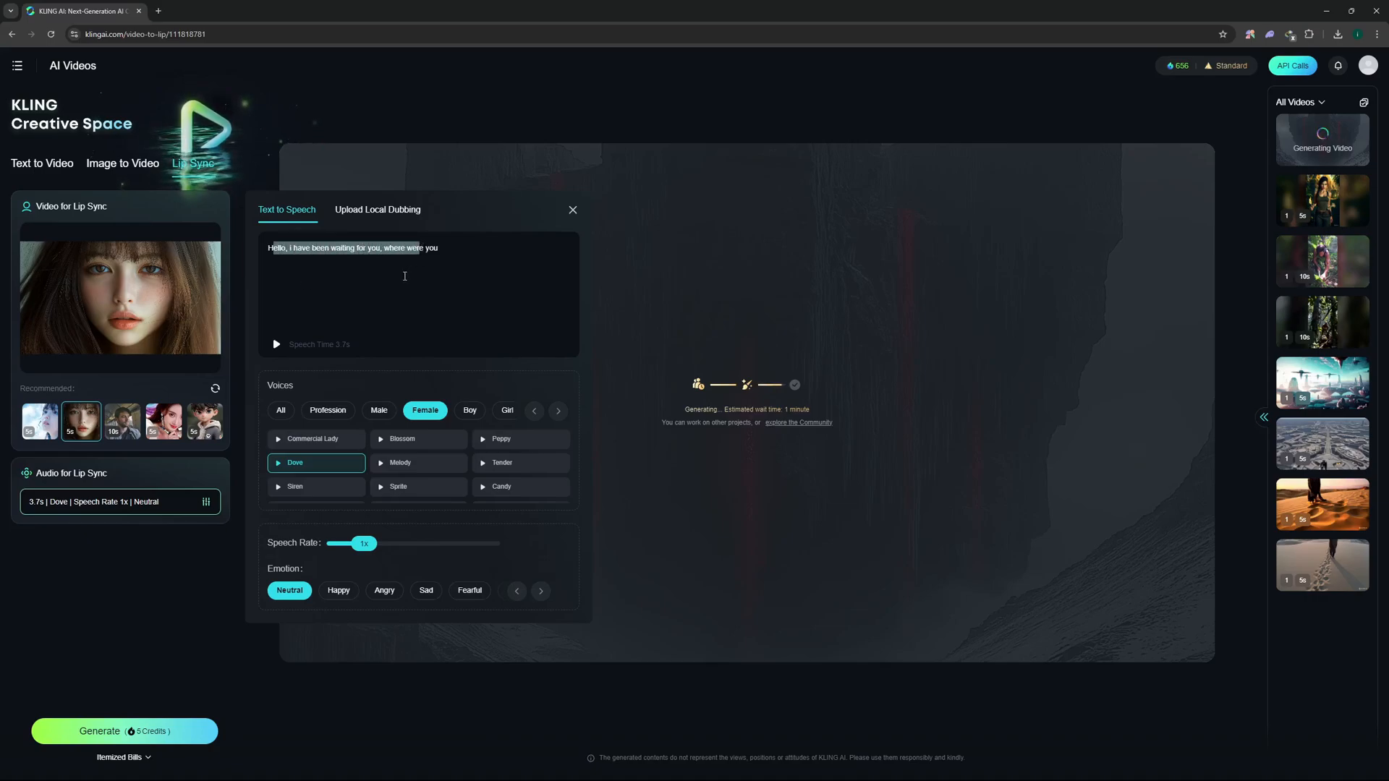
{"action": "left_click", "coordinate": [400, 462]}
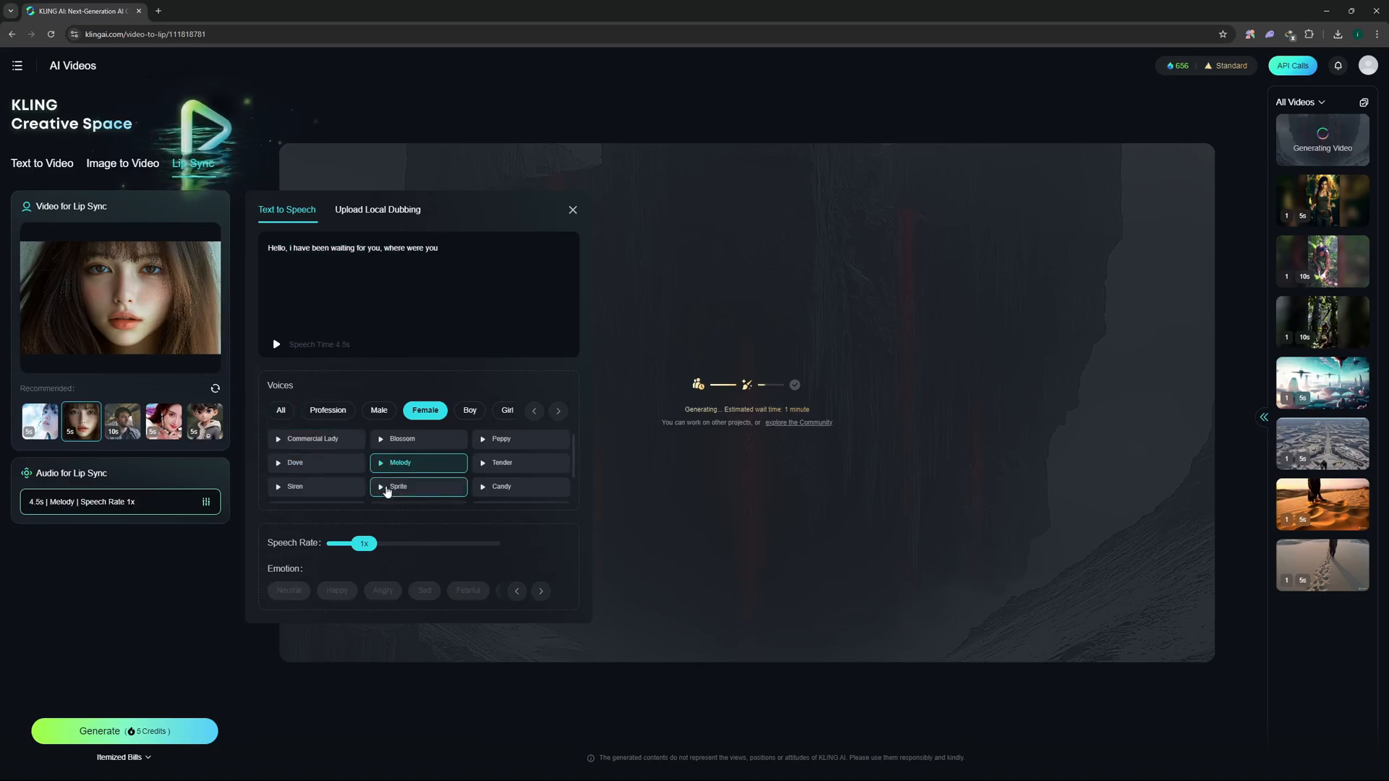
{"action": "mouse_move", "coordinate": [399, 462]}
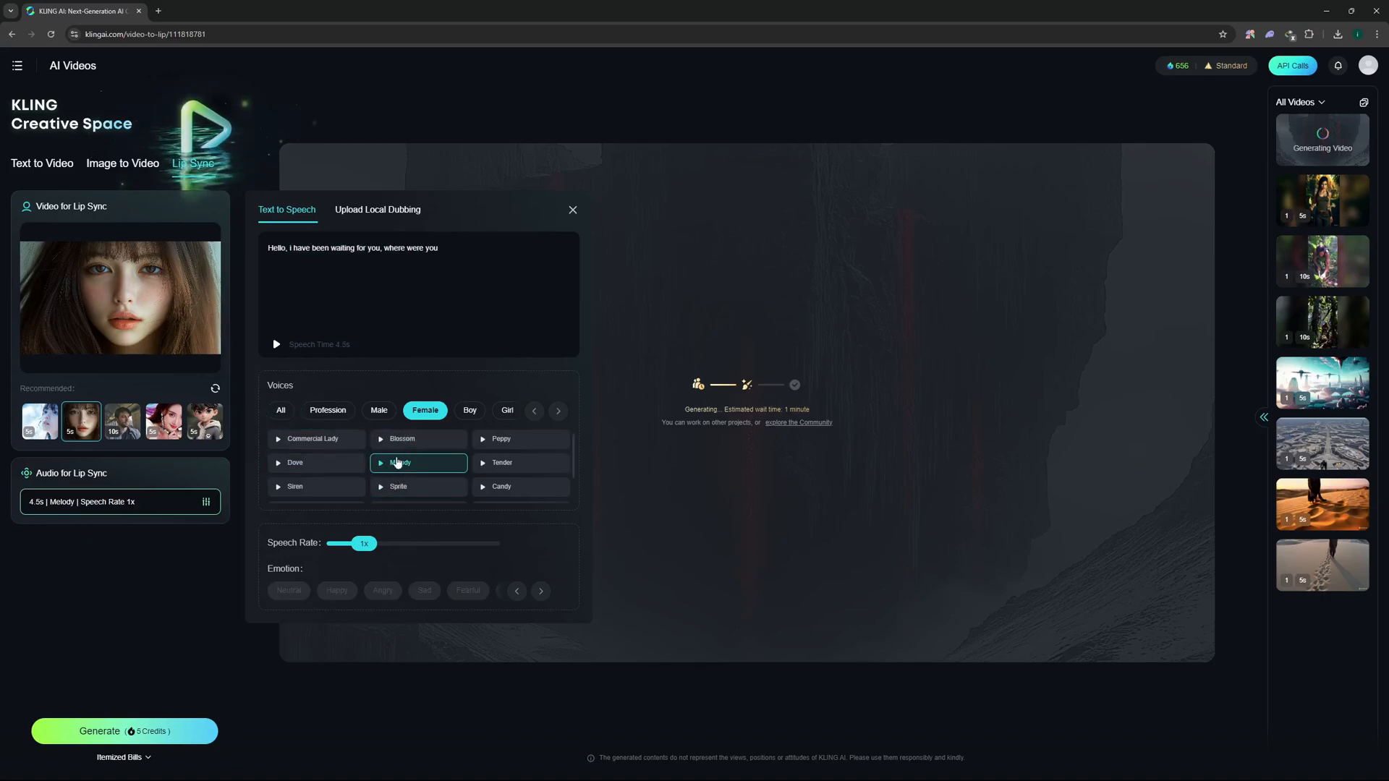
{"action": "mouse_move", "coordinate": [337, 559]}
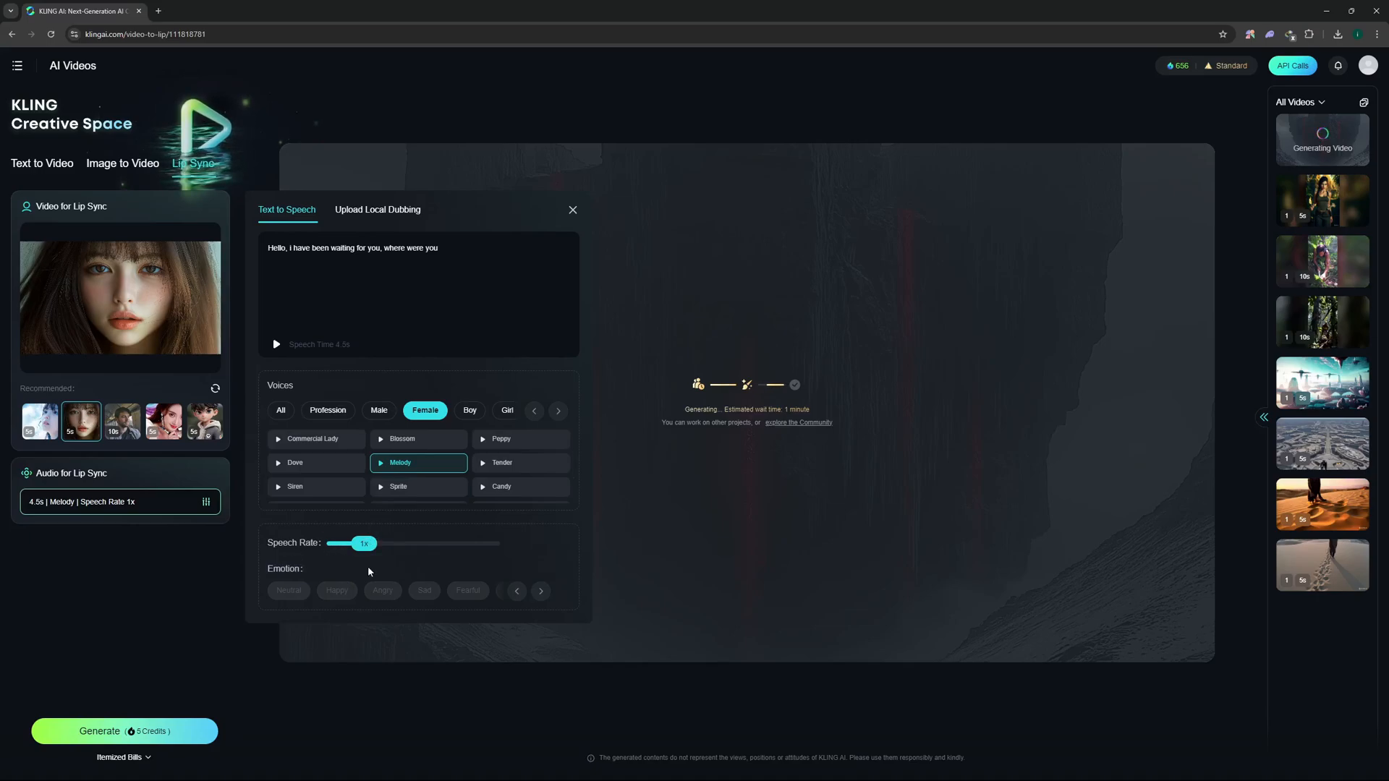
{"action": "mouse_move", "coordinate": [406, 549]}
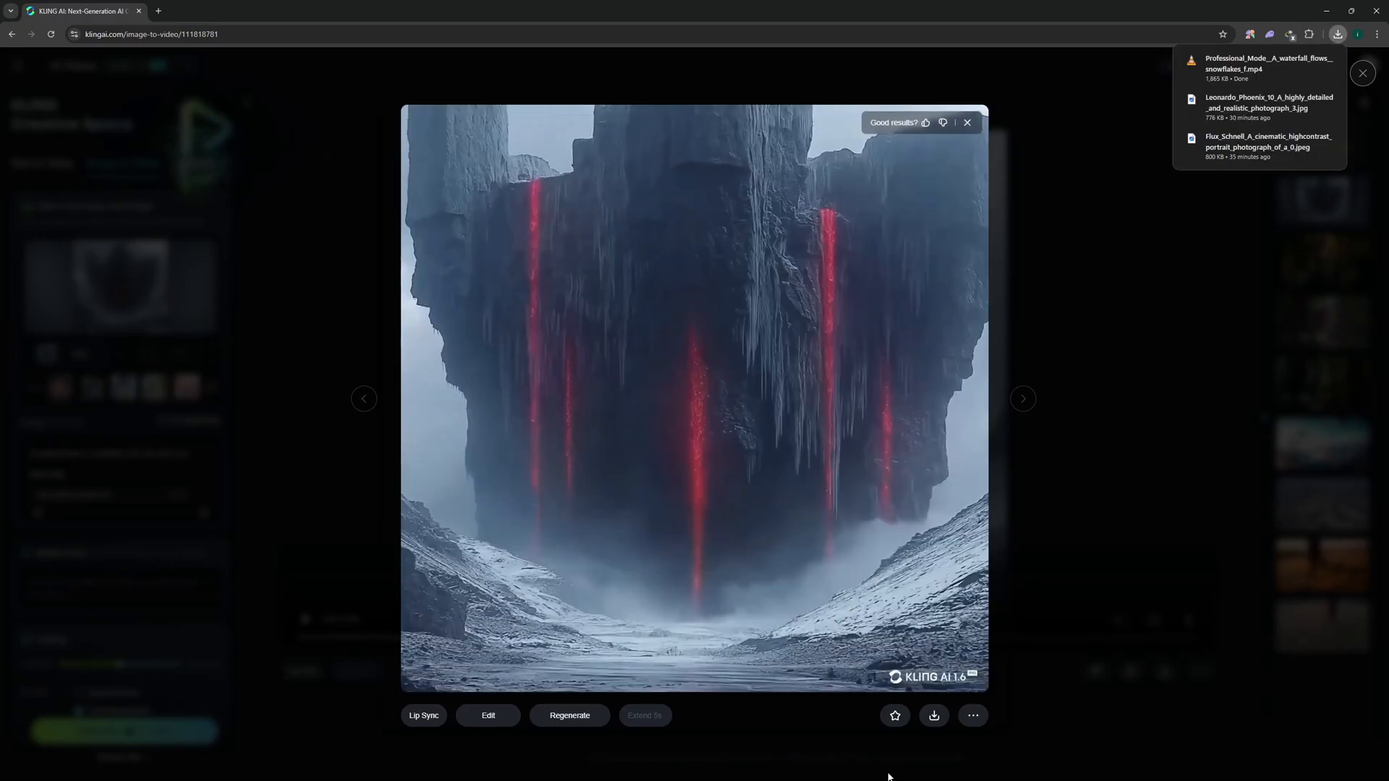
Save the castle waterfall clip without watermark and close its full-size view.
{"action": "left_click", "coordinate": [933, 716]}
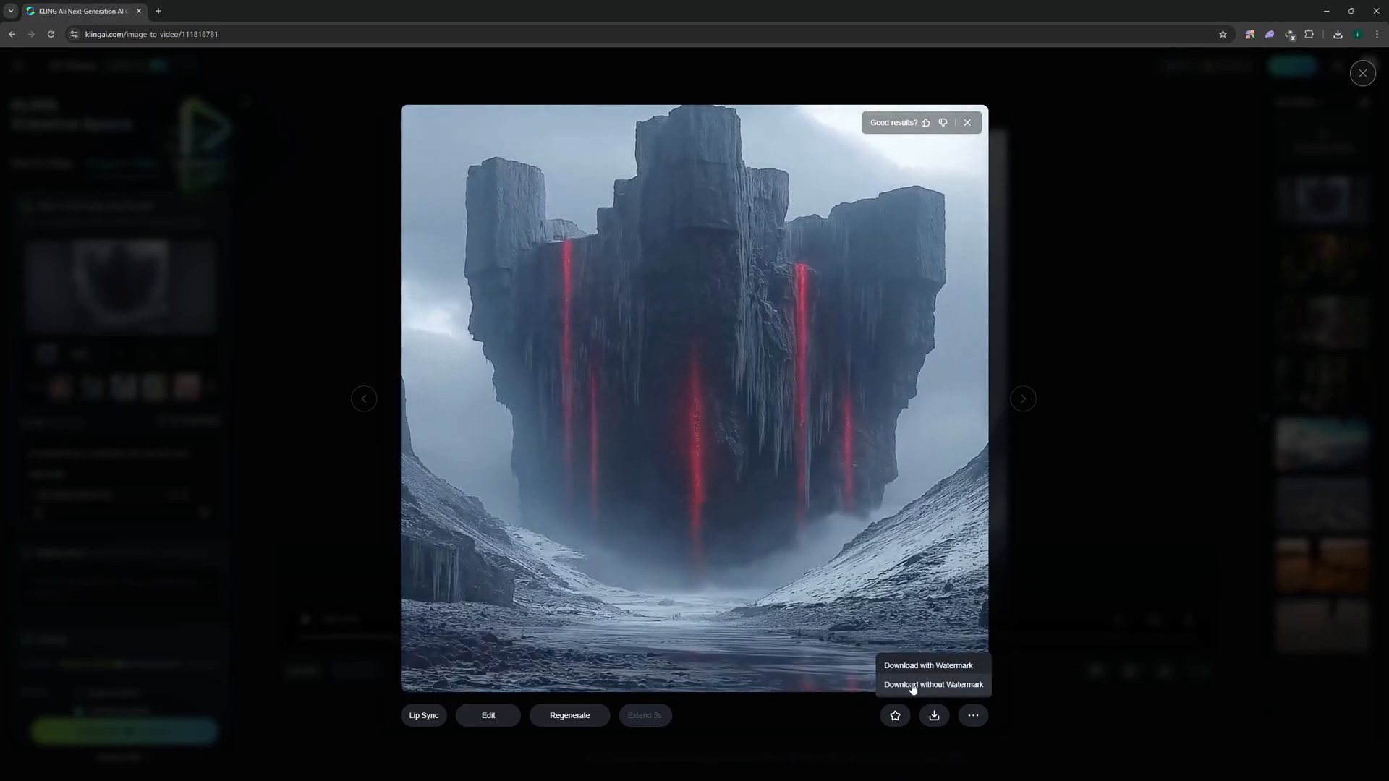
{"action": "left_click", "coordinate": [932, 684]}
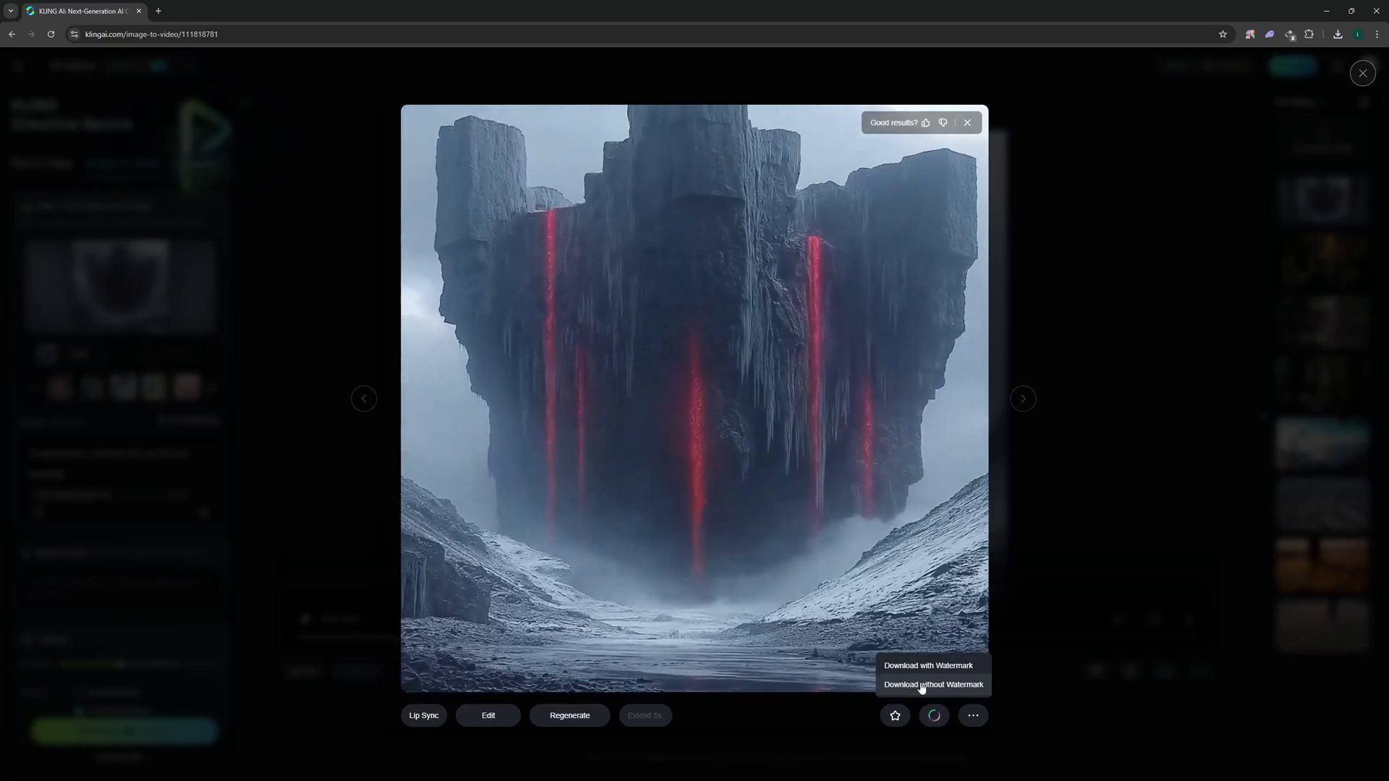
{"action": "left_click", "coordinate": [932, 683]}
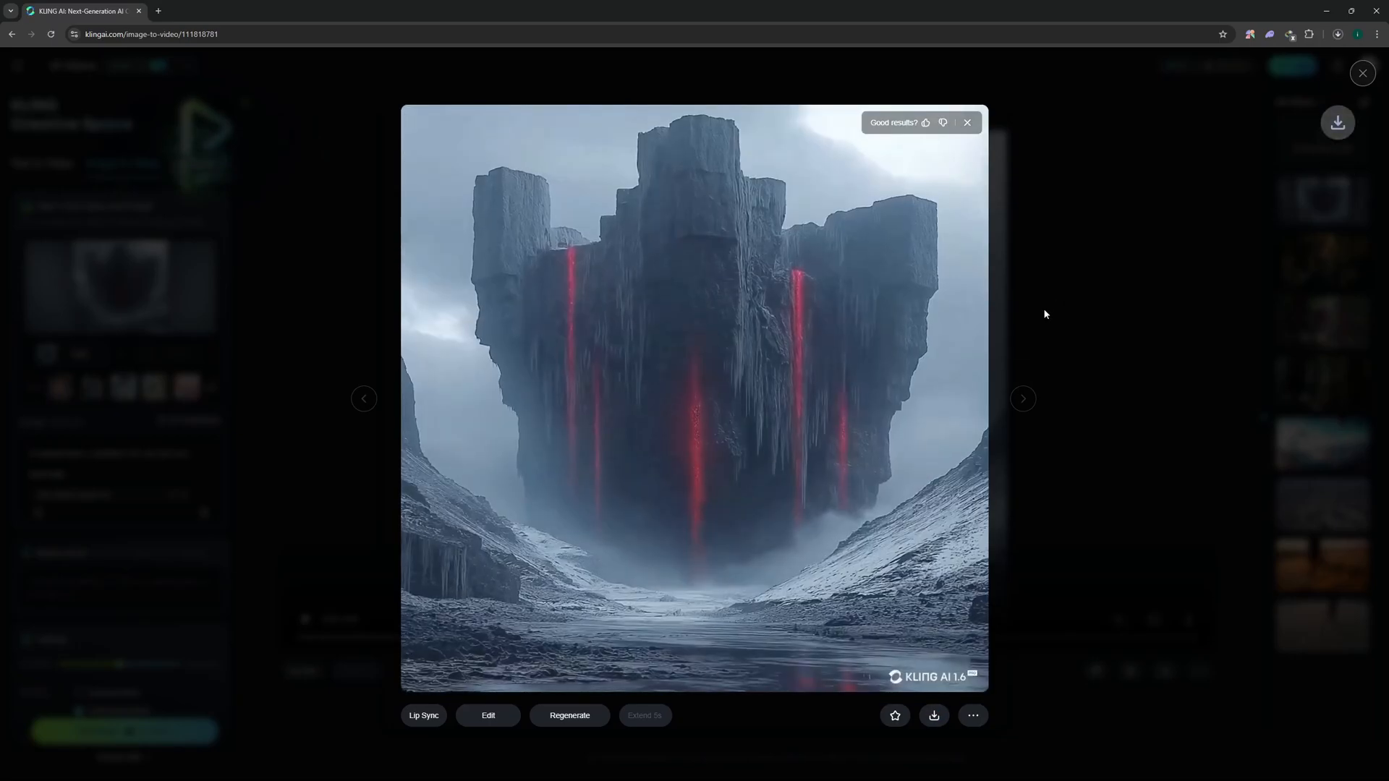
{"action": "left_click", "coordinate": [1339, 35]}
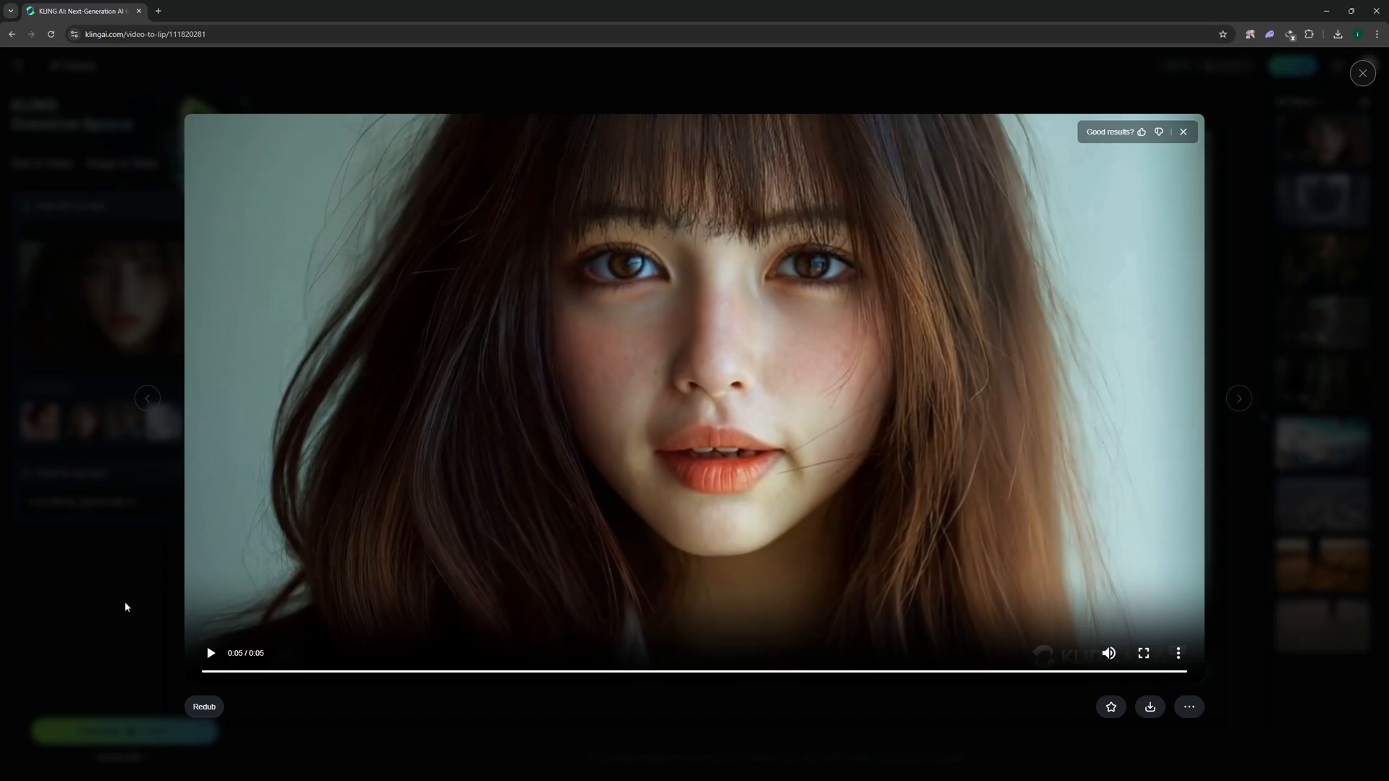
Close the lip-sync lightbox, visit Text to Video, and return to Lip Sync.
{"action": "left_click", "coordinate": [1149, 707]}
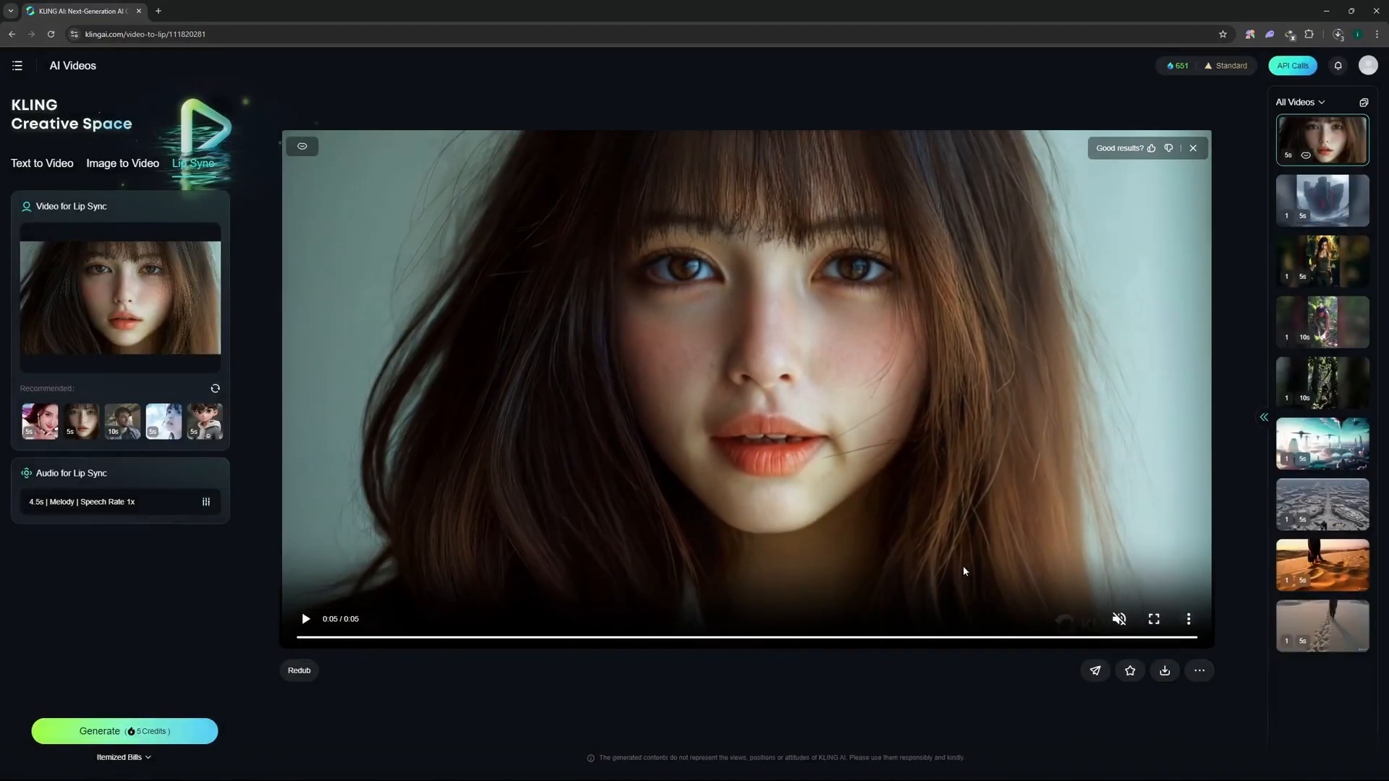
{"action": "mouse_move", "coordinate": [675, 494]}
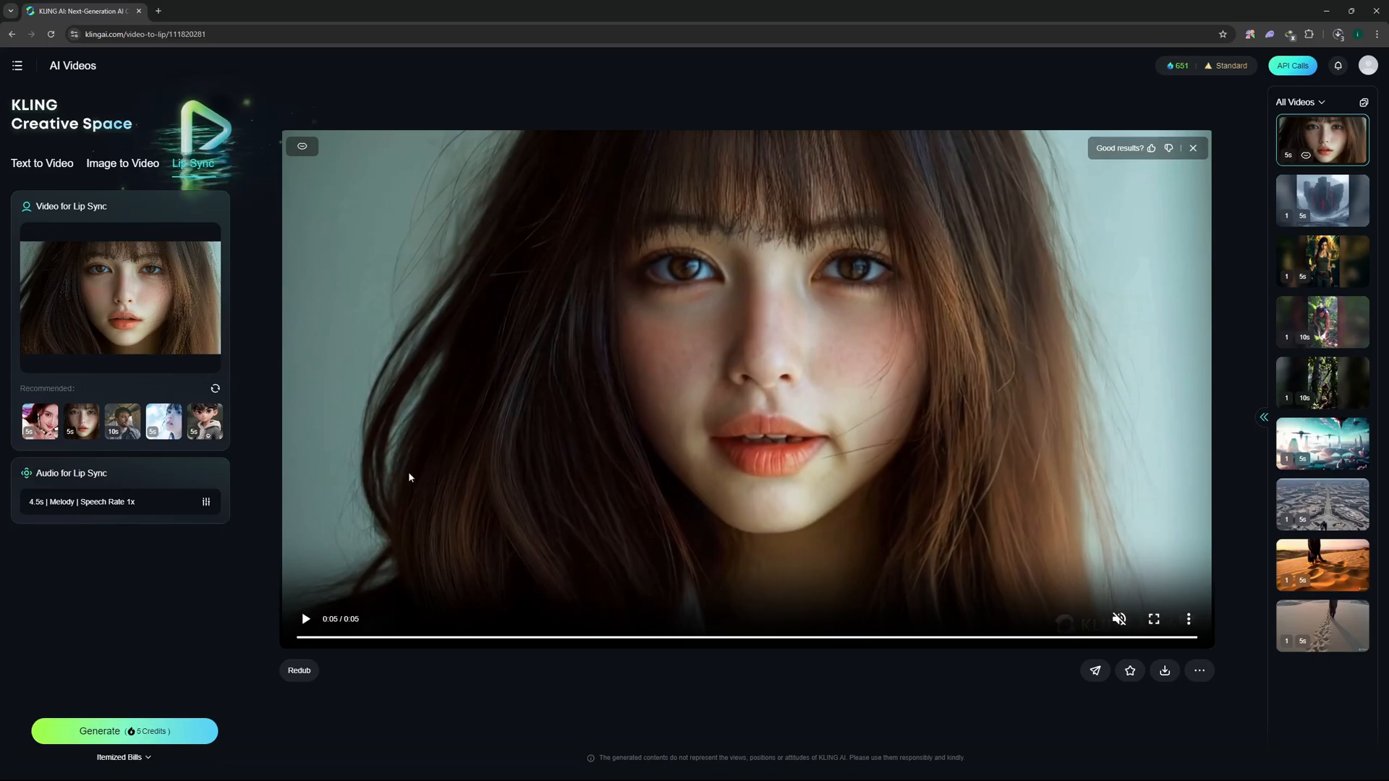
{"action": "left_click", "coordinate": [42, 163]}
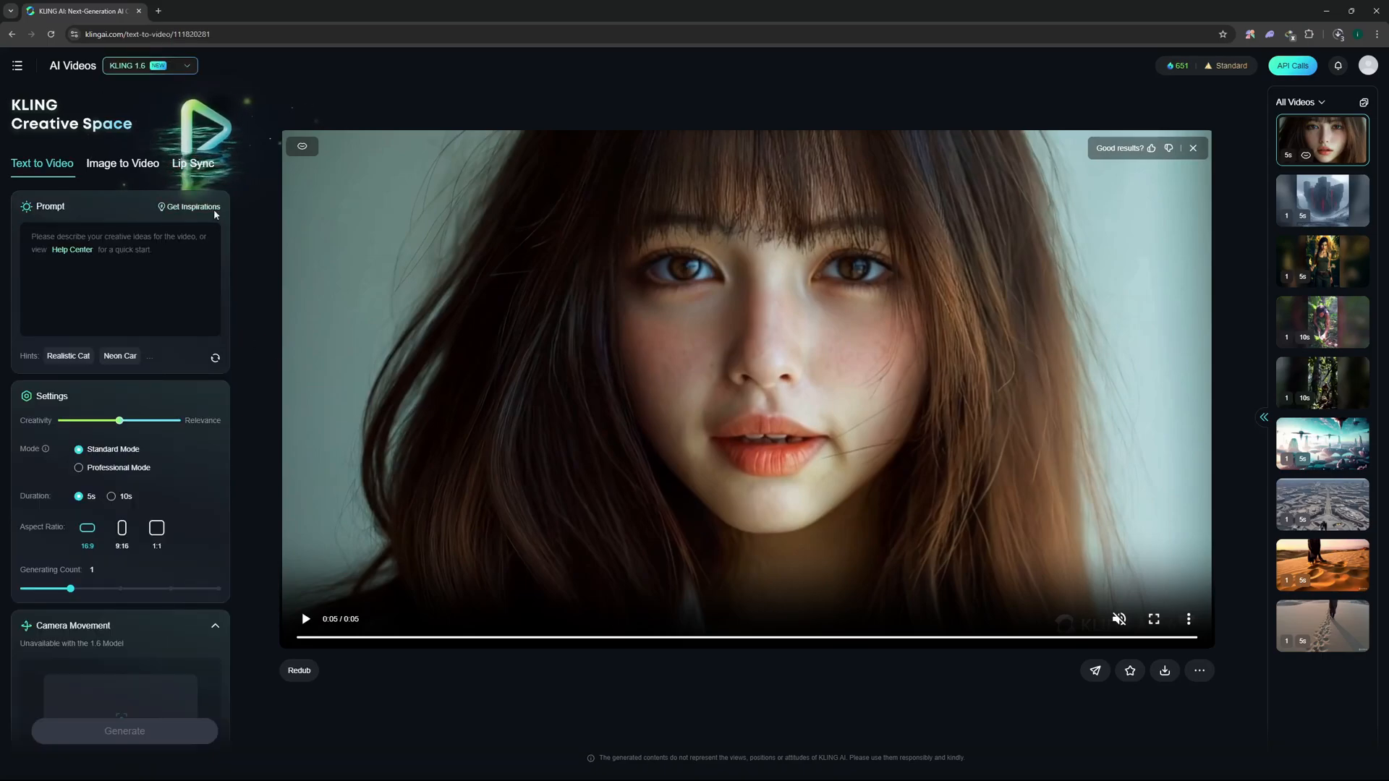
{"action": "left_click", "coordinate": [149, 64]}
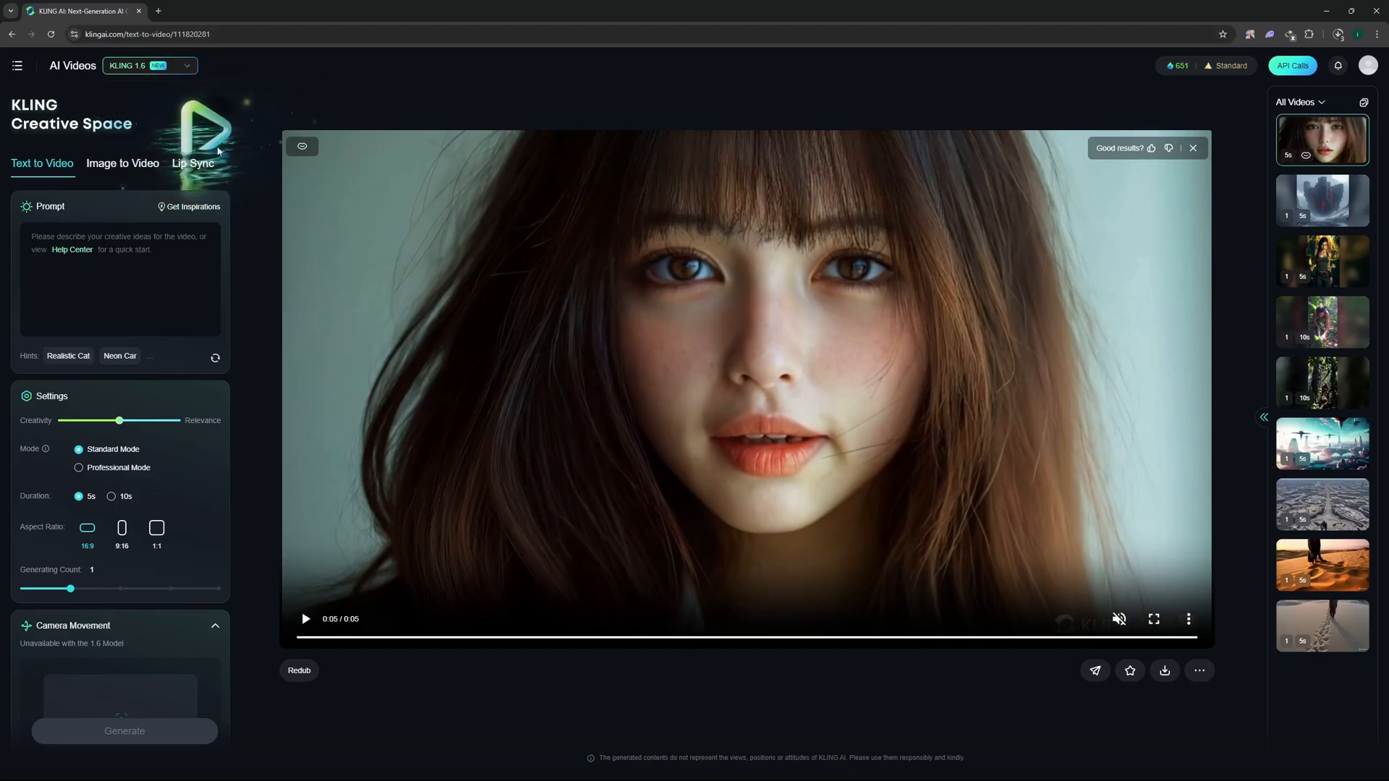
{"action": "left_click", "coordinate": [193, 163]}
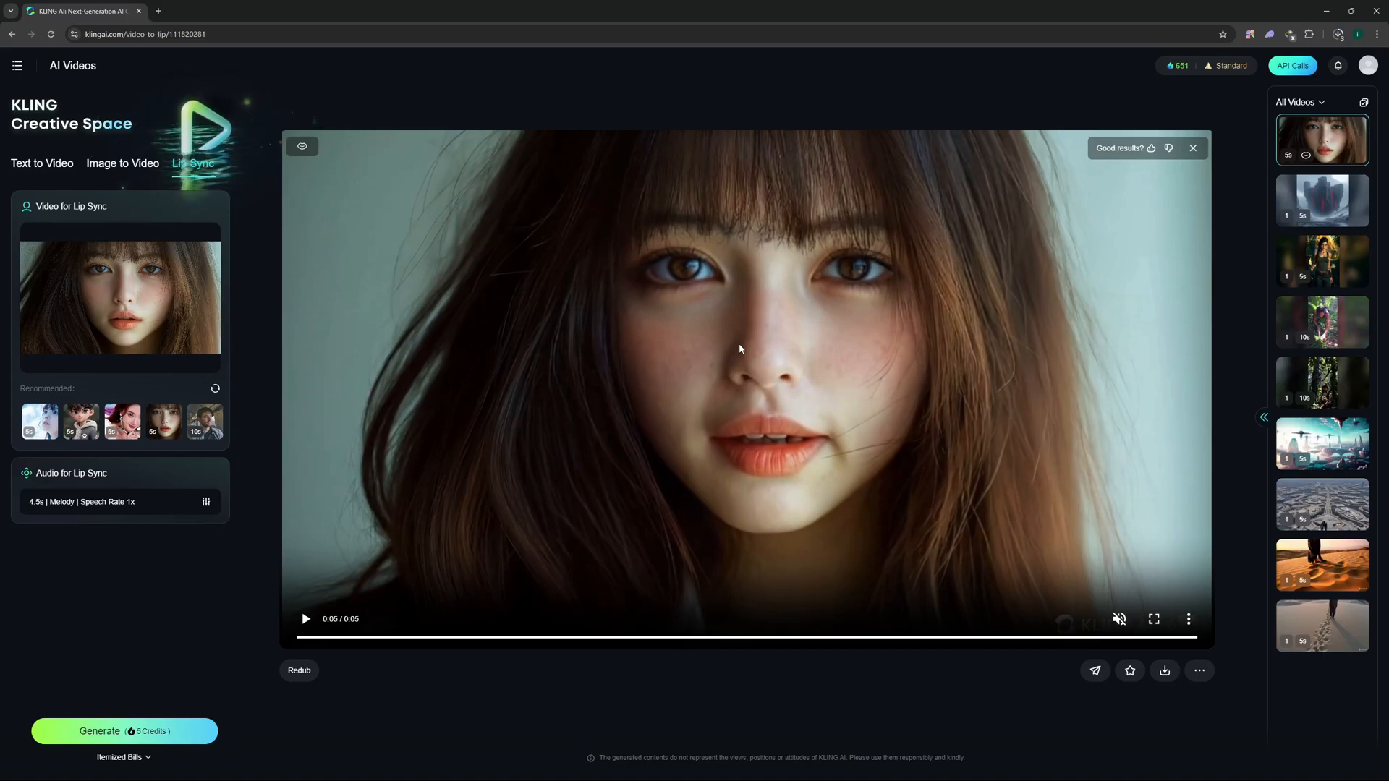
{"action": "mouse_move", "coordinate": [491, 281]}
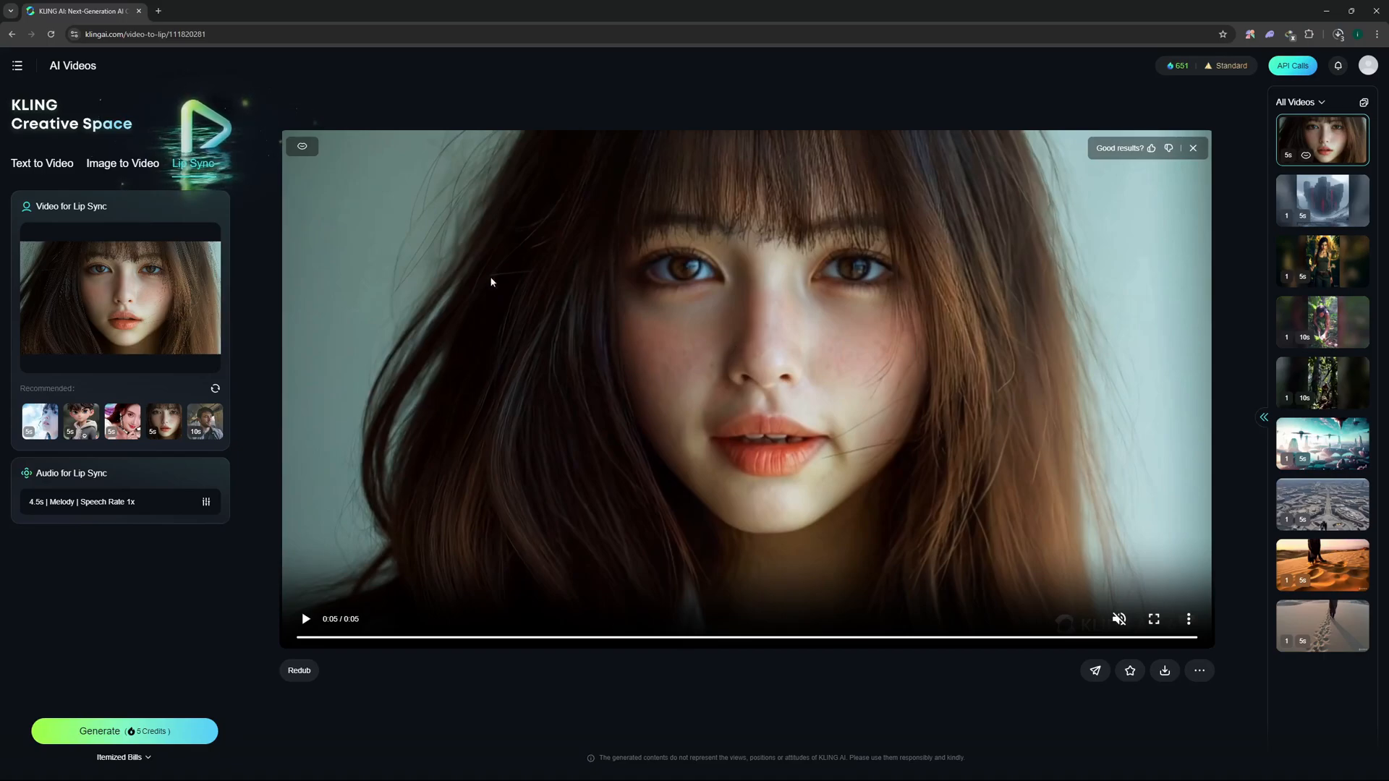
{"action": "mouse_move", "coordinate": [294, 78]}
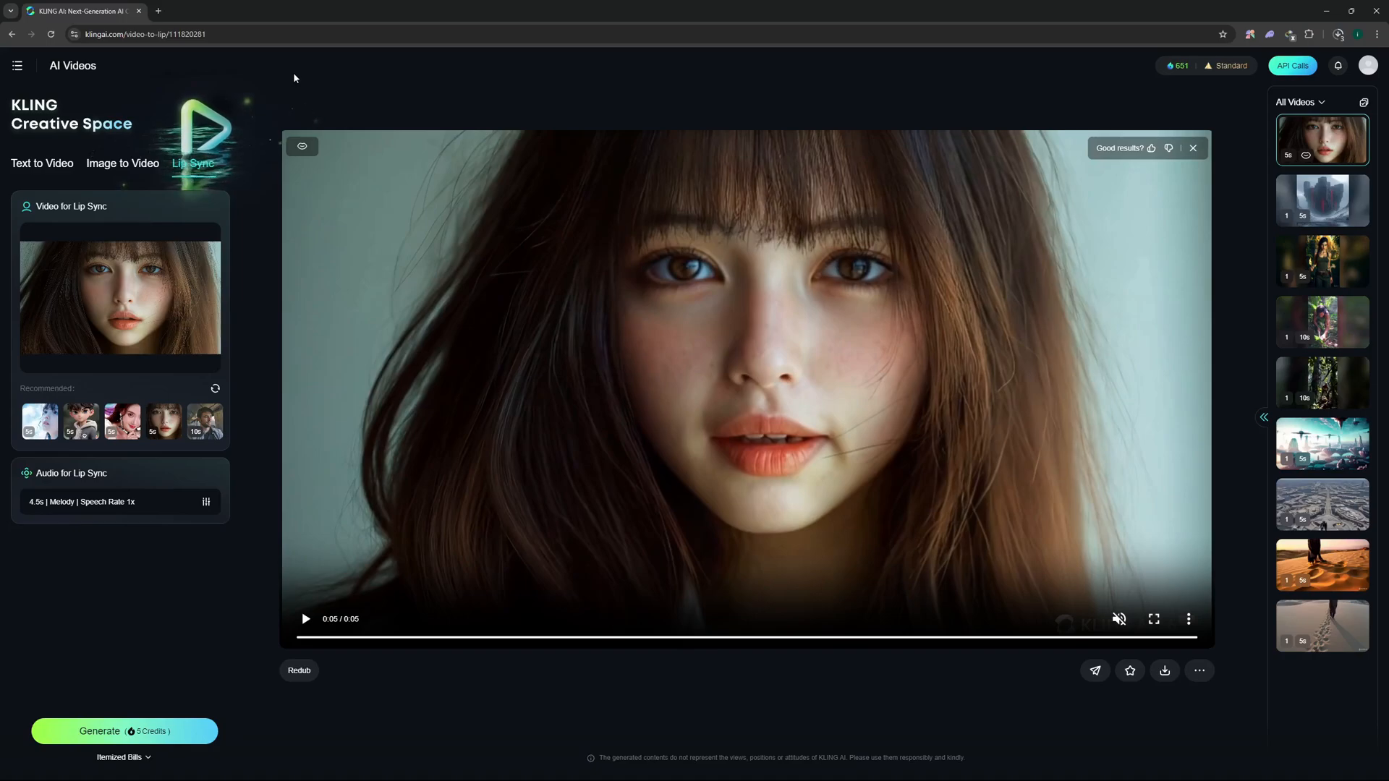